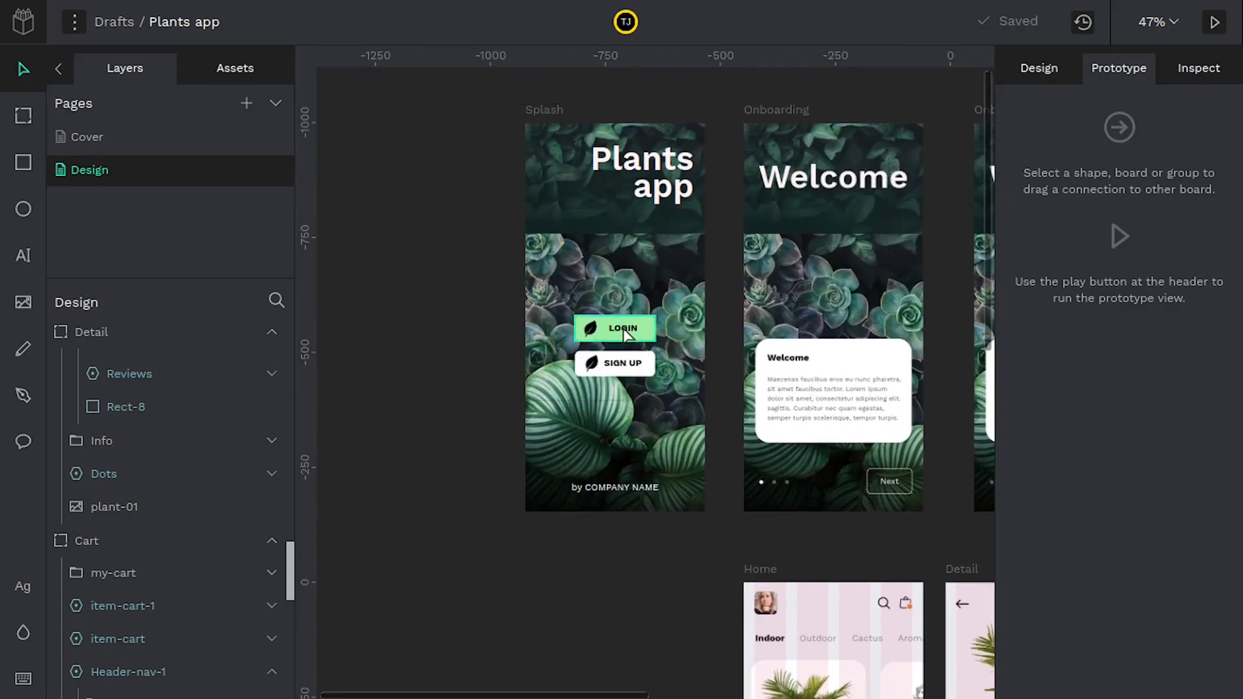
# Select the Splash LOGIN button to reveal its On Click → Navigate to Onboarding interaction.
pyautogui.click(615, 329)
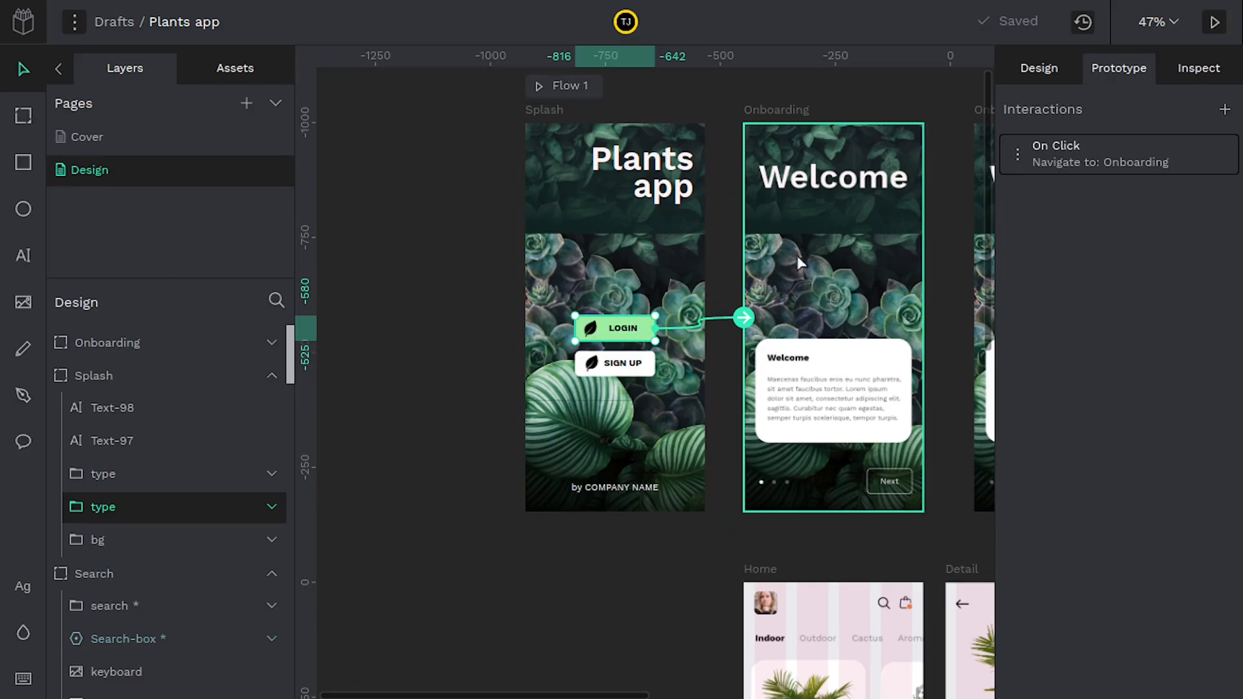
pyautogui.moveTo(1215, 22)
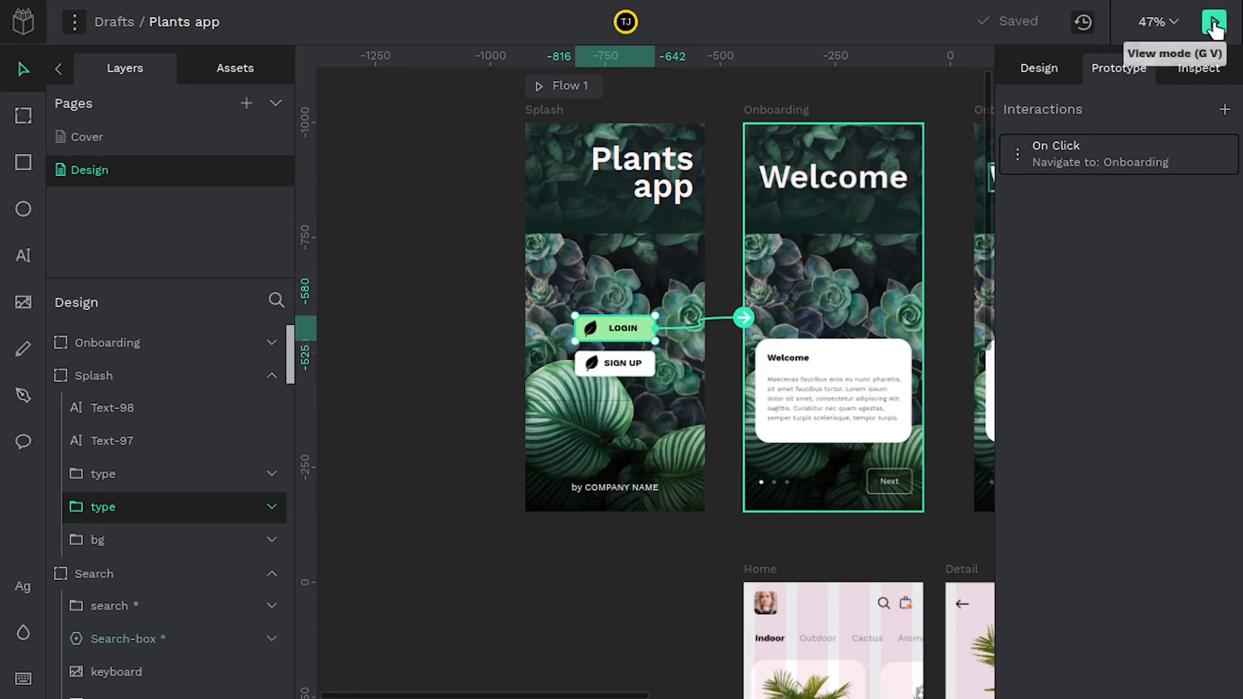
# Launch the prototype preview and scale it to fit the window.
pyautogui.click(1213, 20)
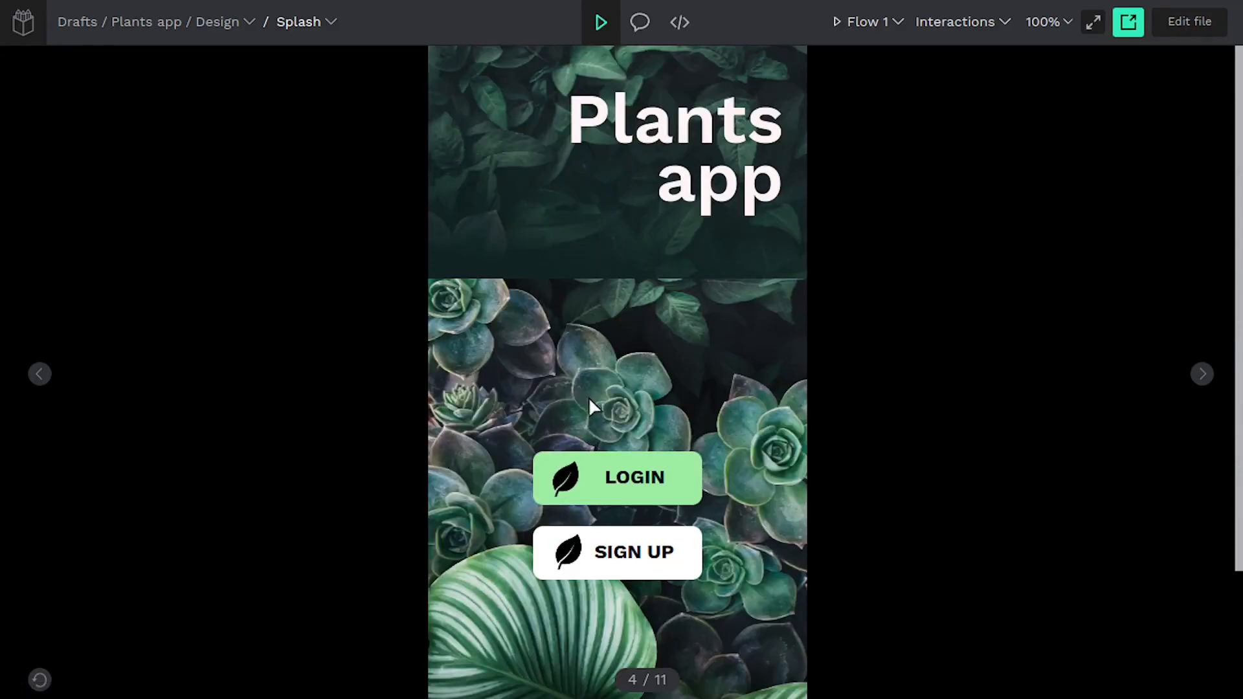
pyautogui.moveTo(885, 233)
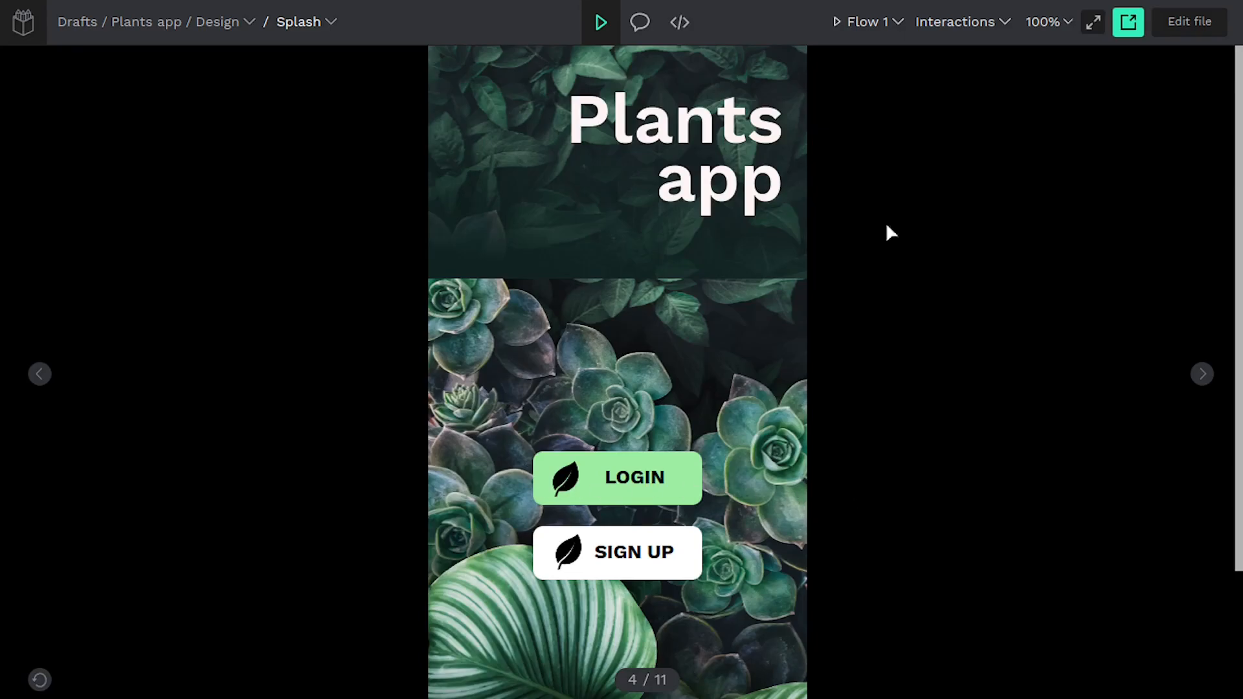
pyautogui.click(1044, 21)
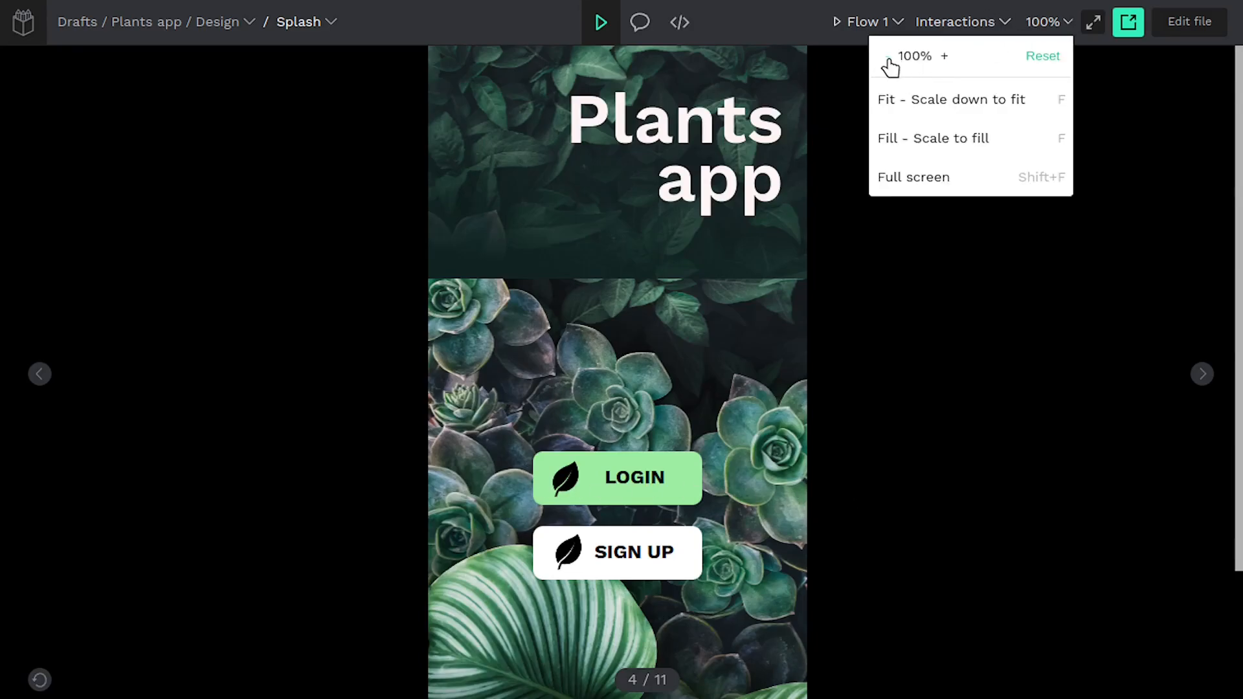
pyautogui.click(951, 99)
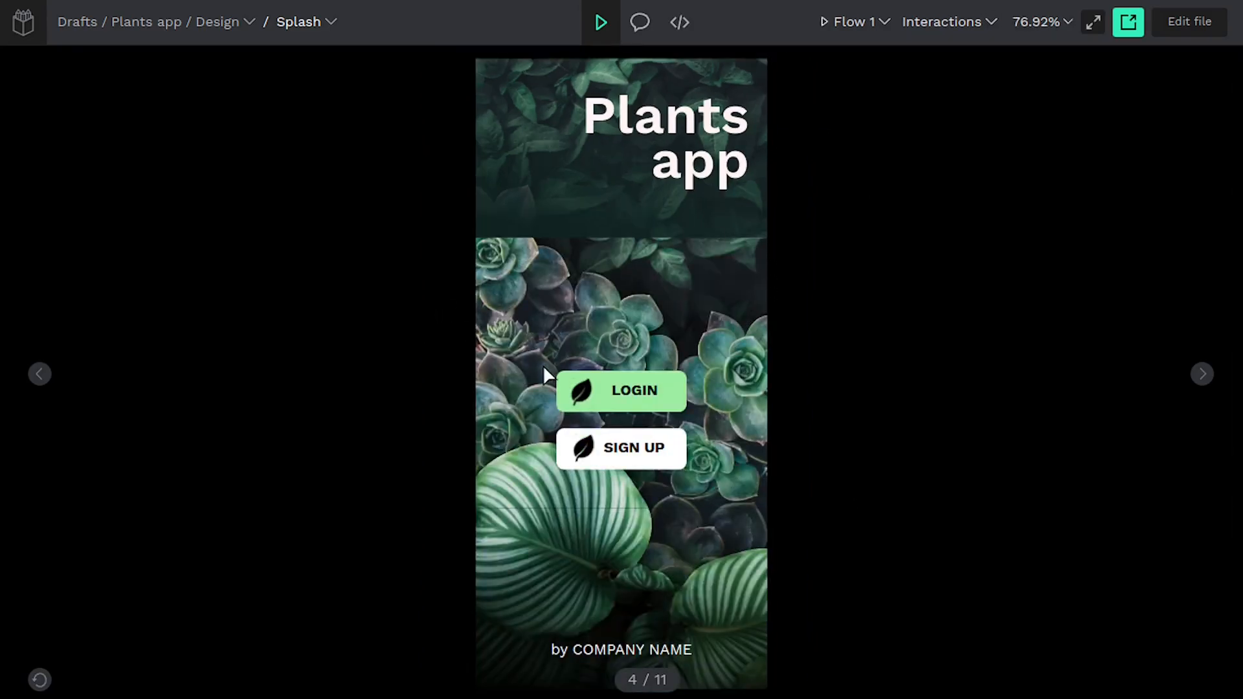
pyautogui.moveTo(1032, 256)
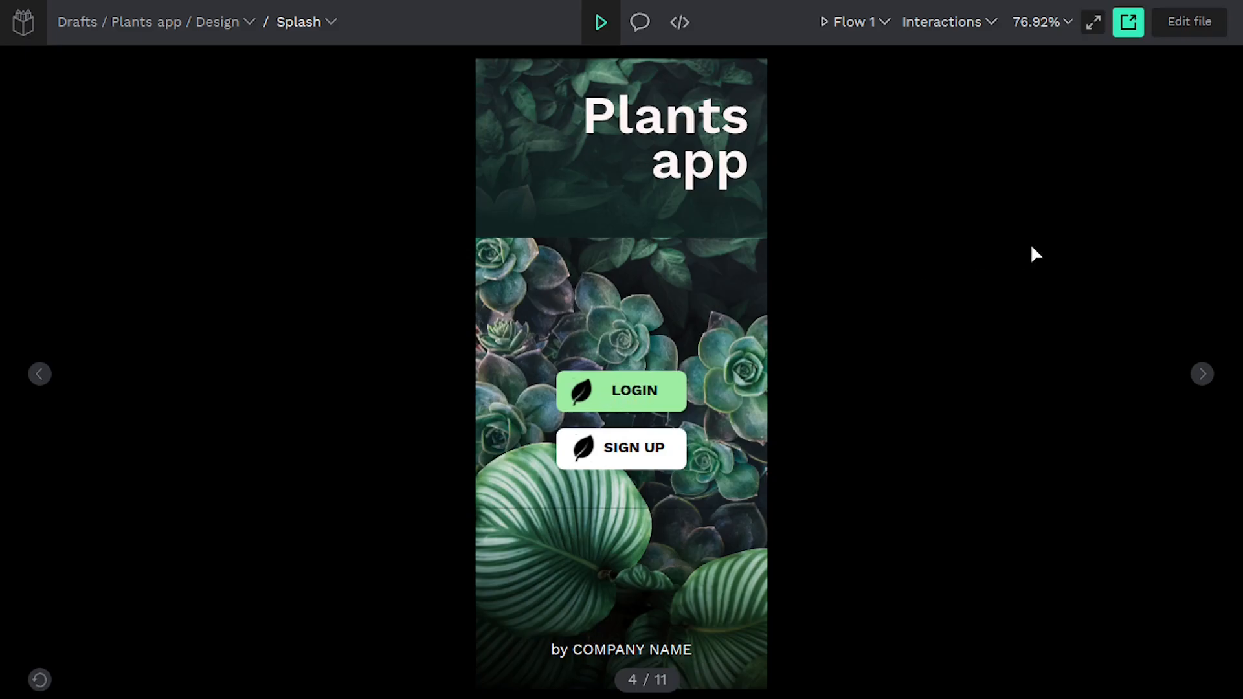
# Step through the screens to Detail and back, then use LOGIN to reach Onboarding.
pyautogui.click(1202, 373)
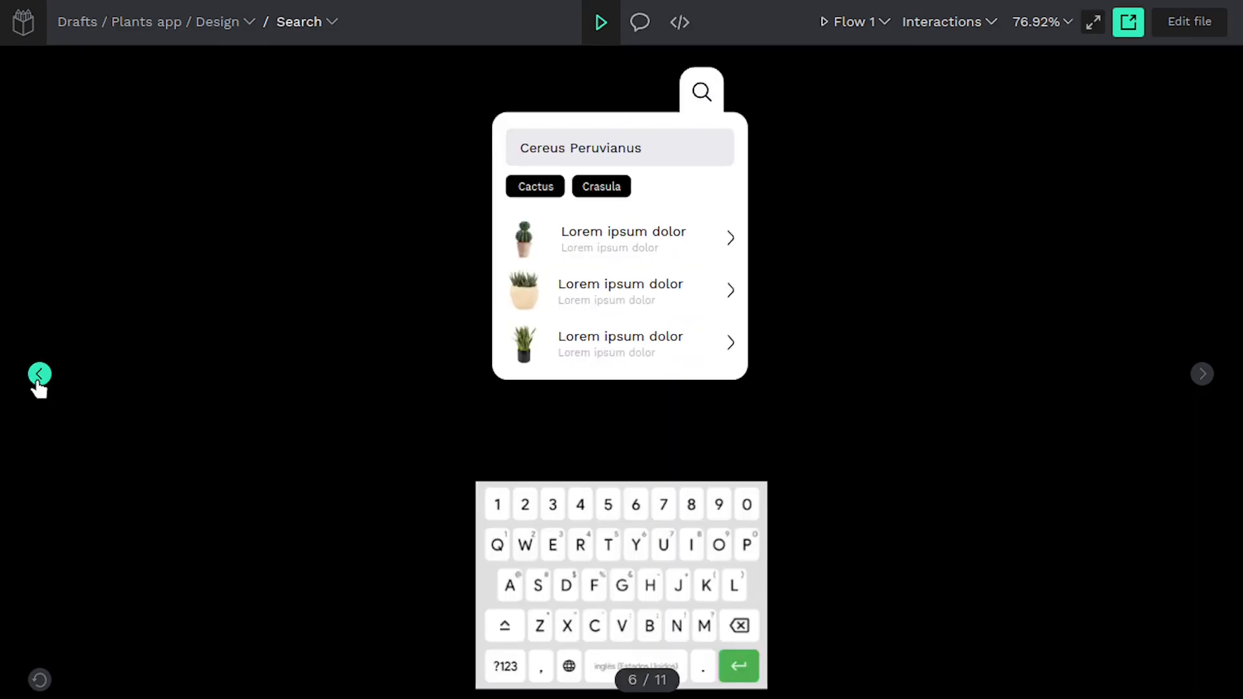
pyautogui.click(1202, 373)
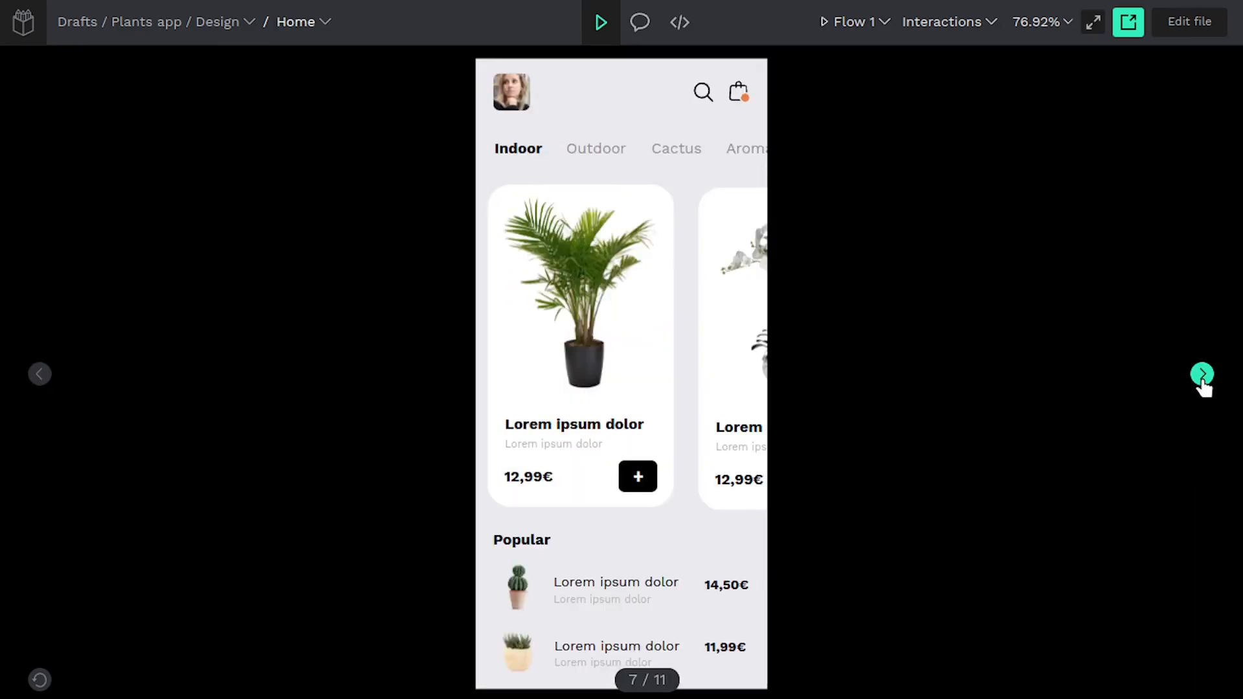
pyautogui.click(580, 290)
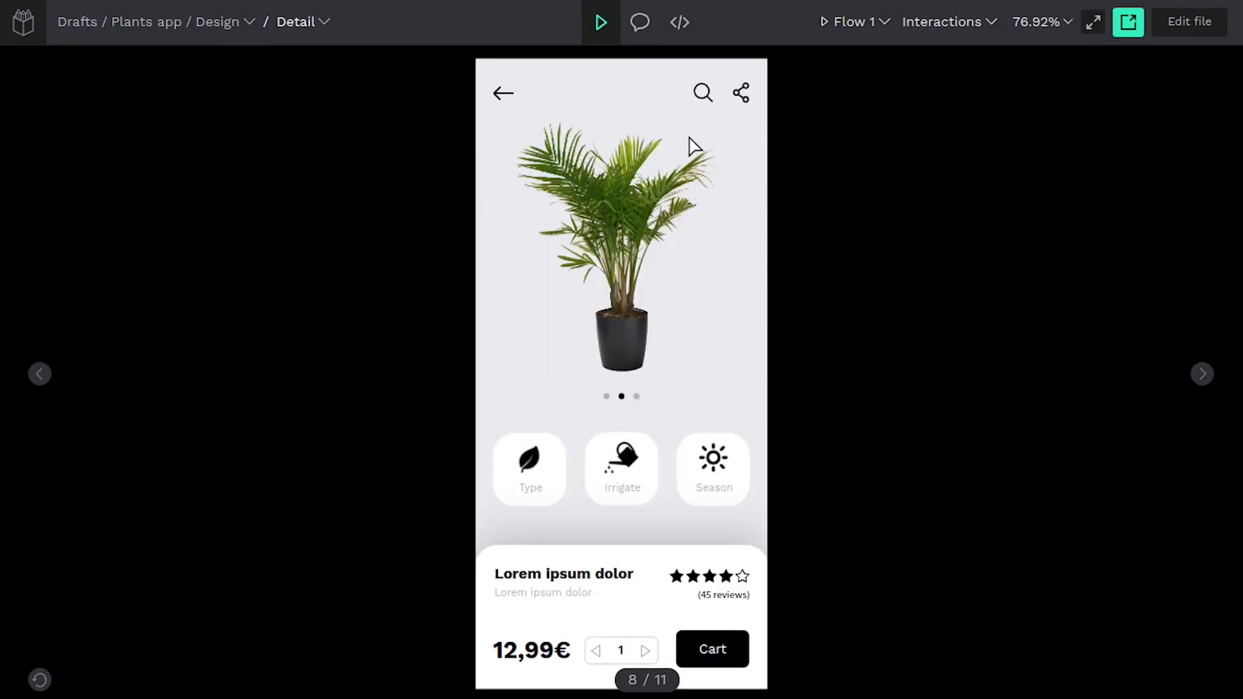
pyautogui.moveTo(645, 528)
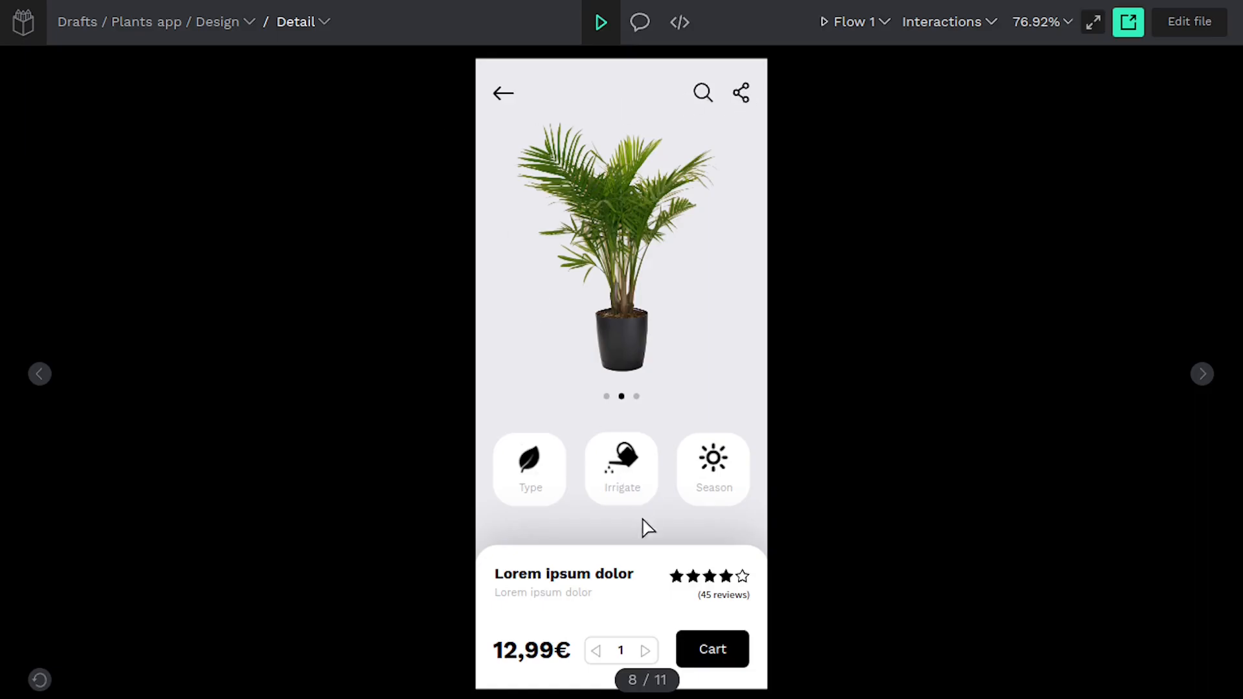
pyautogui.click(38, 373)
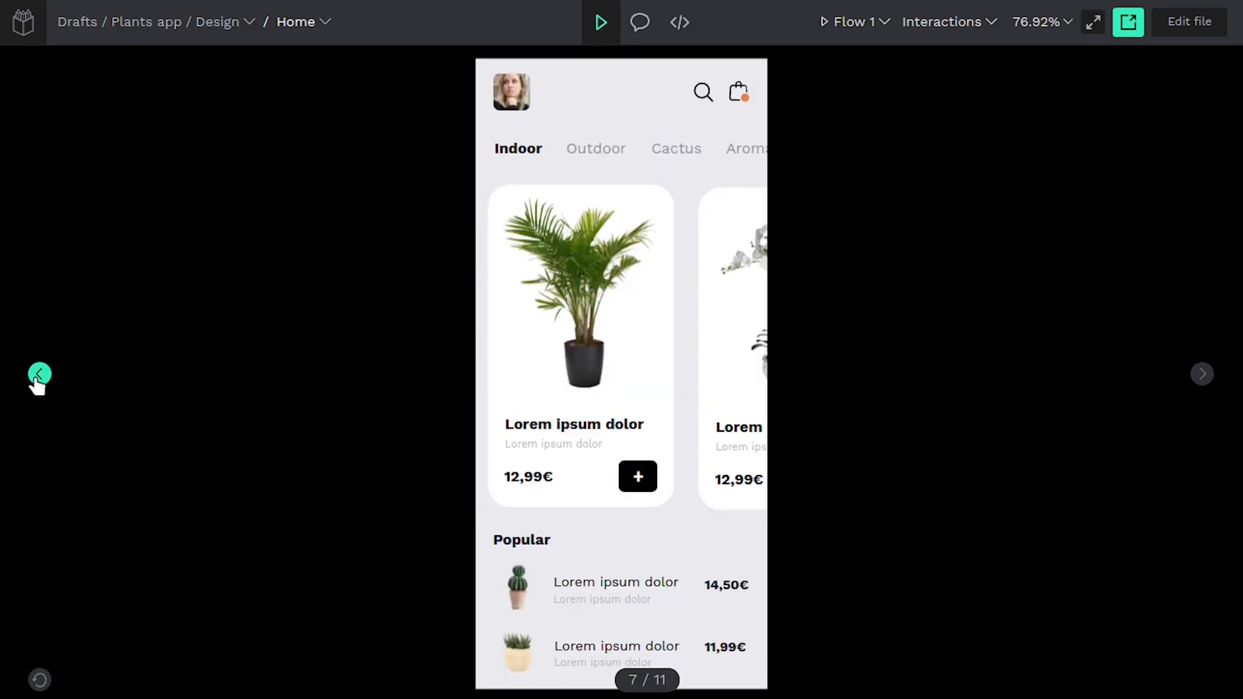
pyautogui.click(39, 373)
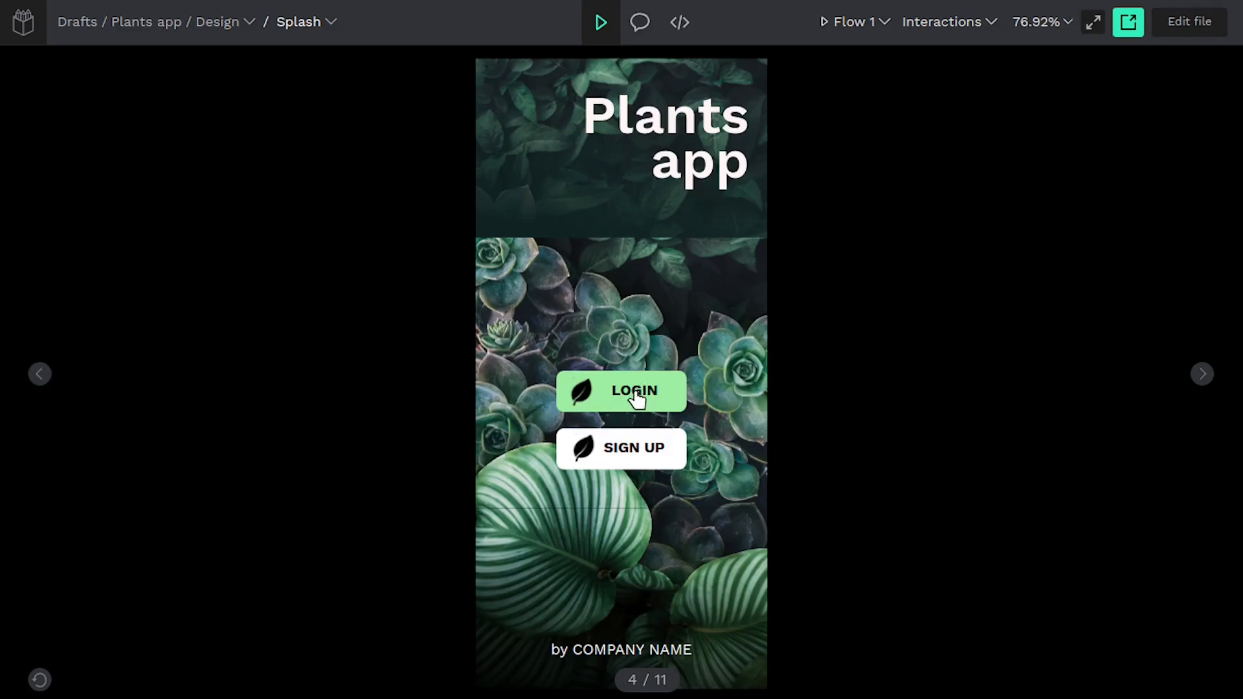
pyautogui.click(631, 391)
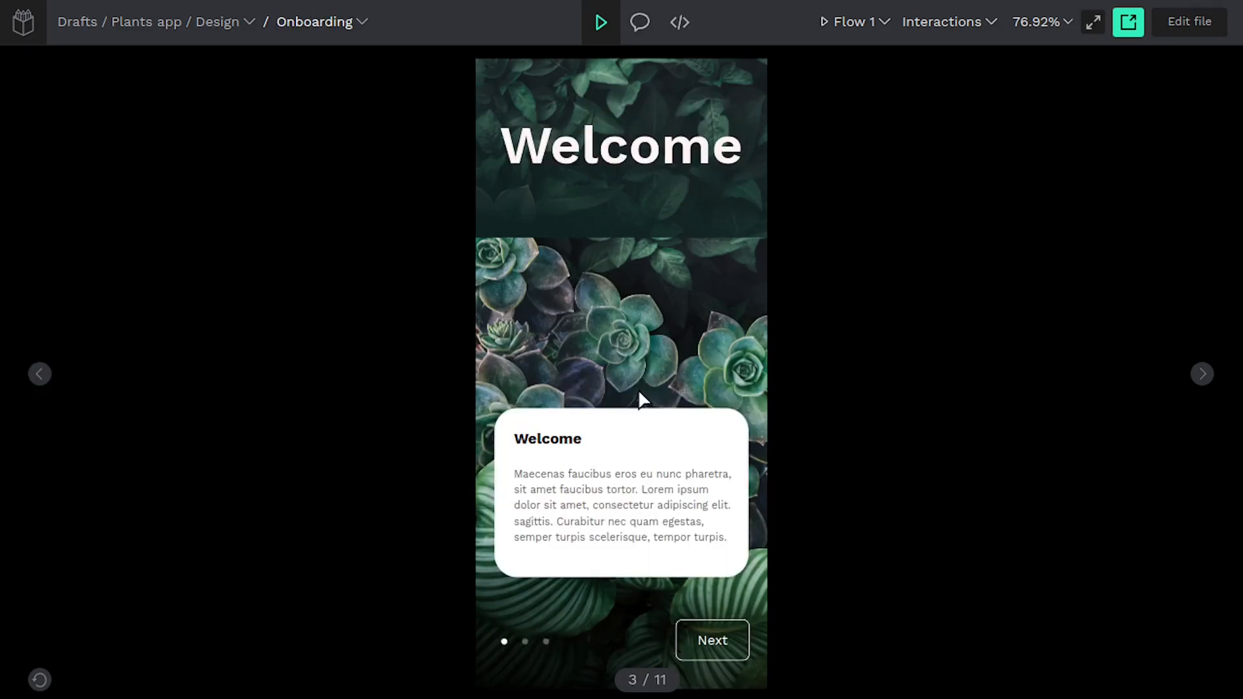
pyautogui.moveTo(471, 461)
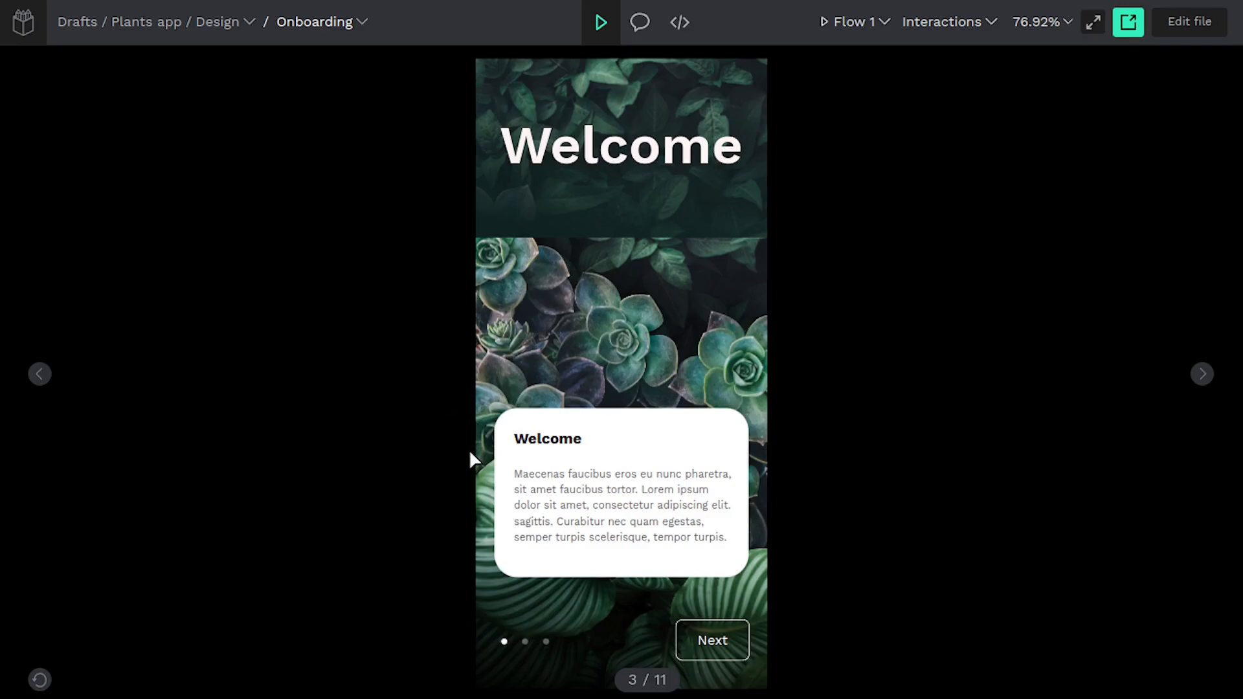
pyautogui.moveTo(738, 232)
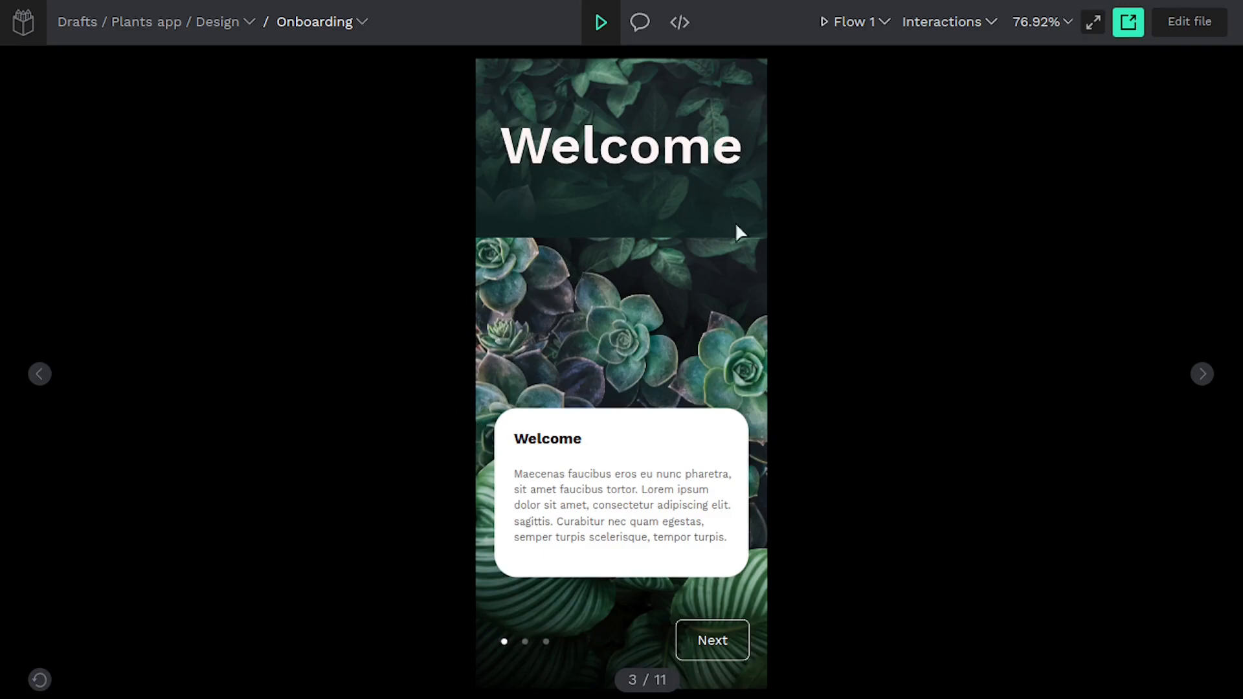
pyautogui.moveTo(1168, 39)
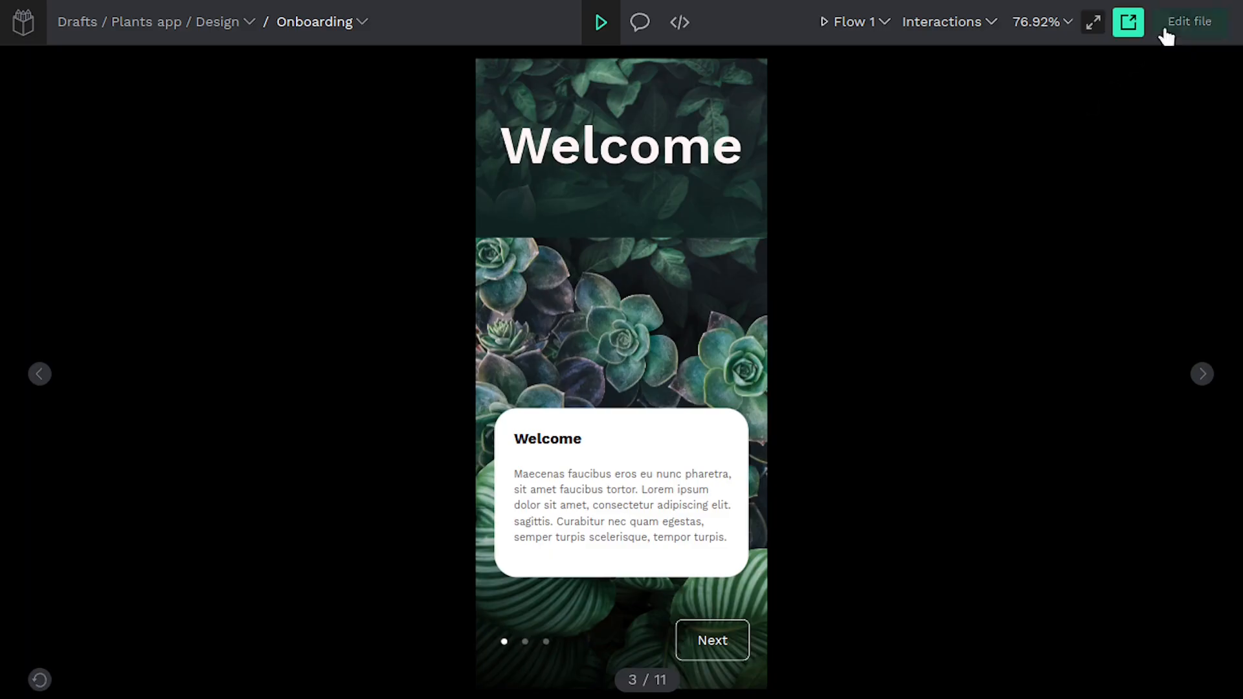
# Return to the editor, zoom toward the Splash board and select its LOGIN button.
pyautogui.click(1190, 20)
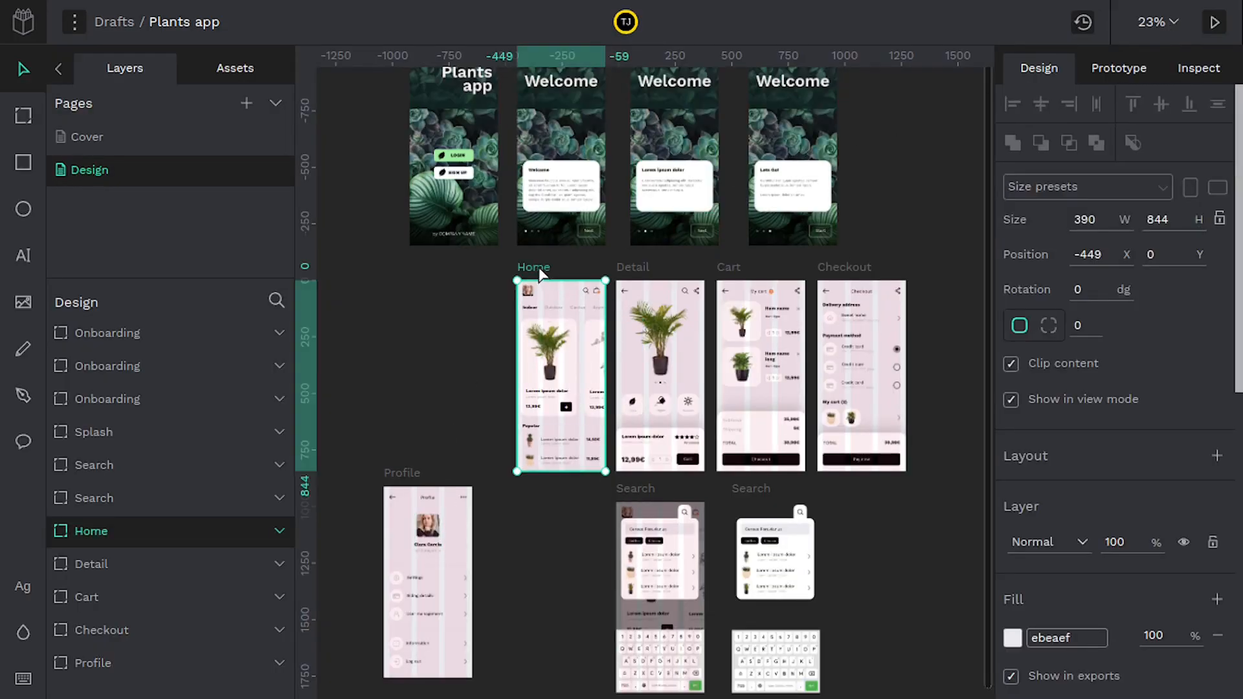
pyautogui.moveTo(561, 376); pyautogui.dragTo(523, 360)
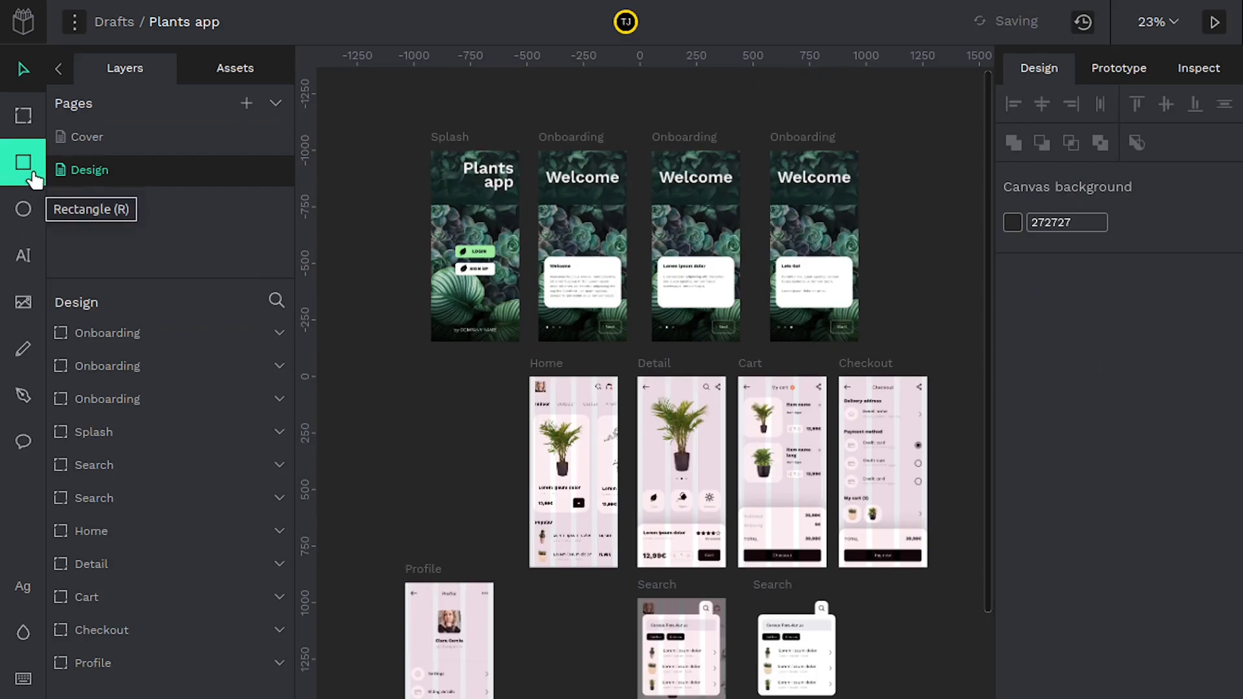
pyautogui.moveTo(345, 385); pyautogui.dragTo(435, 474)
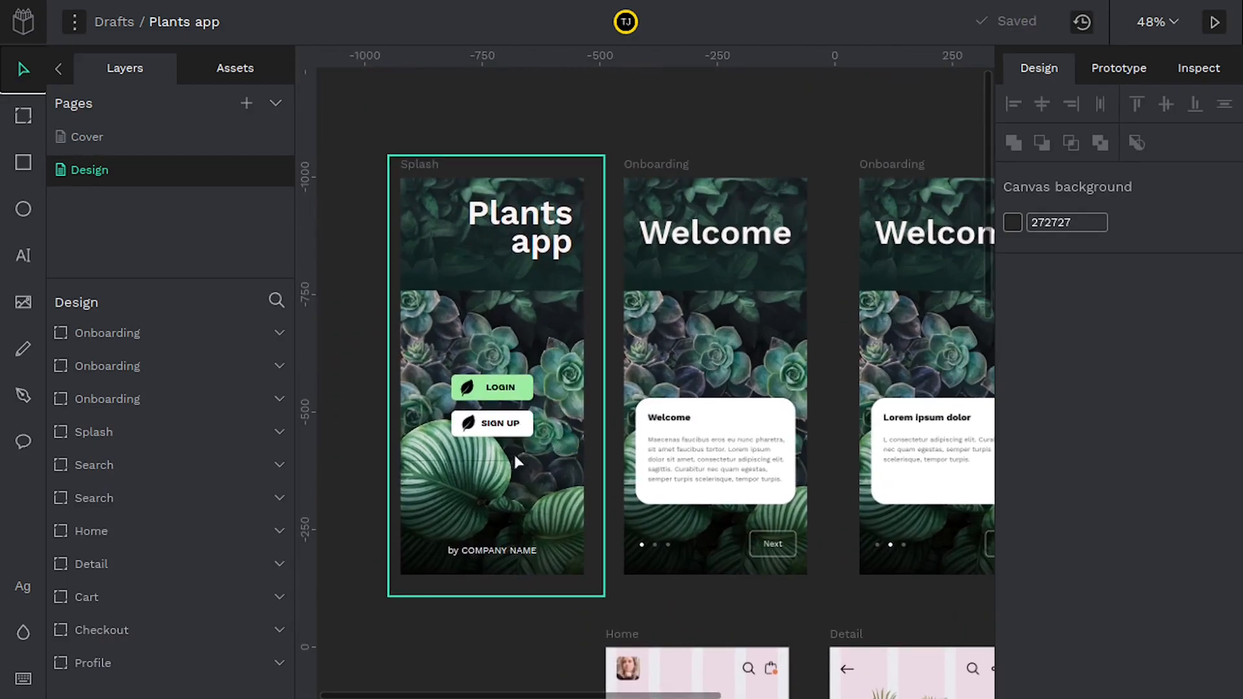
pyautogui.click(492, 389)
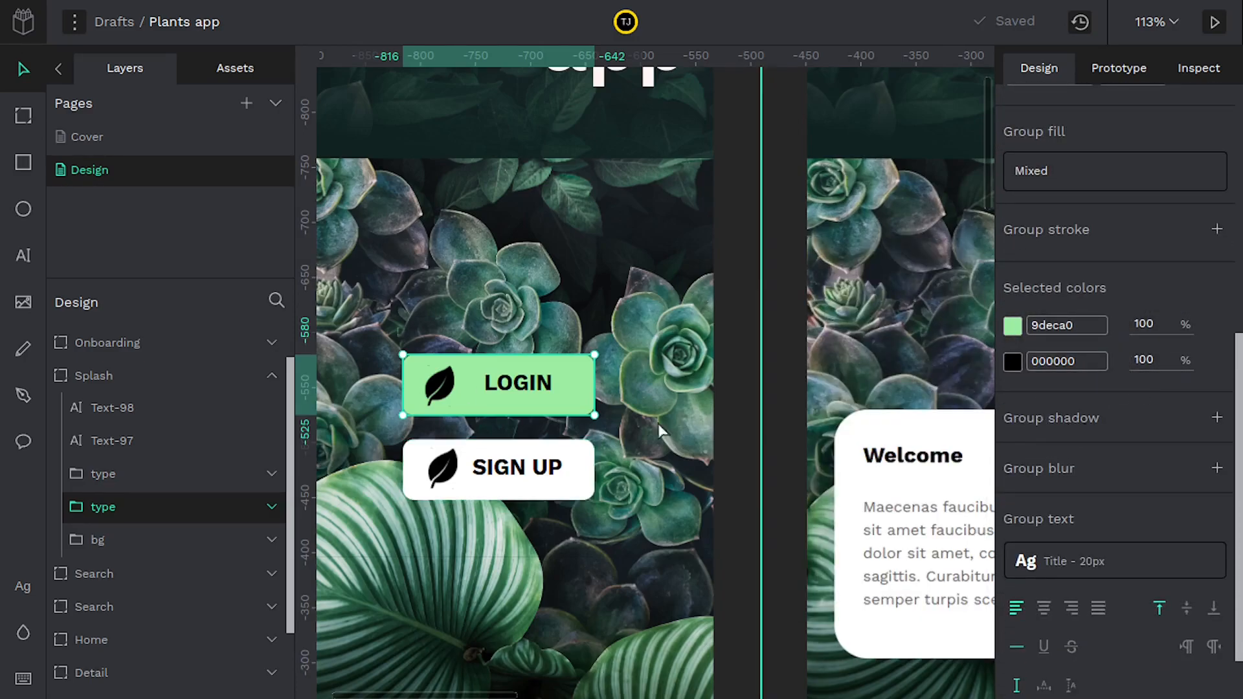
# Expand LOGIN's On Click interaction: Navigate to Onboarding with animation None.
pyautogui.click(1119, 67)
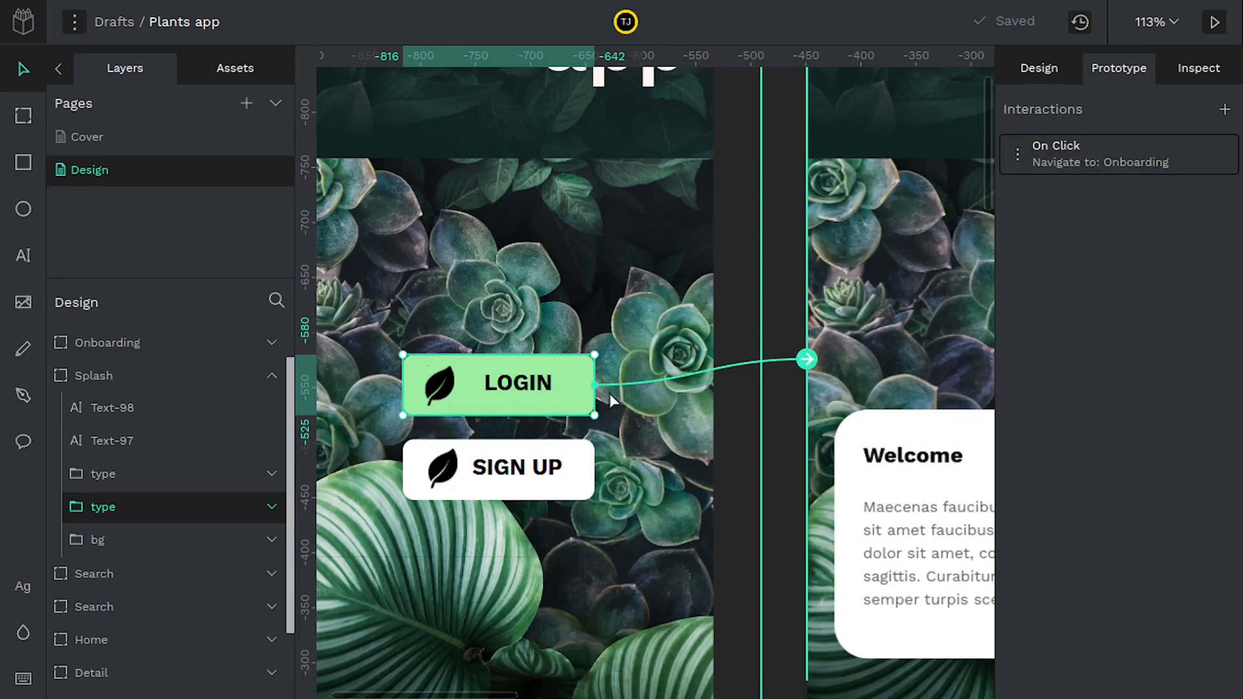
pyautogui.click(1038, 67)
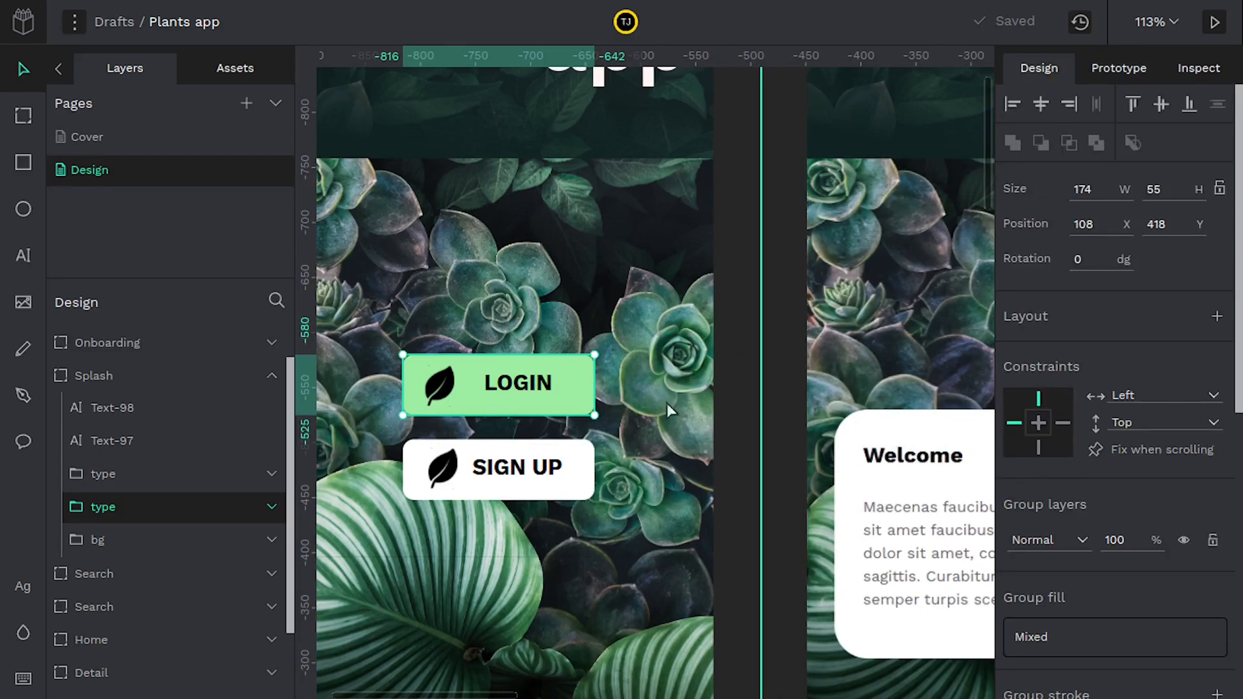
pyautogui.click(1119, 68)
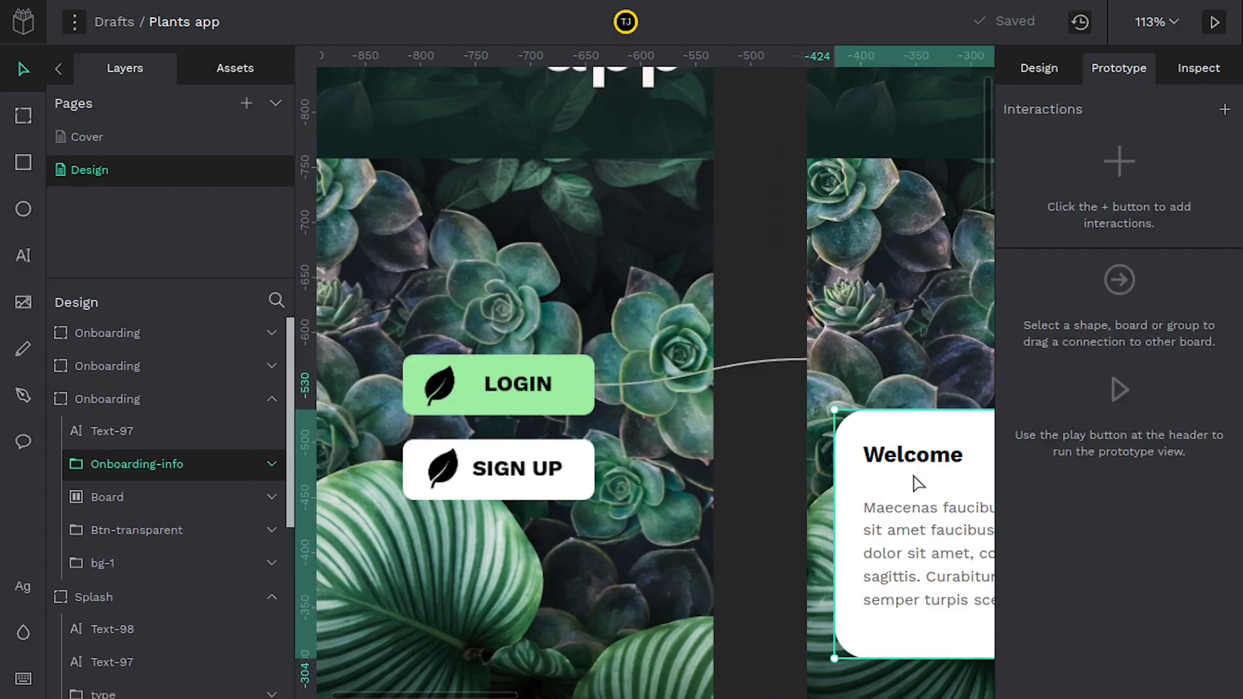
pyautogui.moveTo(596, 402)
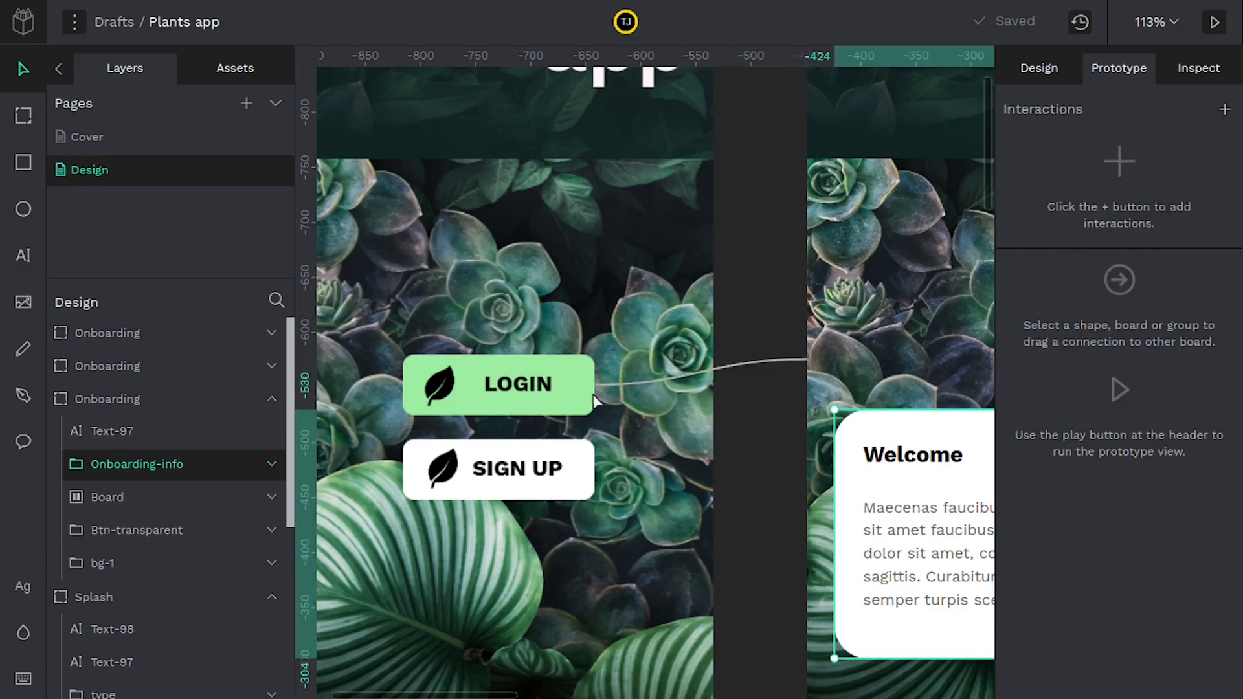
pyautogui.click(496, 383)
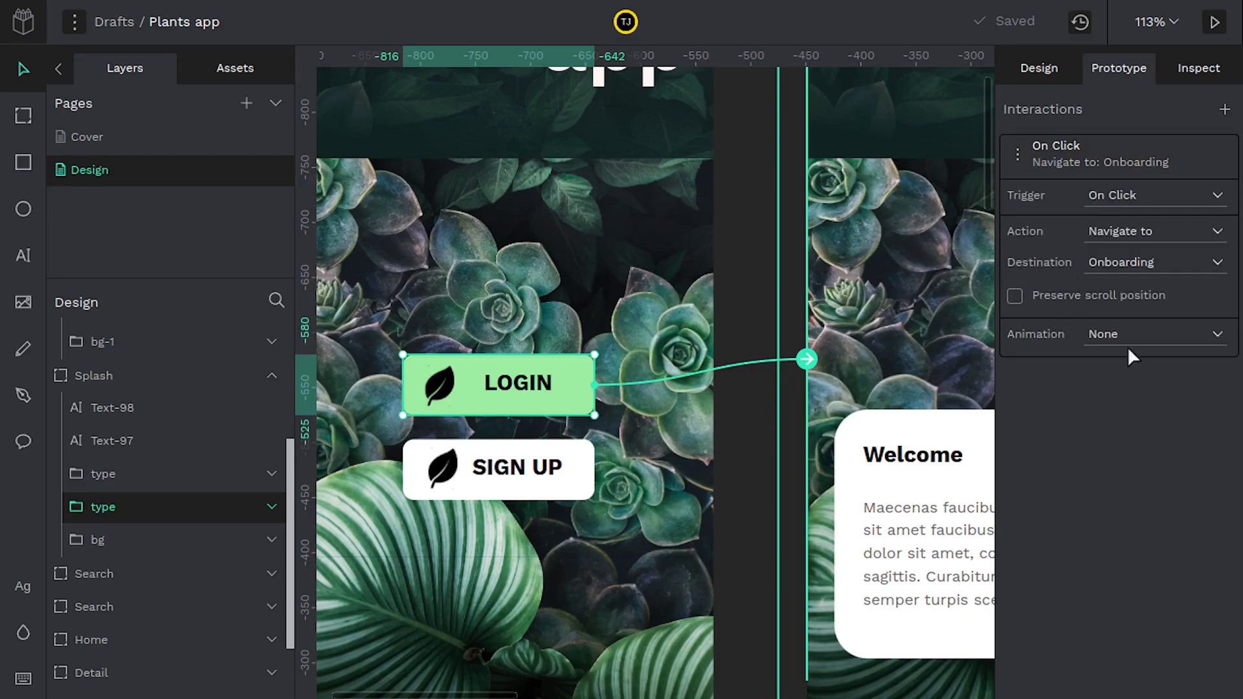
pyautogui.click(1155, 194)
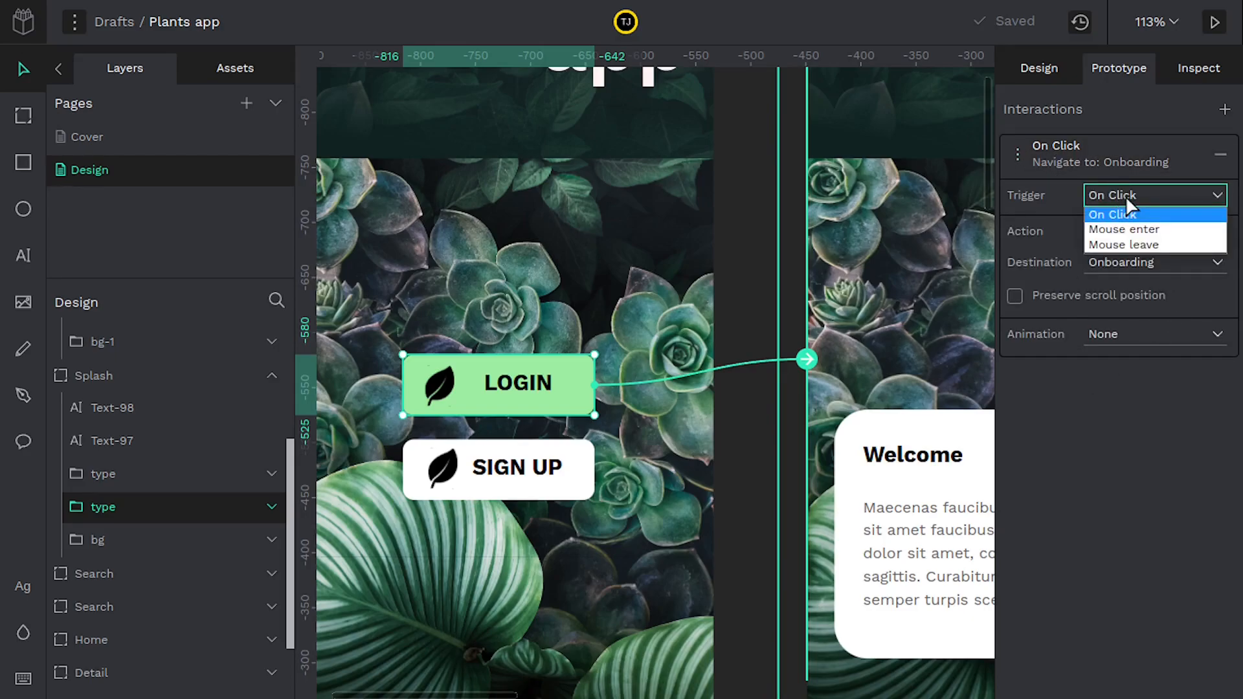
pyautogui.click(1124, 229)
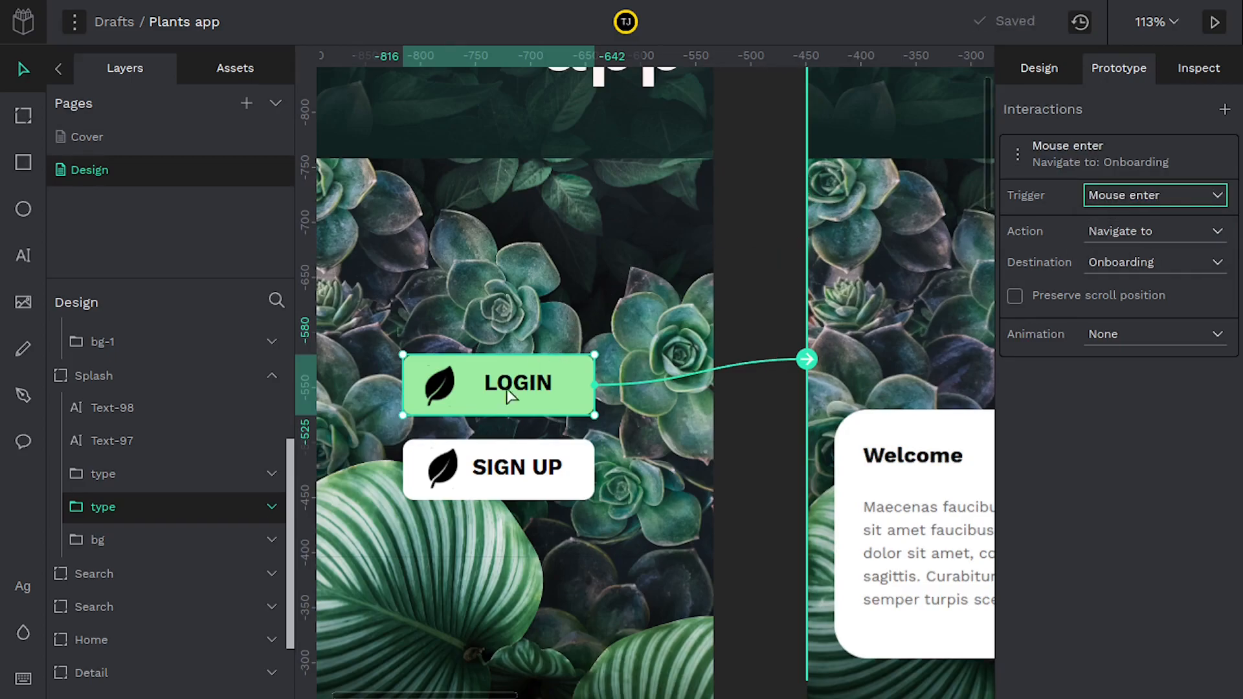
pyautogui.moveTo(502, 391)
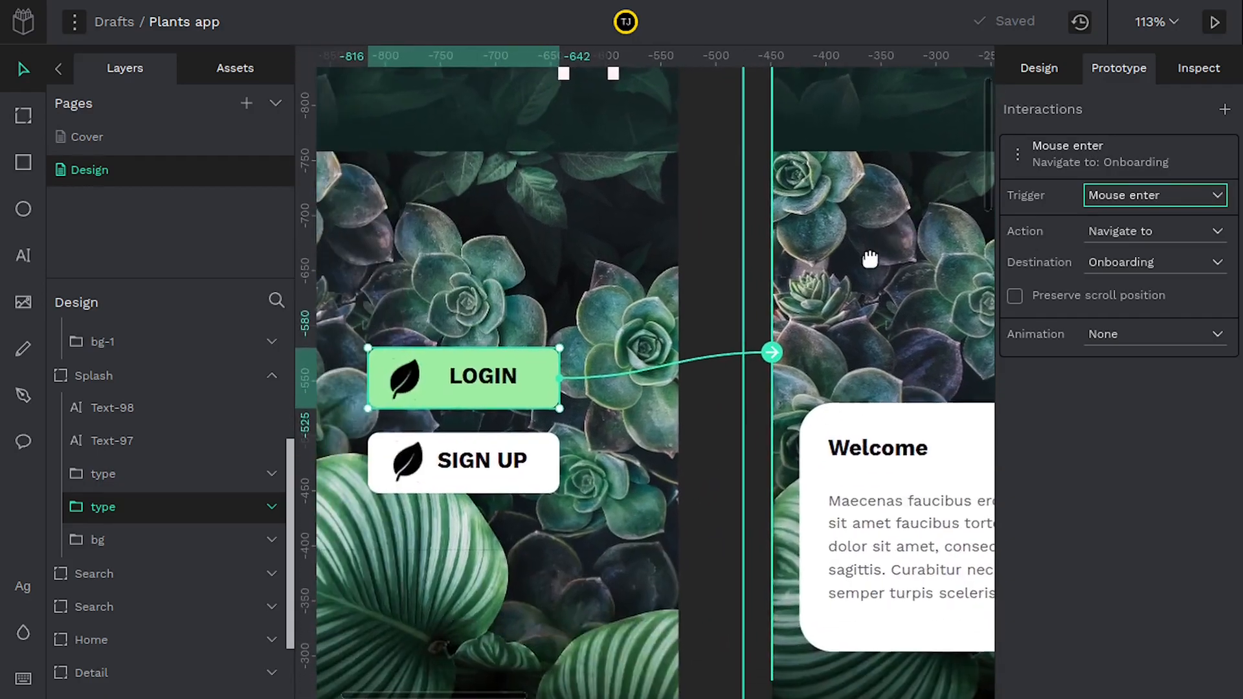
pyautogui.click(1155, 194)
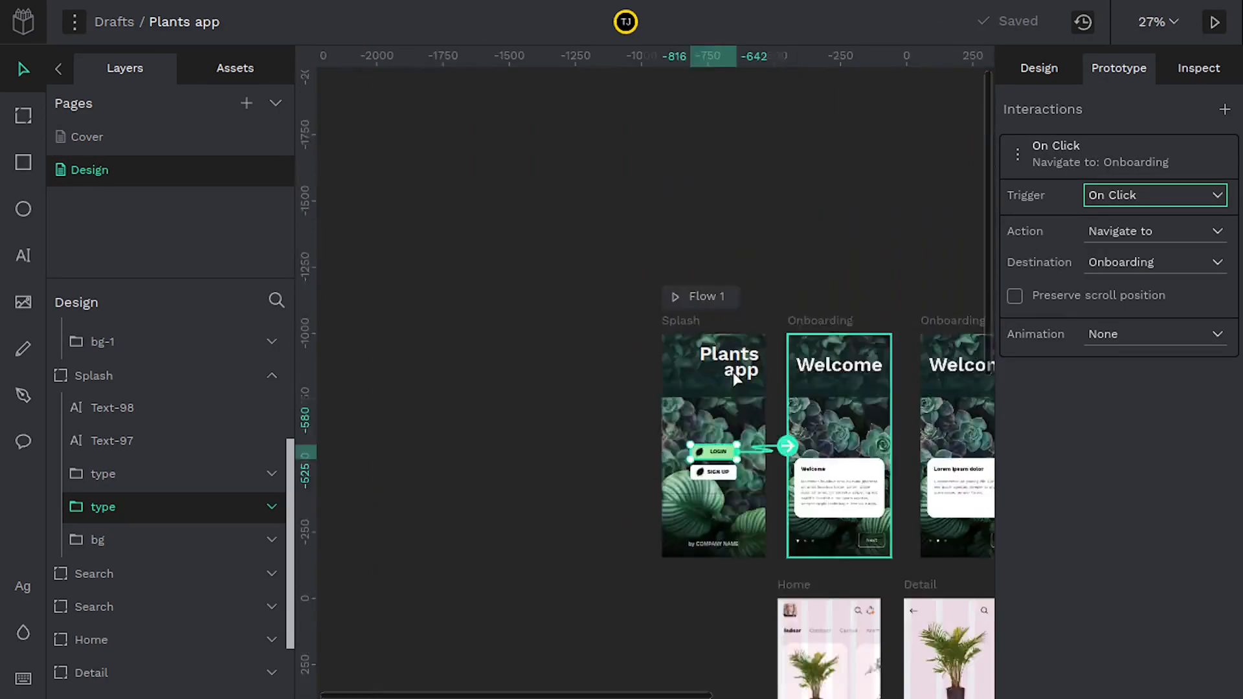
# Drag a prototype connection from the SIGN UP button to the Onboarding board and verify it.
pyautogui.scroll(-3)
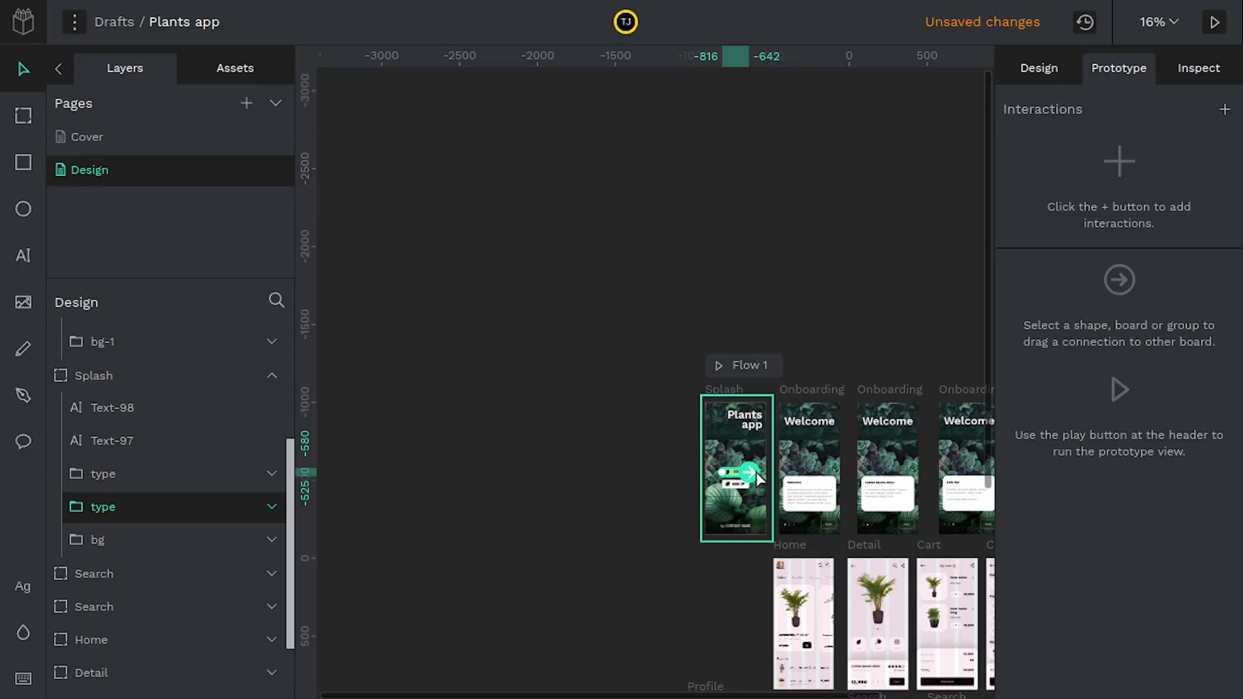
pyautogui.moveTo(751, 474); pyautogui.dragTo(770, 625)
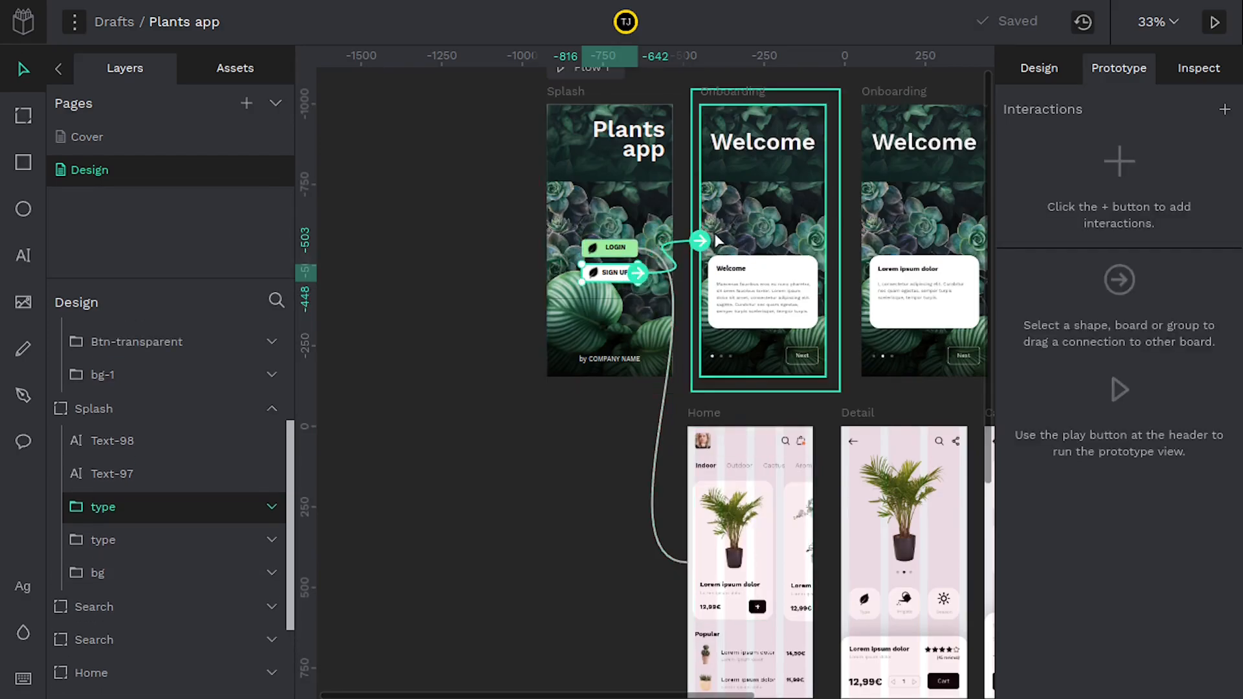
pyautogui.click(614, 272)
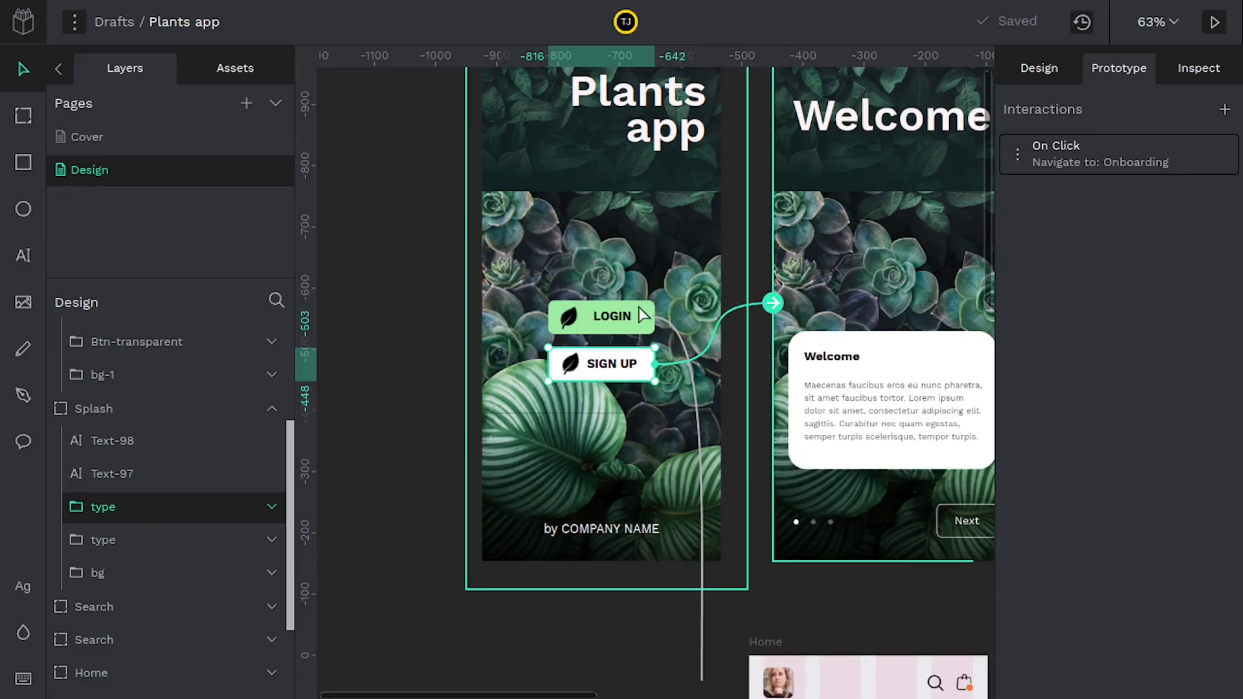
pyautogui.click(440, 339)
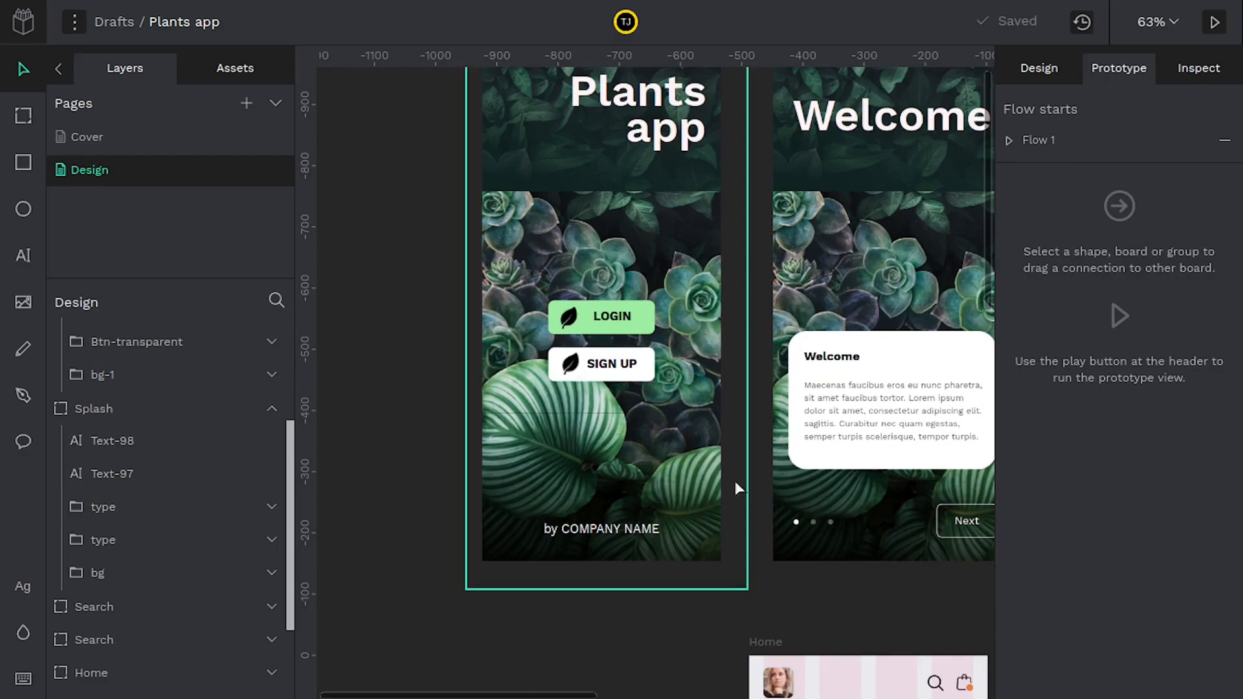
pyautogui.moveTo(601, 442)
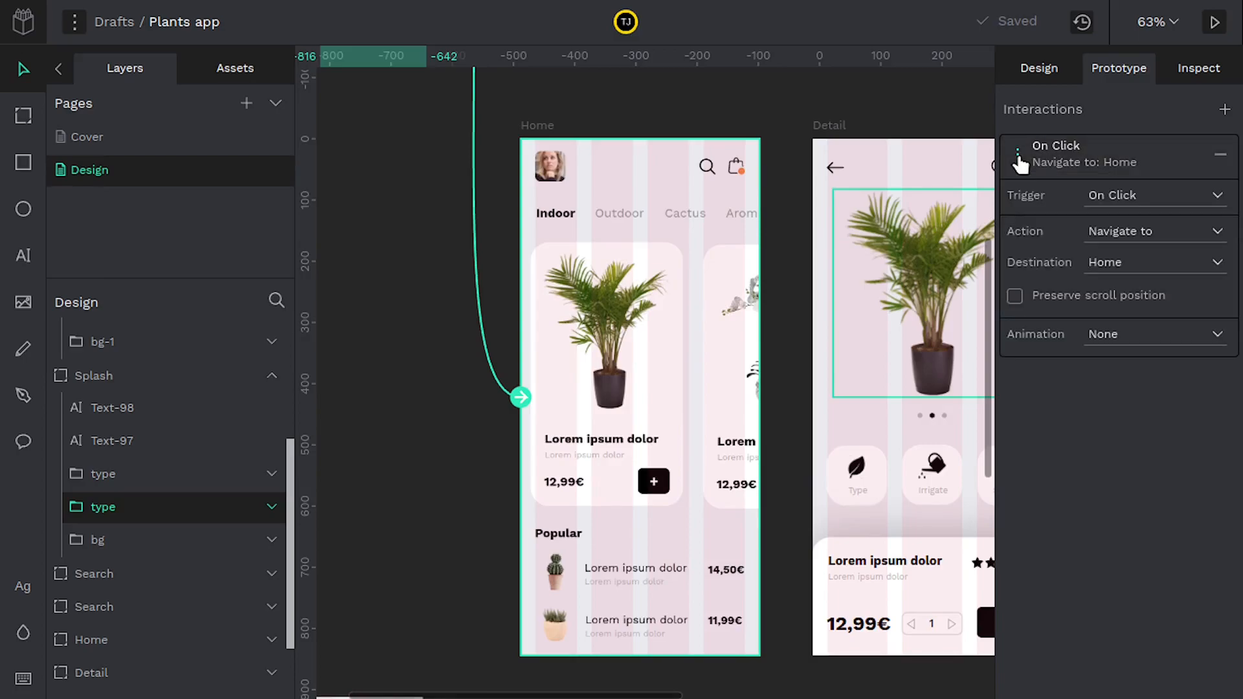
pyautogui.moveTo(1096, 316)
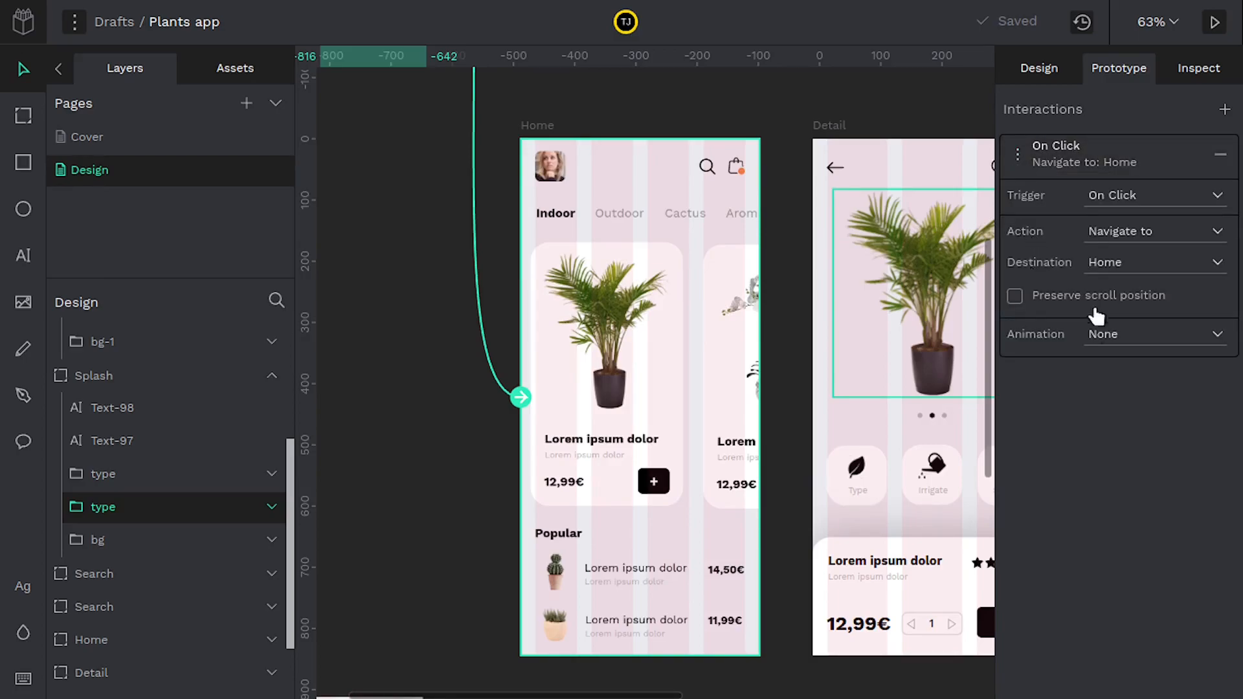
# After trying Dissolve and Push, set the Home link to Slide In, leftward, 300 ms, then start the preview.
pyautogui.click(1155, 334)
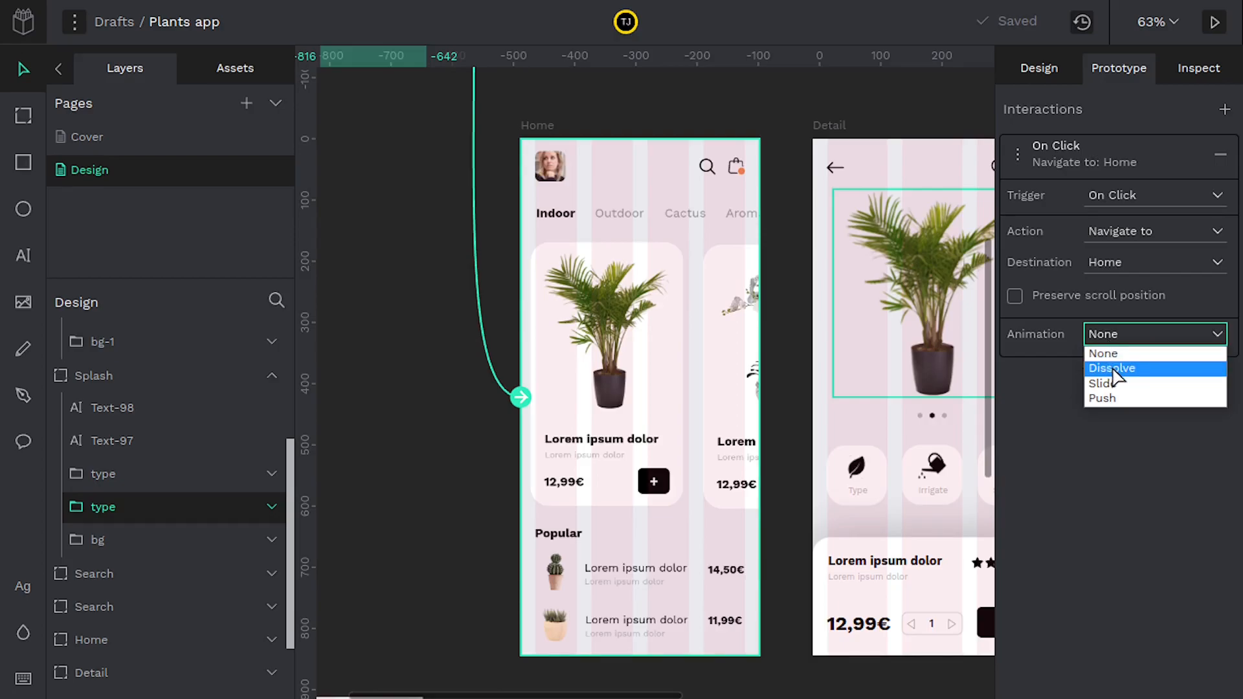
pyautogui.click(1111, 368)
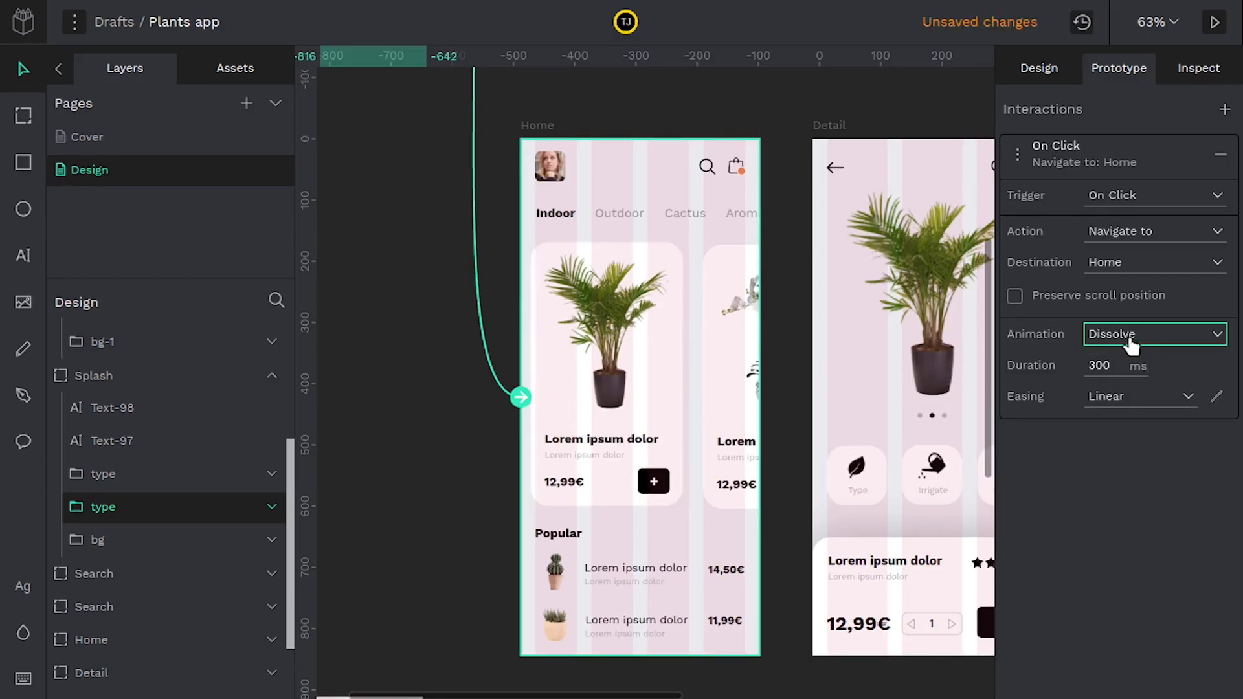
pyautogui.click(1154, 334)
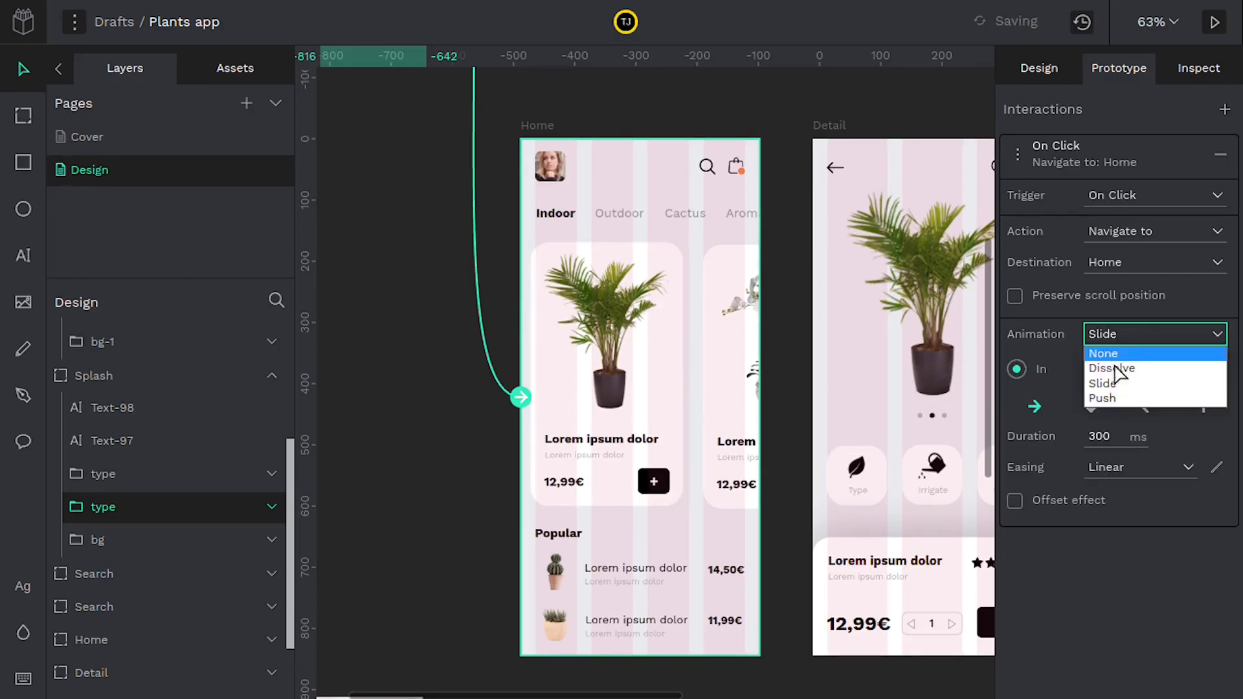
pyautogui.click(1103, 399)
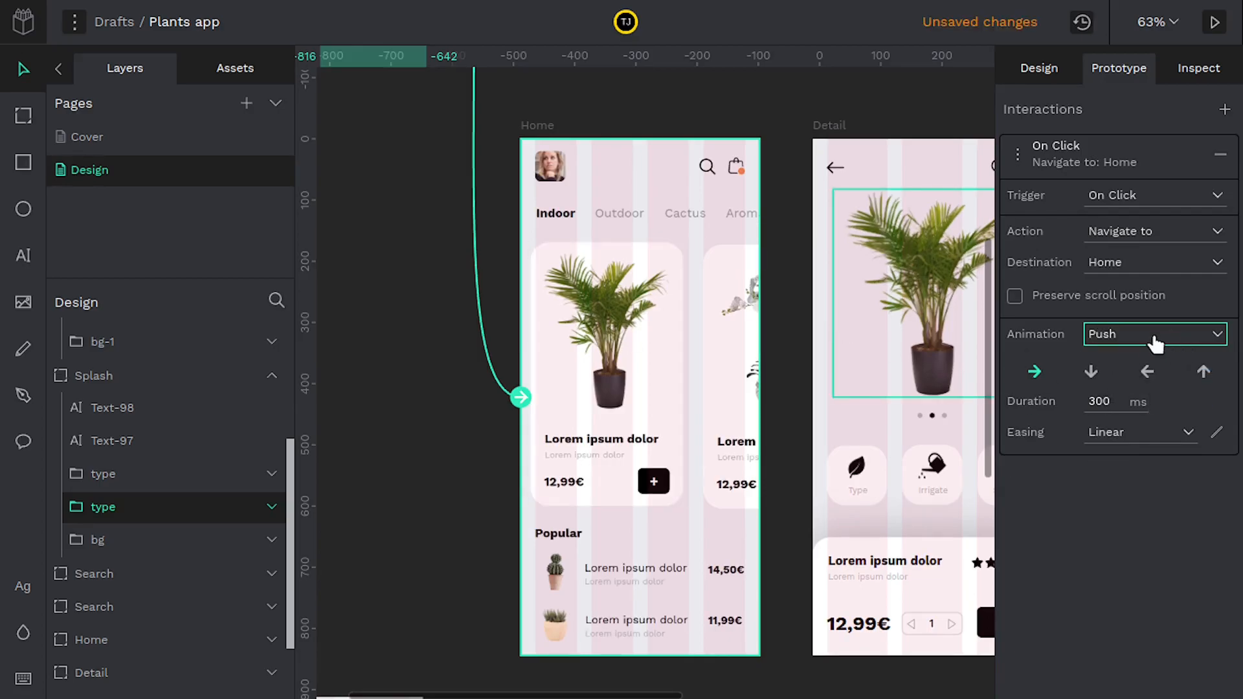
pyautogui.click(1155, 334)
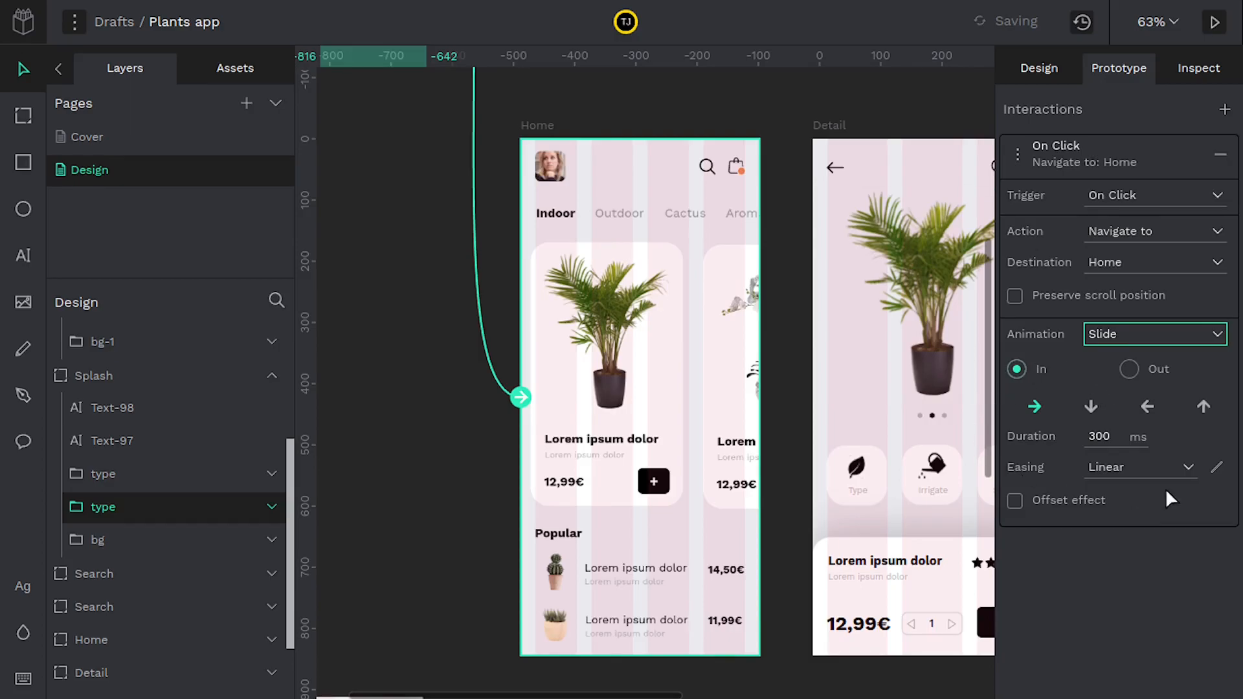
pyautogui.click(1148, 406)
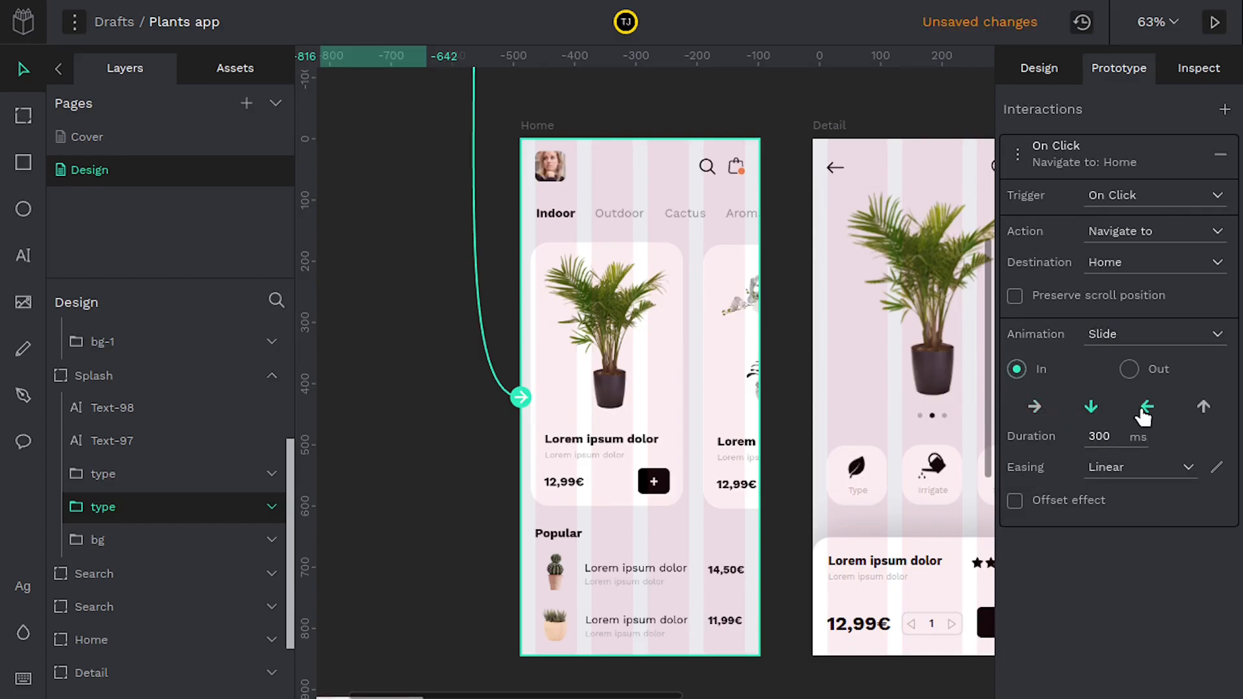
pyautogui.click(1148, 407)
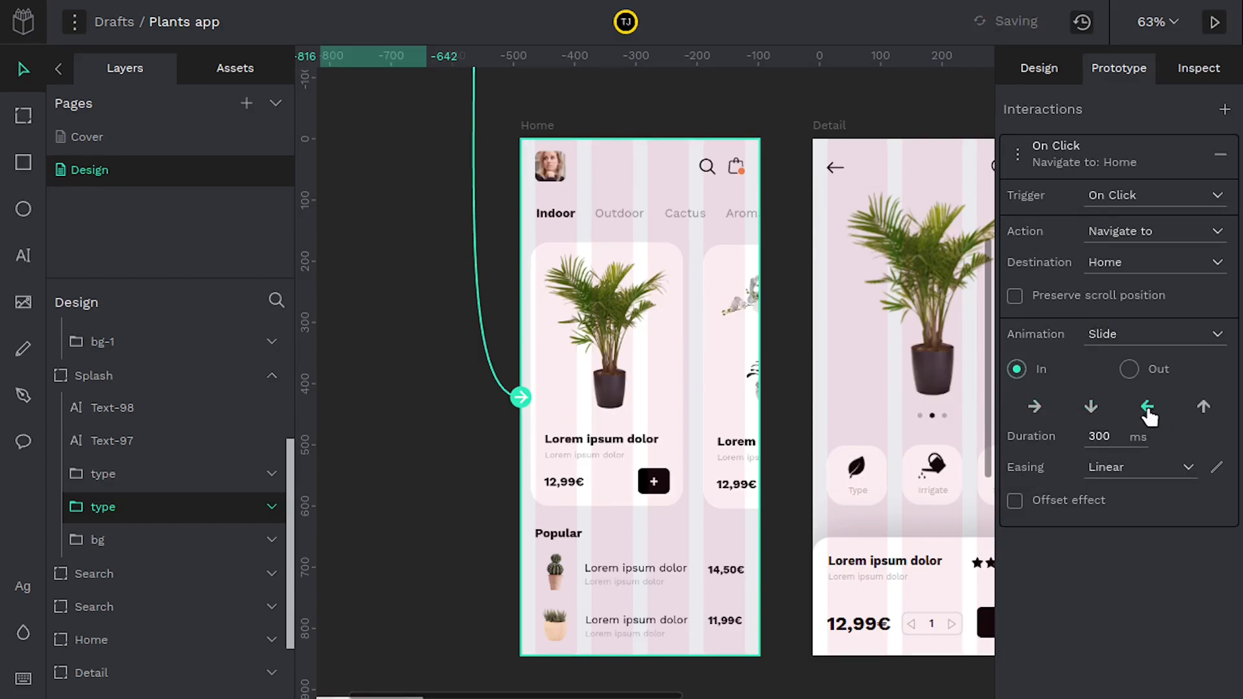
pyautogui.click(1099, 437)
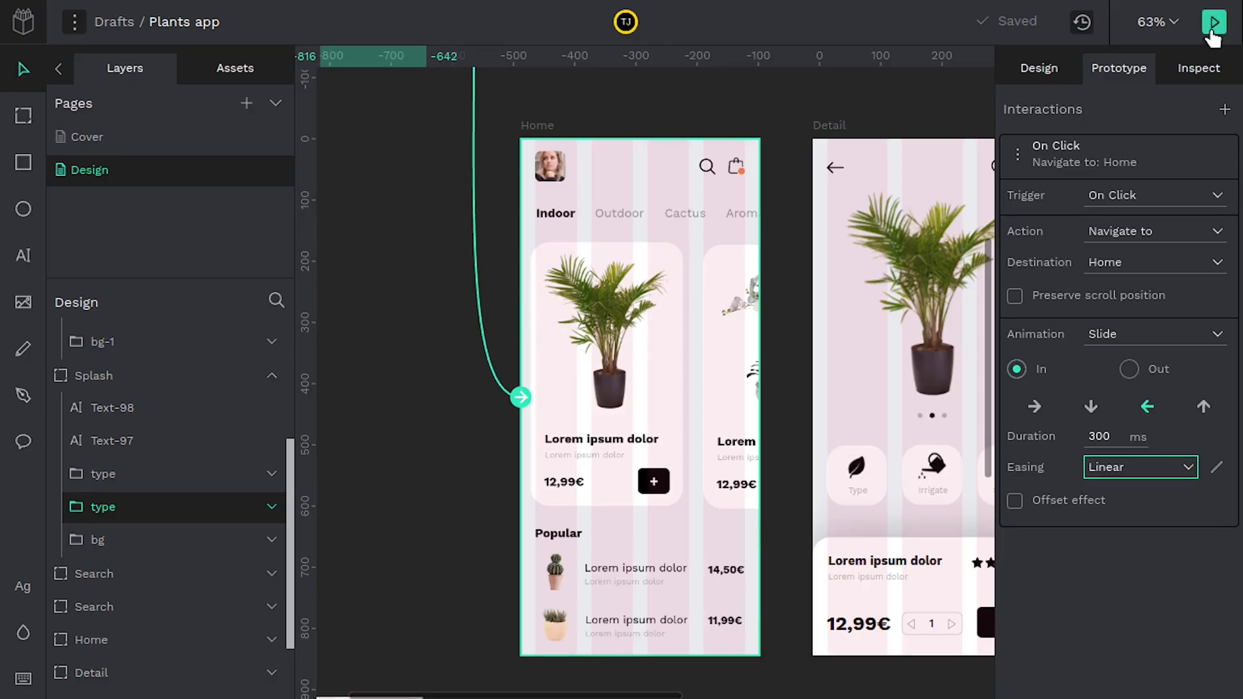
pyautogui.click(1213, 23)
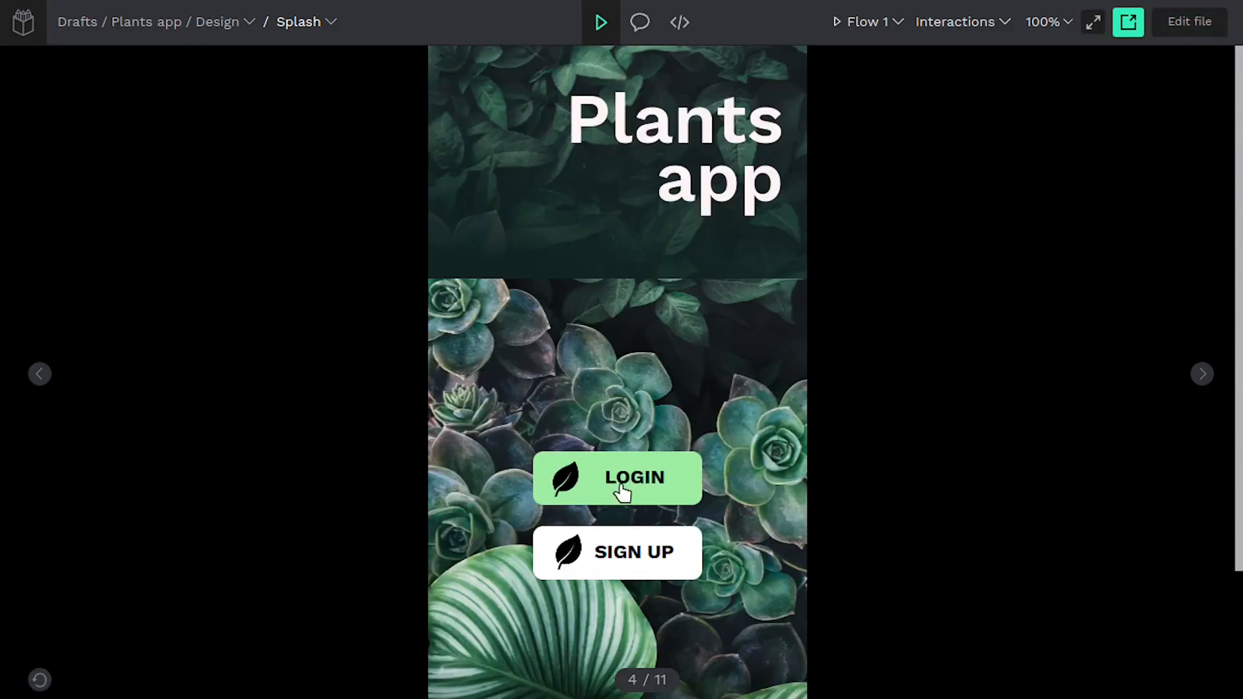
# Test the LOGIN button in the preview, go back to Splash and test it again.
pyautogui.click(616, 478)
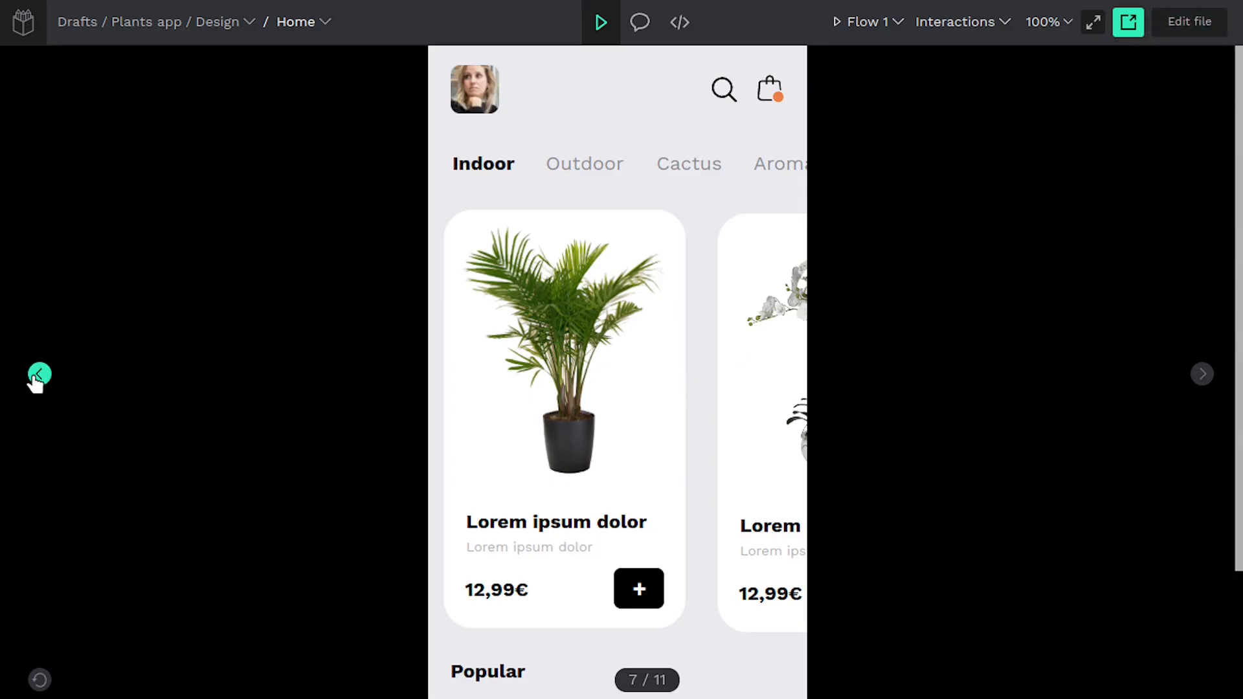
pyautogui.click(37, 373)
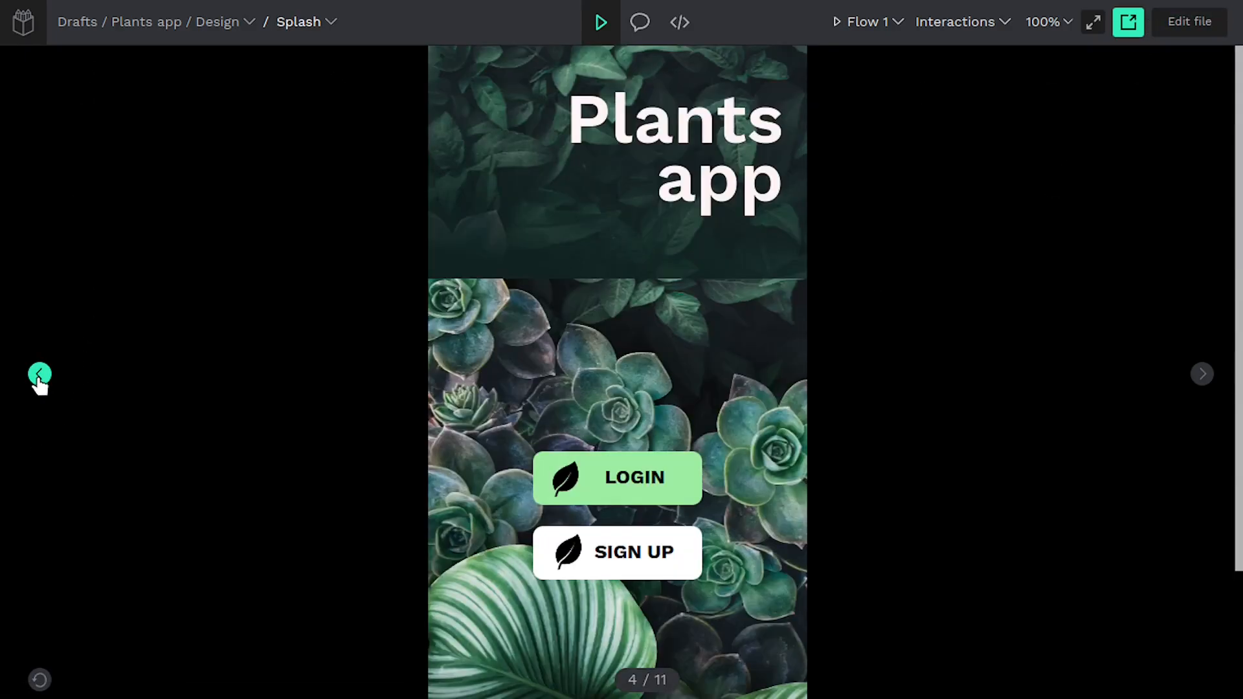
pyautogui.moveTo(649, 505)
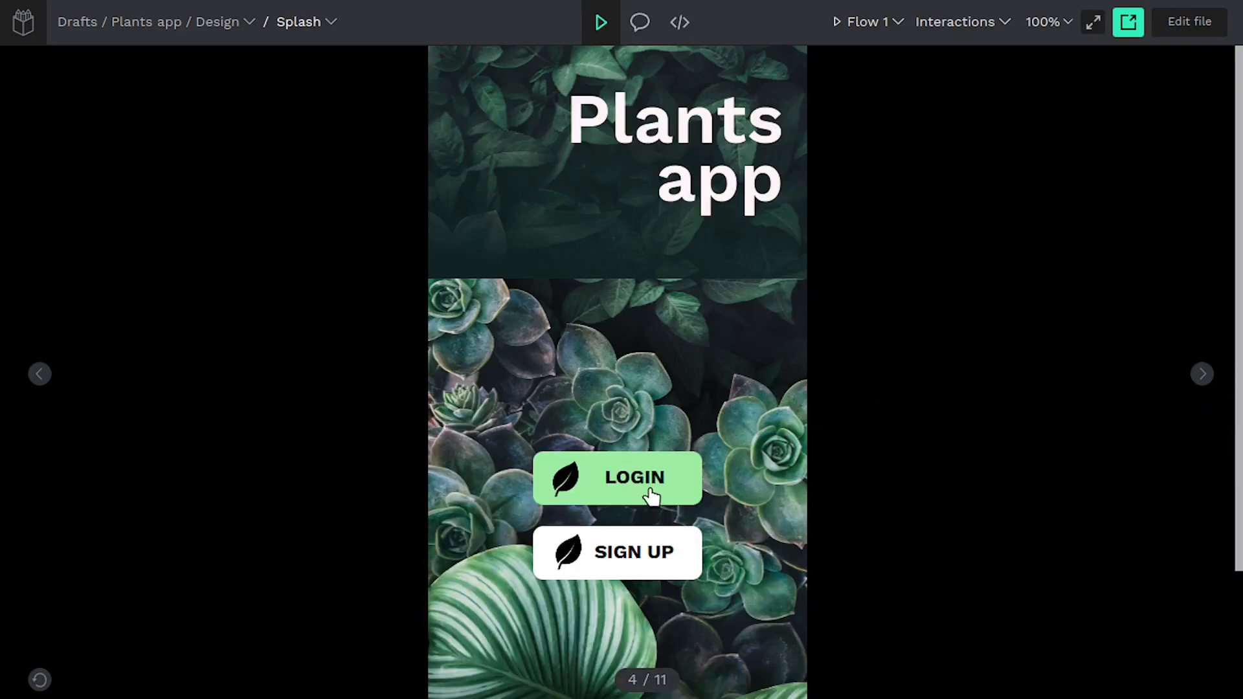
pyautogui.click(616, 479)
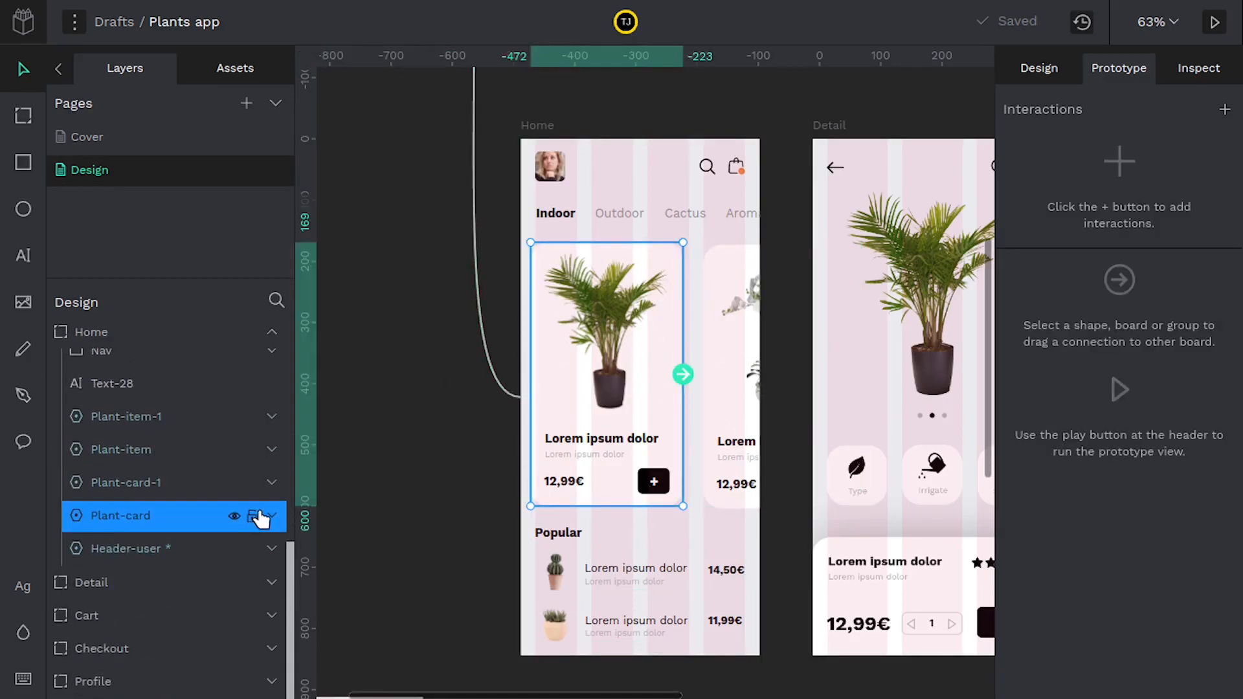
# Expand the Plant-card layer and connect the first plant card to the Detail board.
pyautogui.click(269, 515)
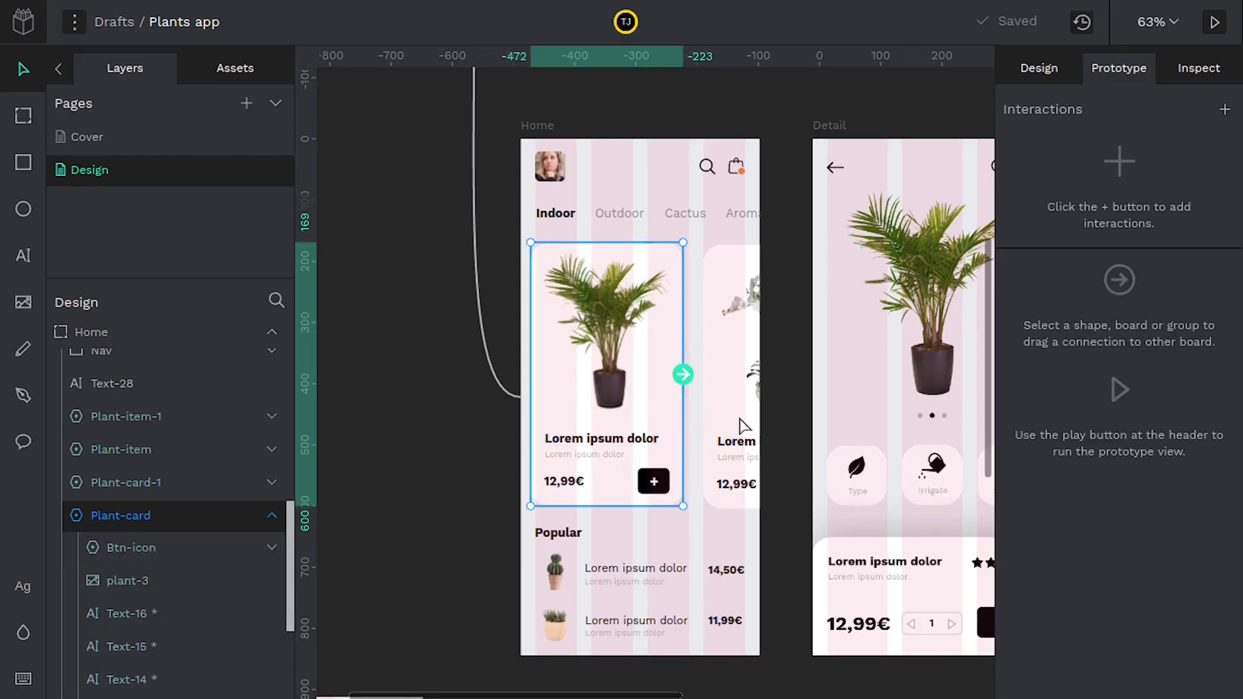
pyautogui.moveTo(627, 305)
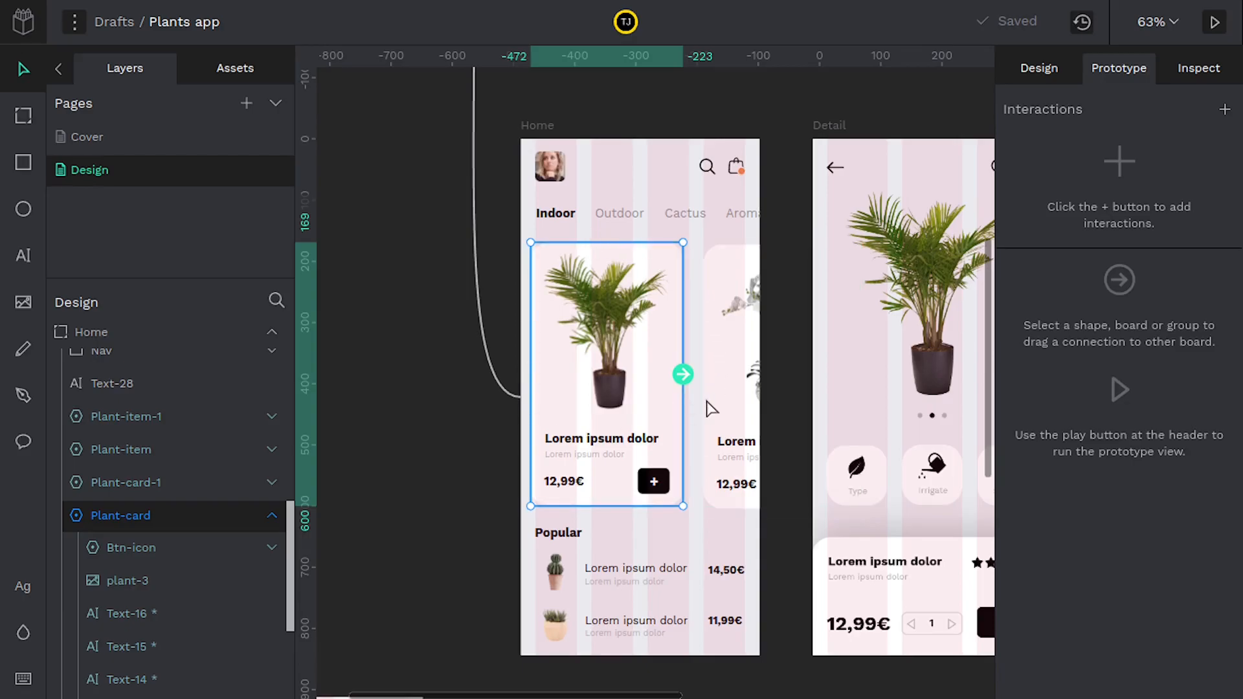
pyautogui.moveTo(683, 375); pyautogui.dragTo(811, 235)
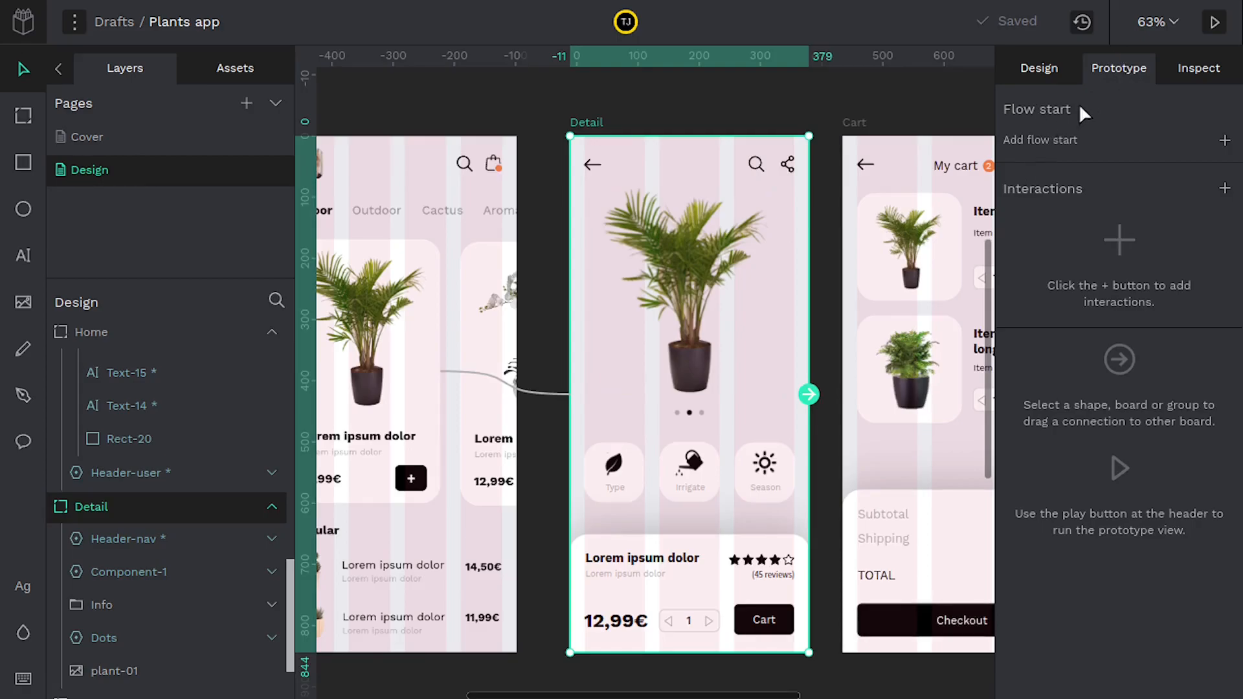
pyautogui.moveTo(815, 435)
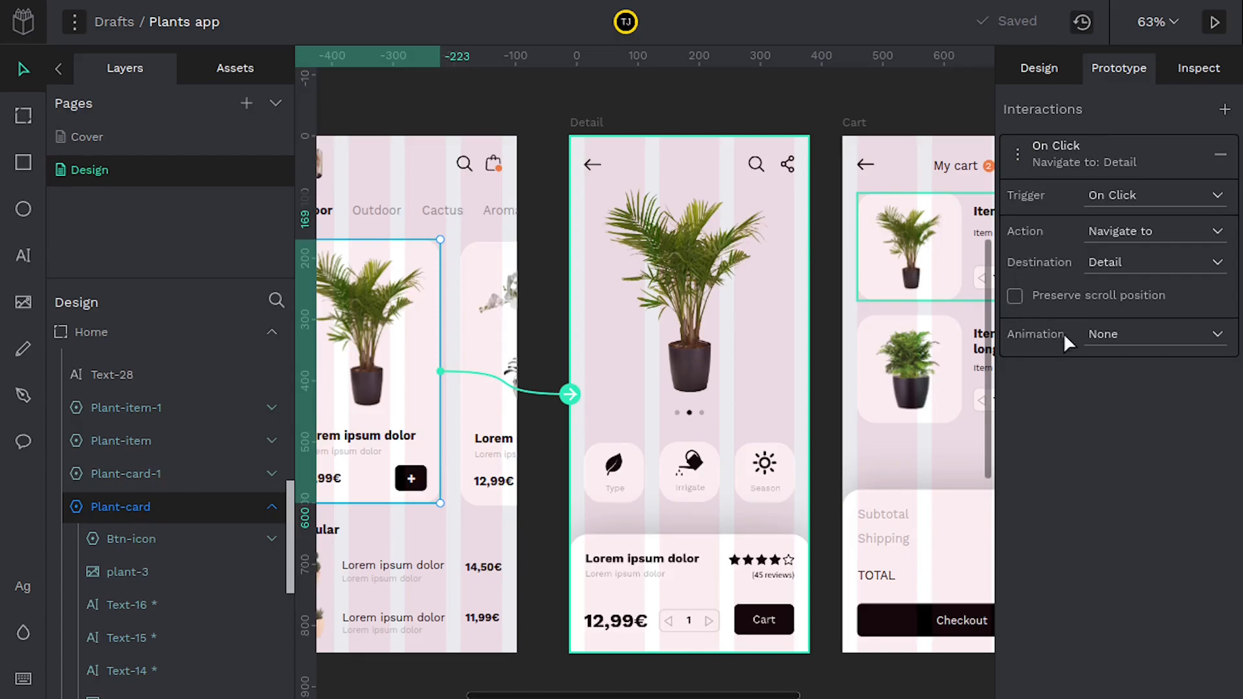
# Set the plant card's Detail link to a leftward Push animation.
pyautogui.click(1155, 334)
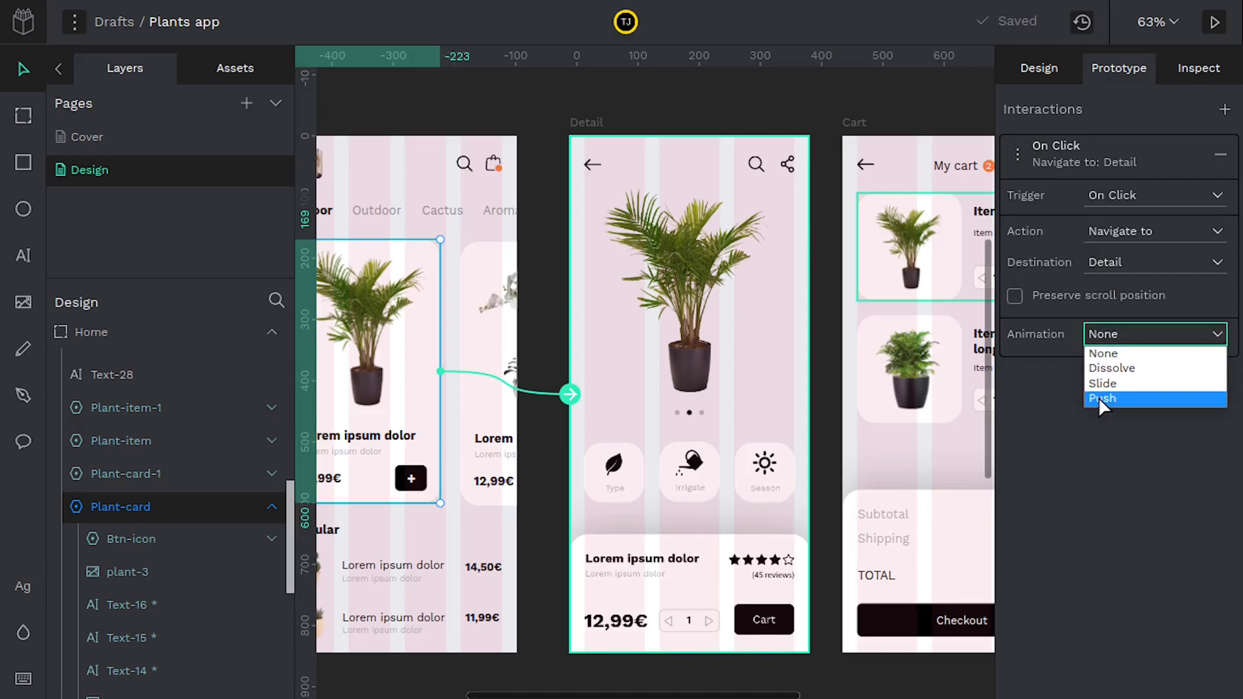
pyautogui.click(1102, 398)
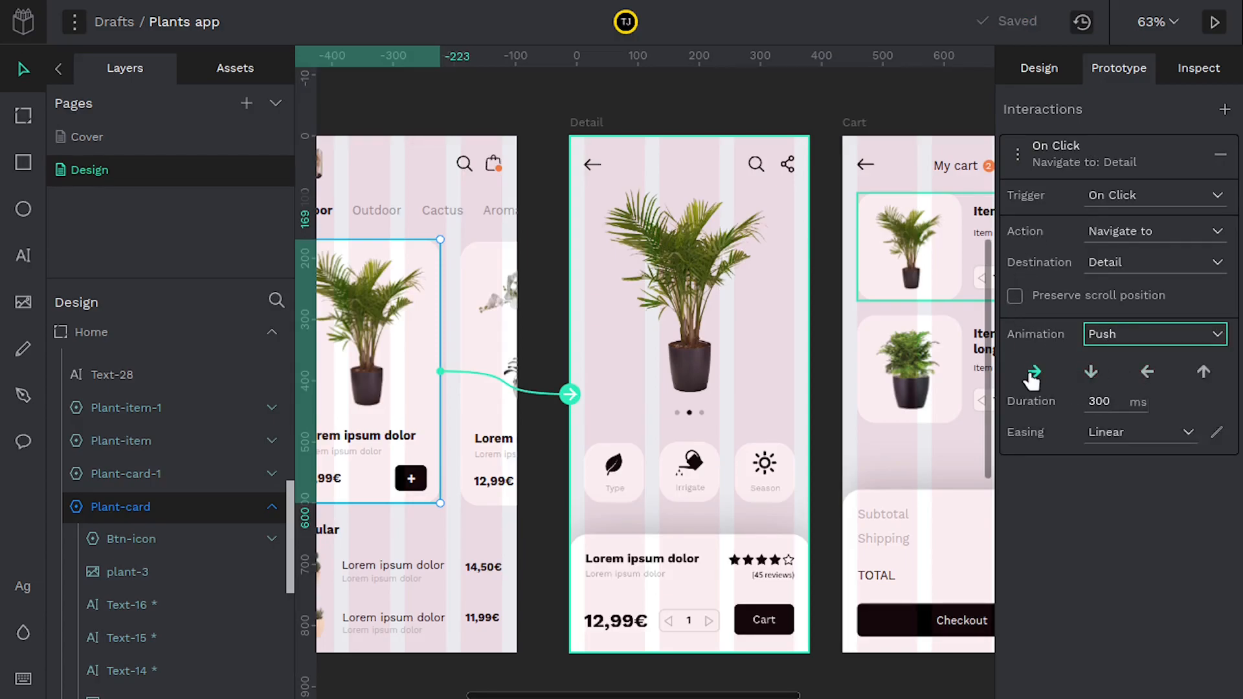
pyautogui.click(1148, 373)
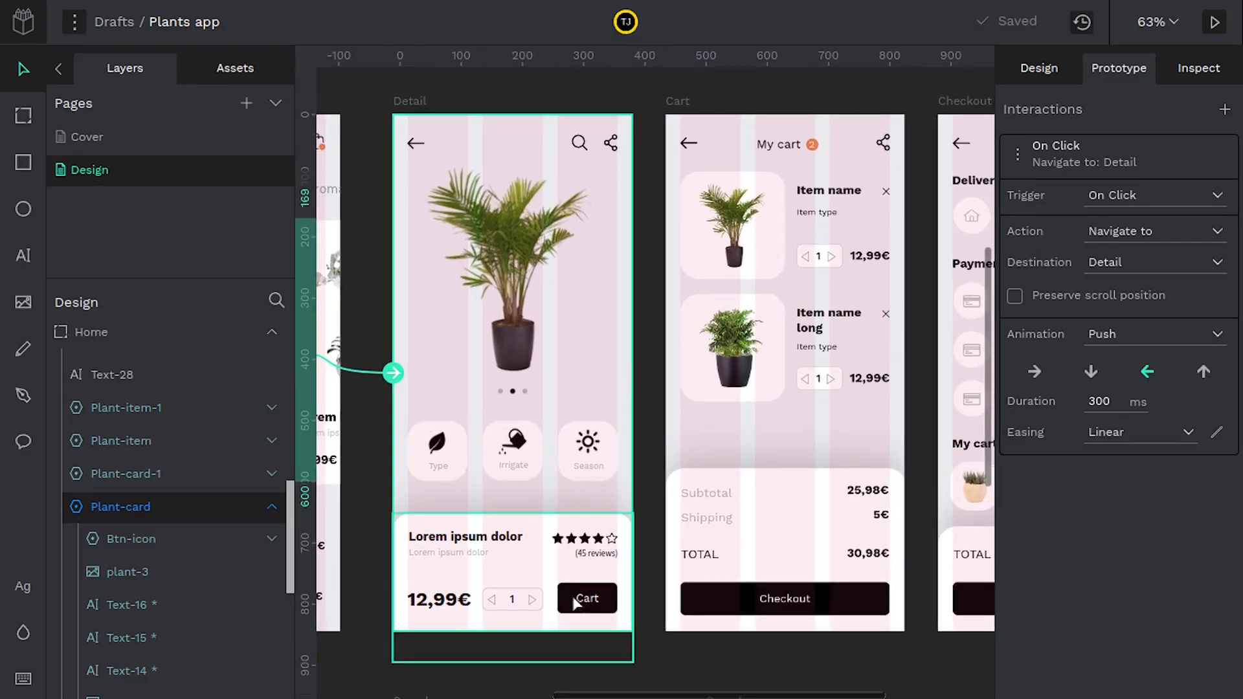
# Select the Detail Cart button, then choose a click action for the Checkout back arrow.
pyautogui.click(588, 598)
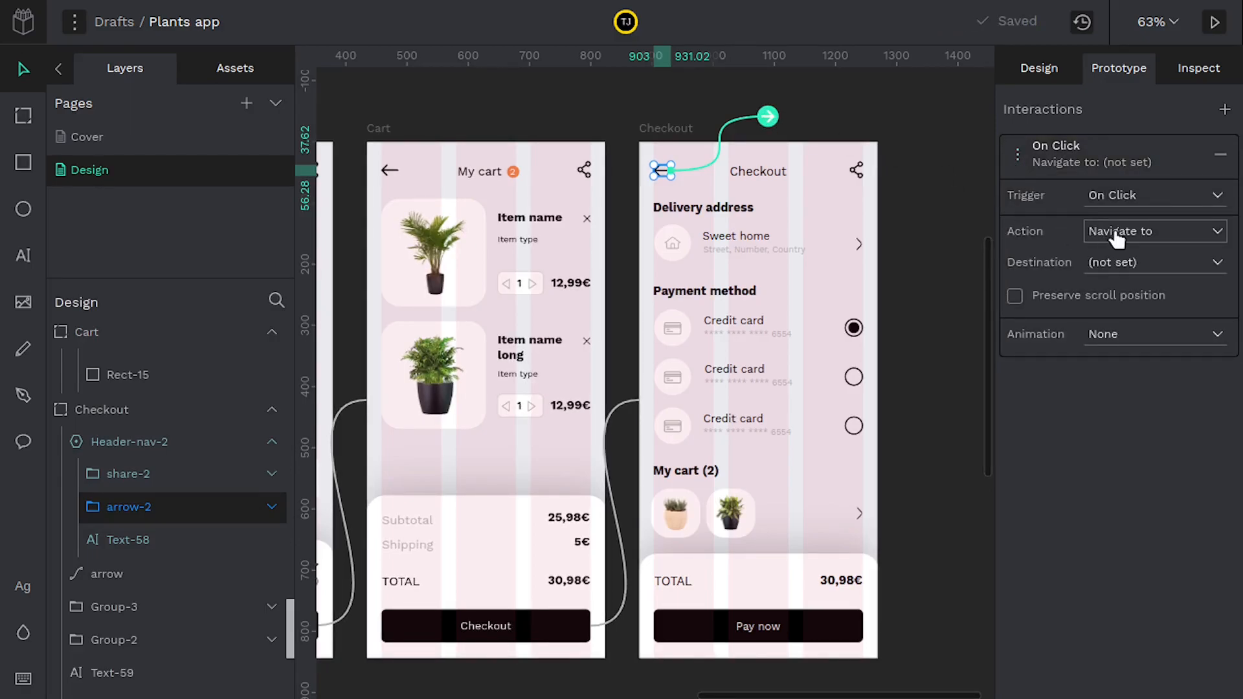
pyautogui.click(1155, 230)
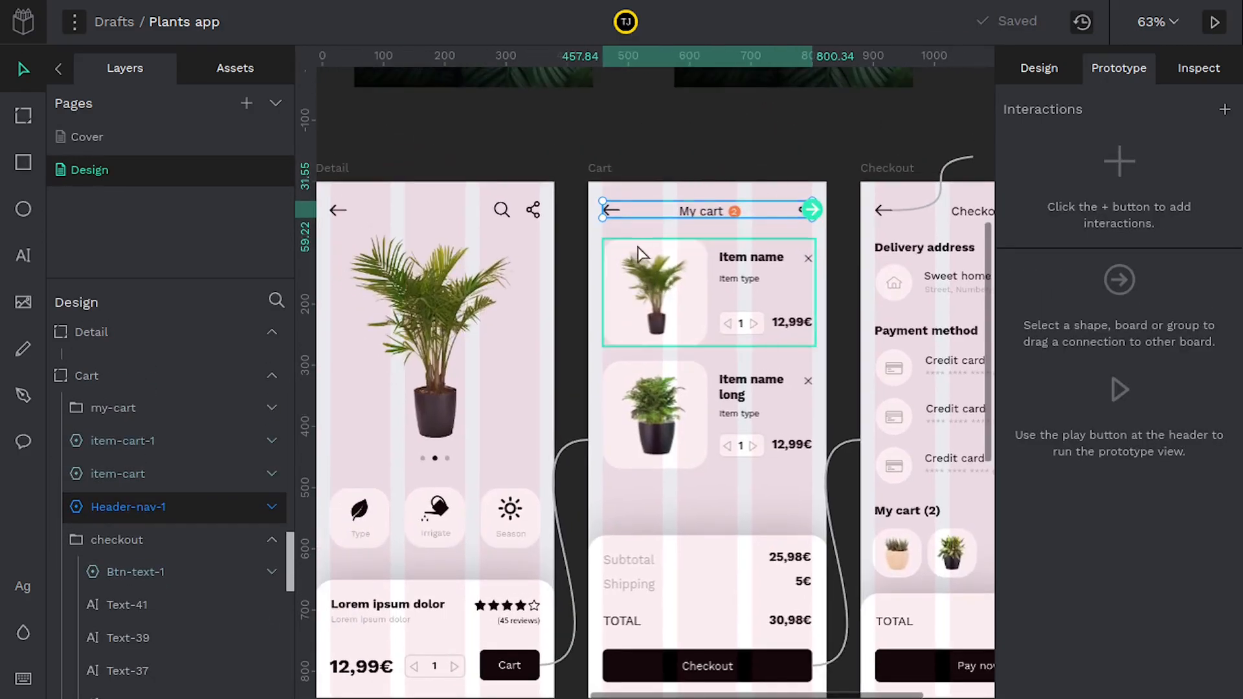
# Make the Cart back arrow go to the previous screen, then launch the prototype preview.
pyautogui.click(270, 508)
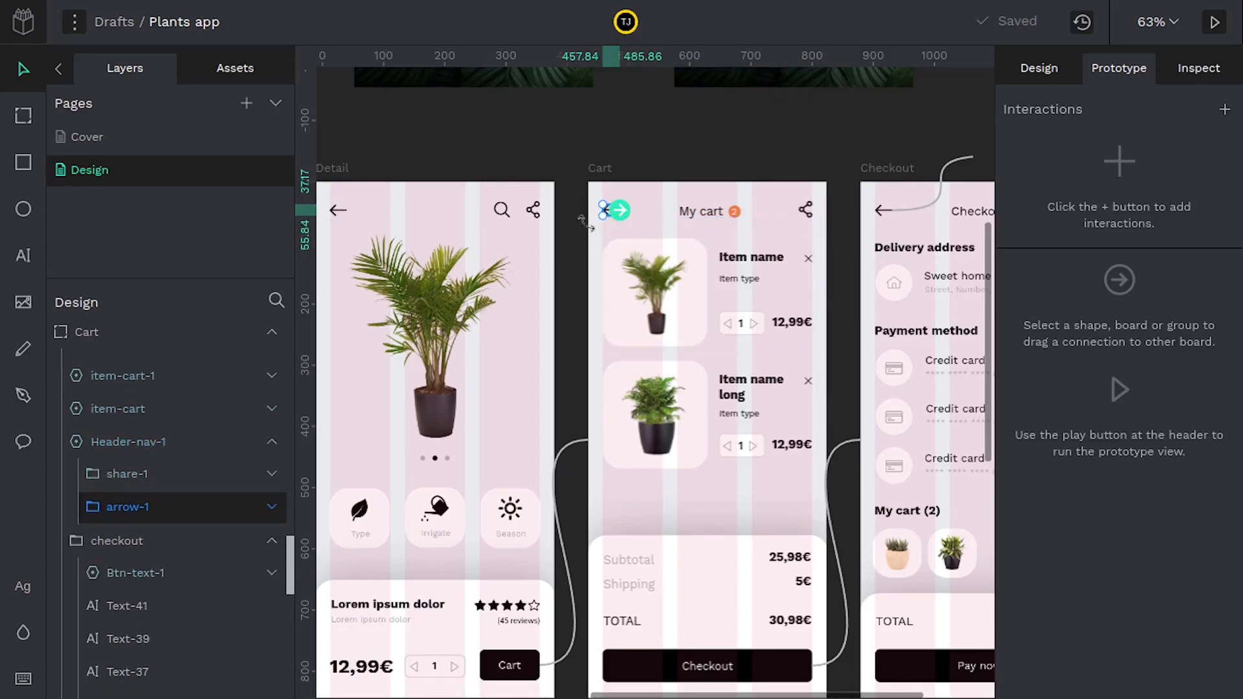
pyautogui.moveTo(941, 167)
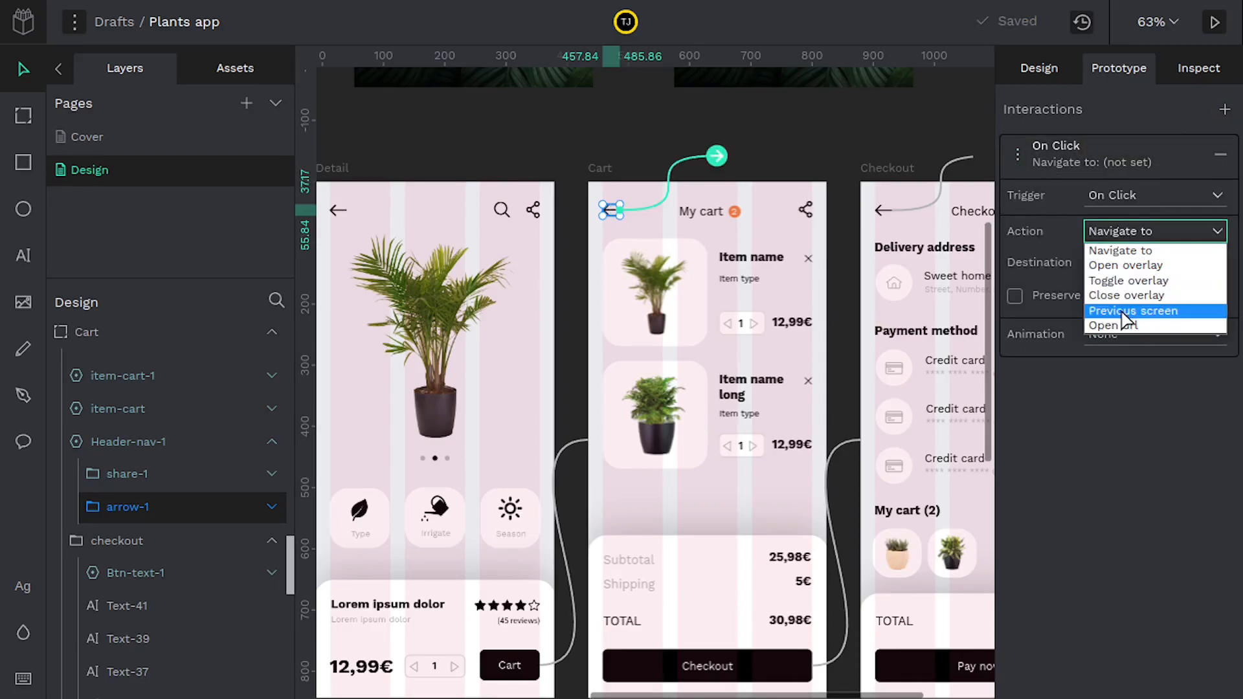
pyautogui.click(1132, 311)
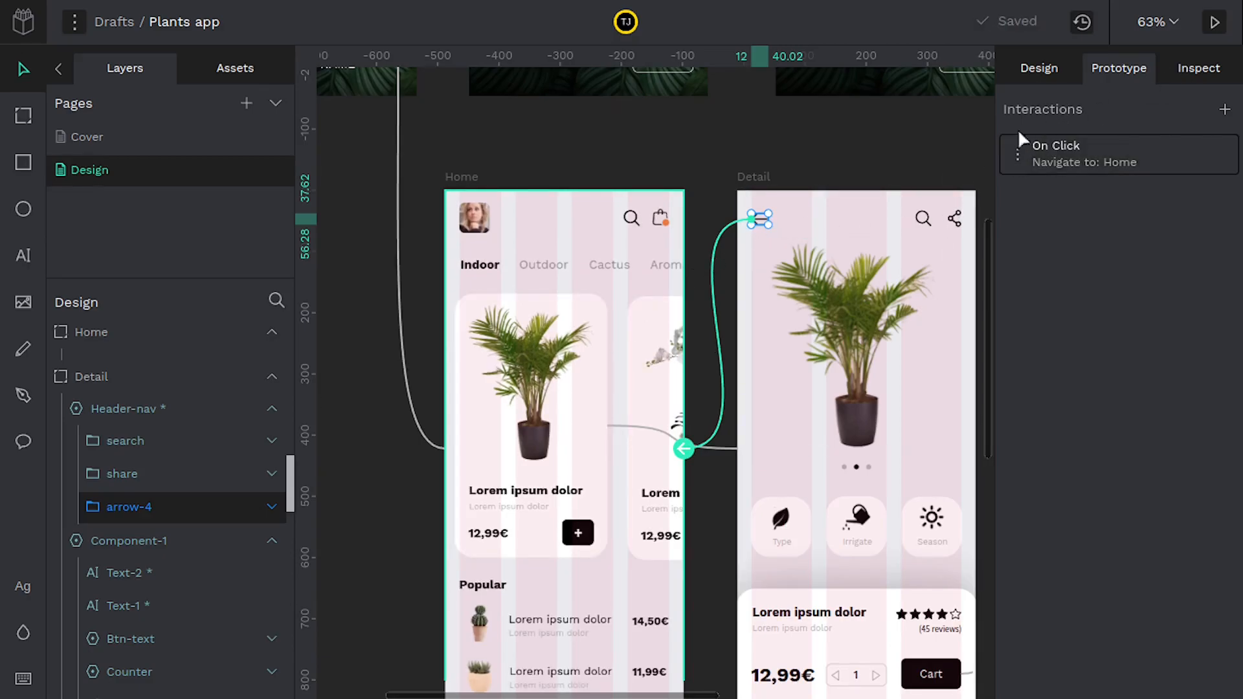
pyautogui.click(1220, 21)
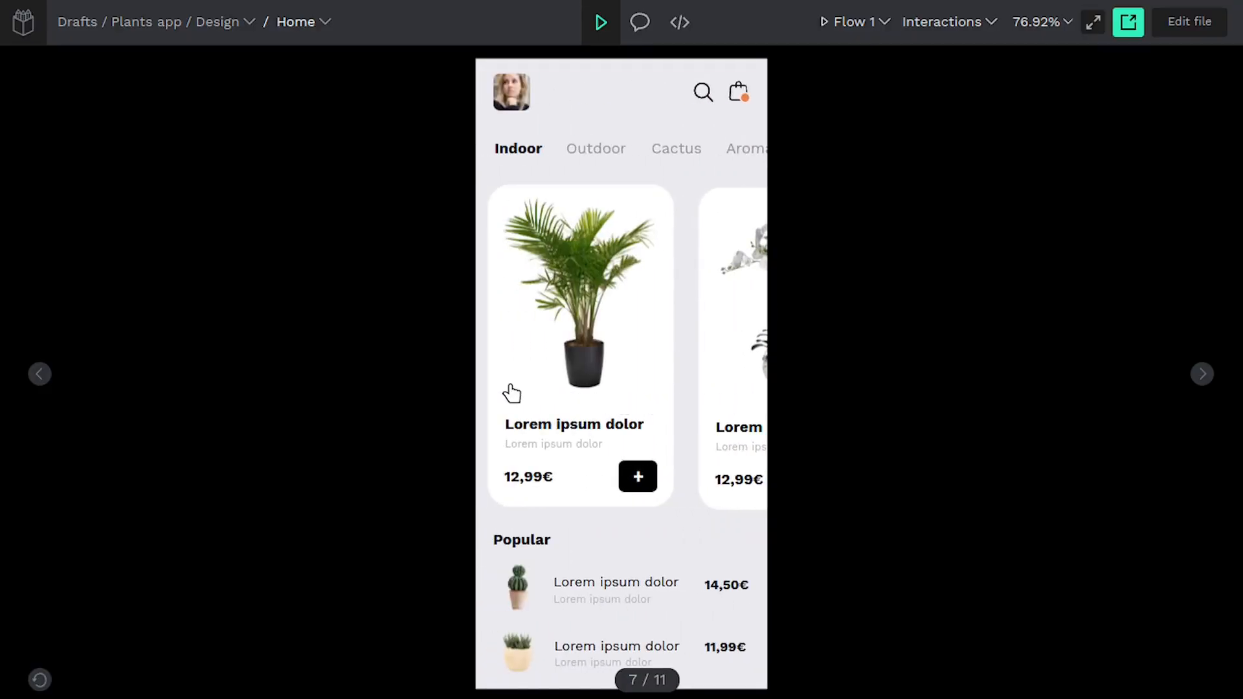
pyautogui.moveTo(596, 345)
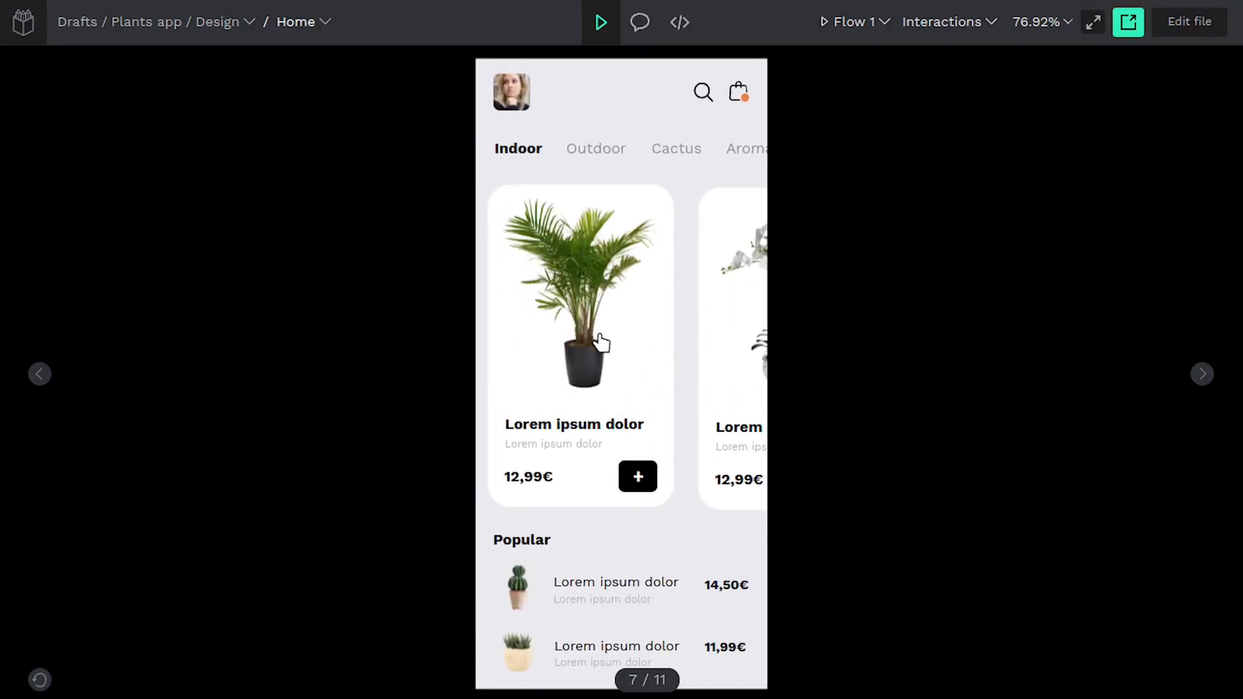
pyautogui.click(583, 293)
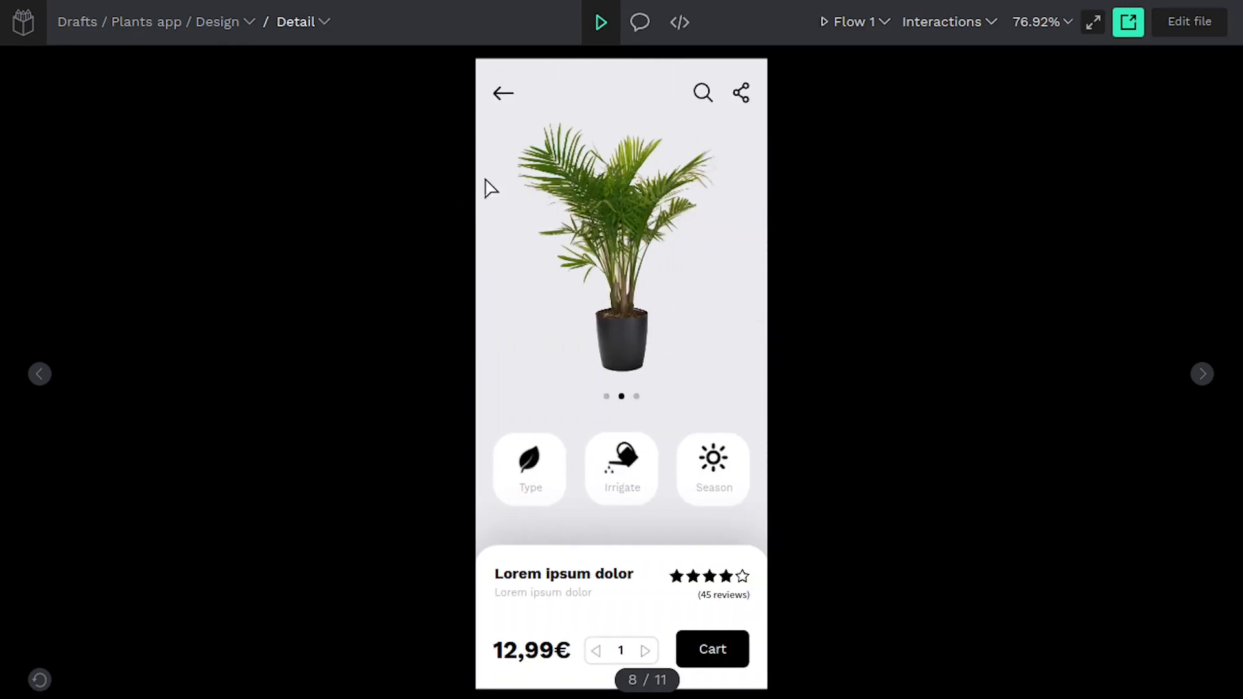
pyautogui.moveTo(500, 121)
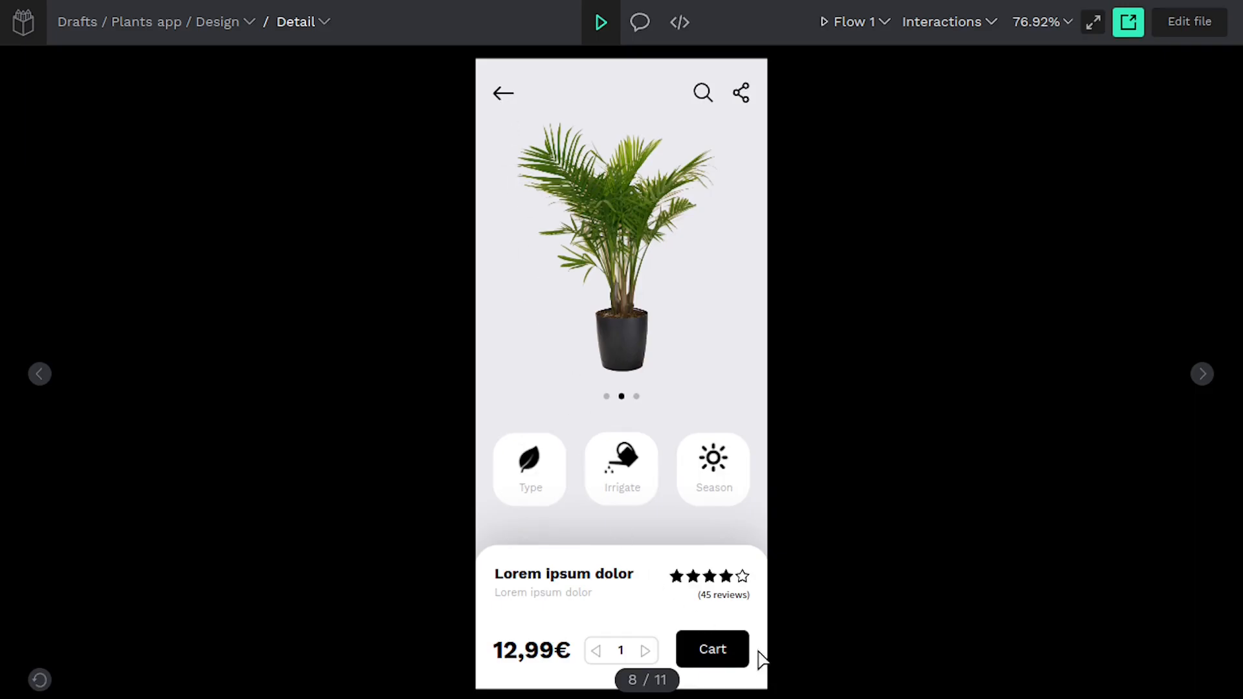
pyautogui.click(712, 650)
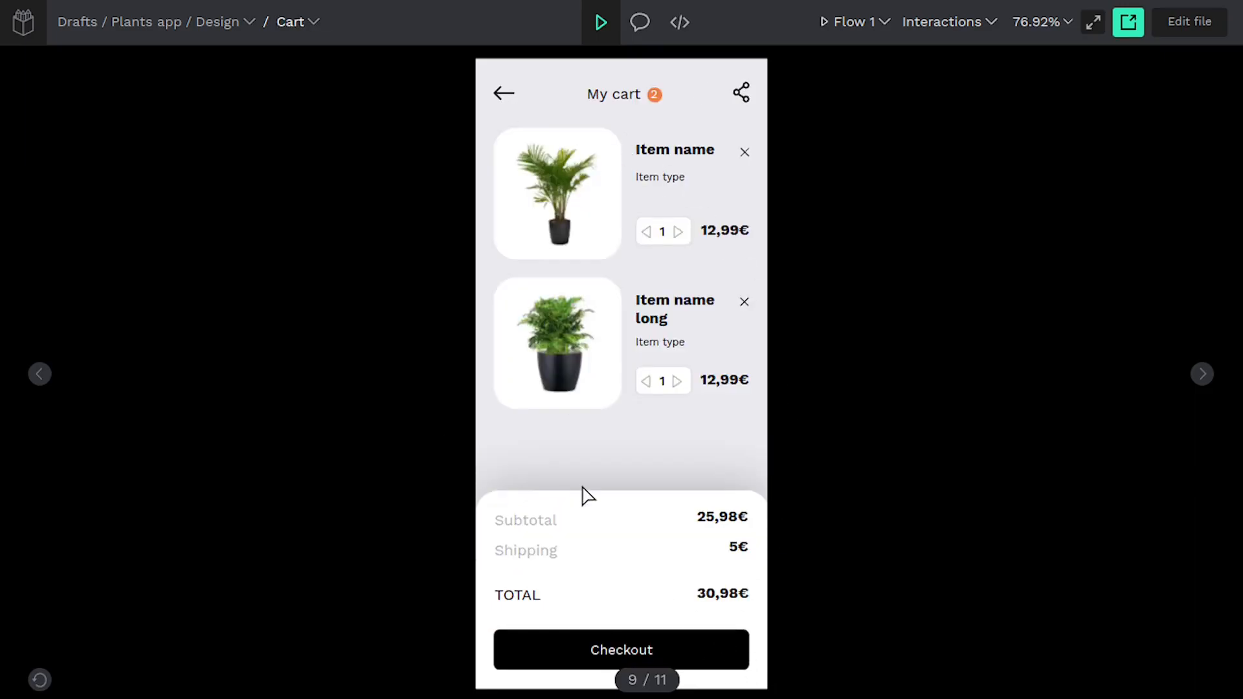
pyautogui.click(622, 650)
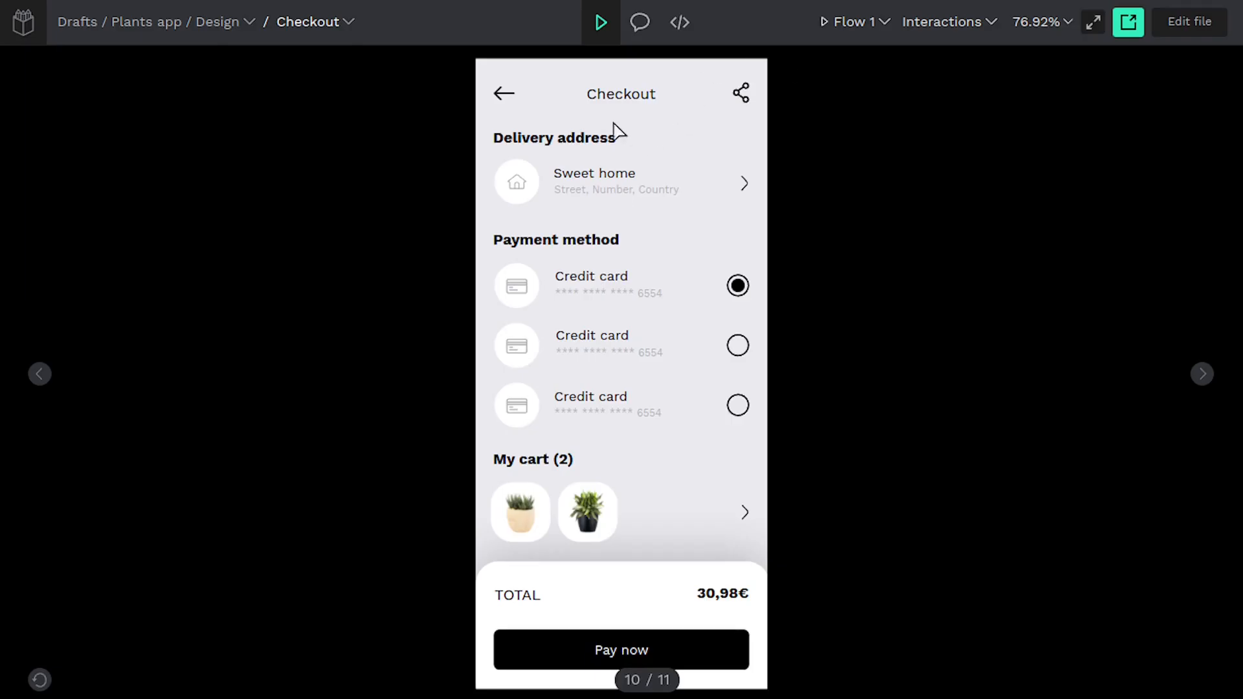
pyautogui.click(503, 93)
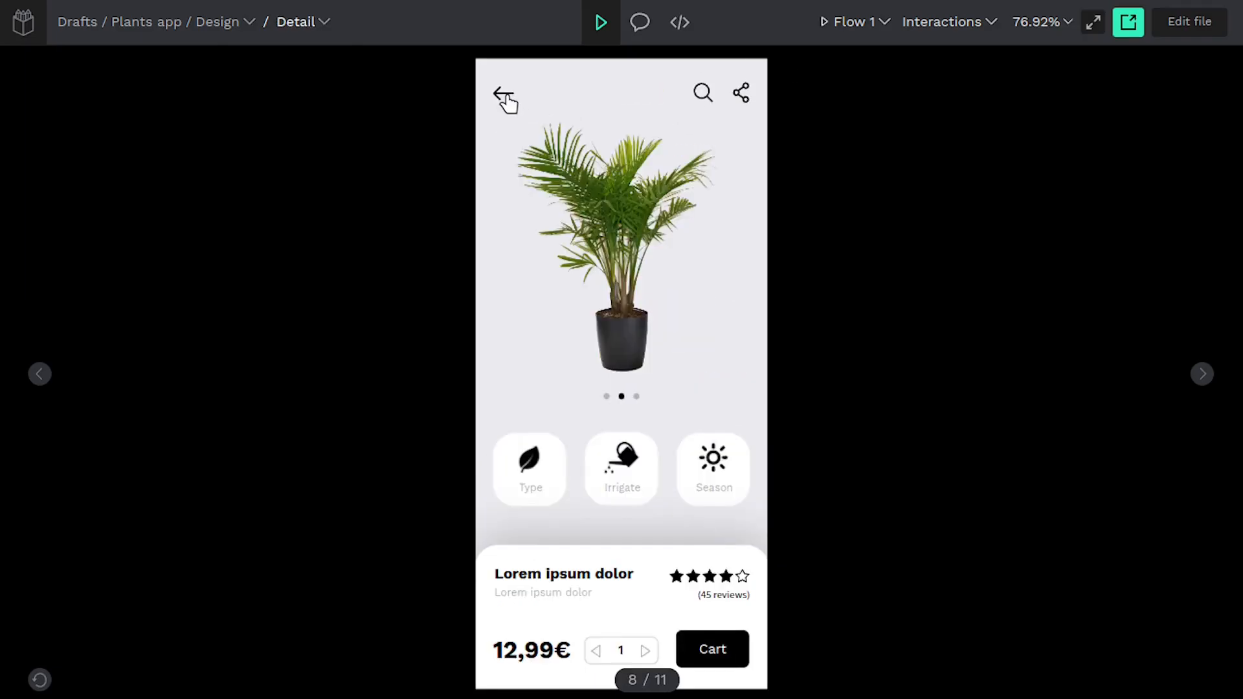
pyautogui.click(502, 91)
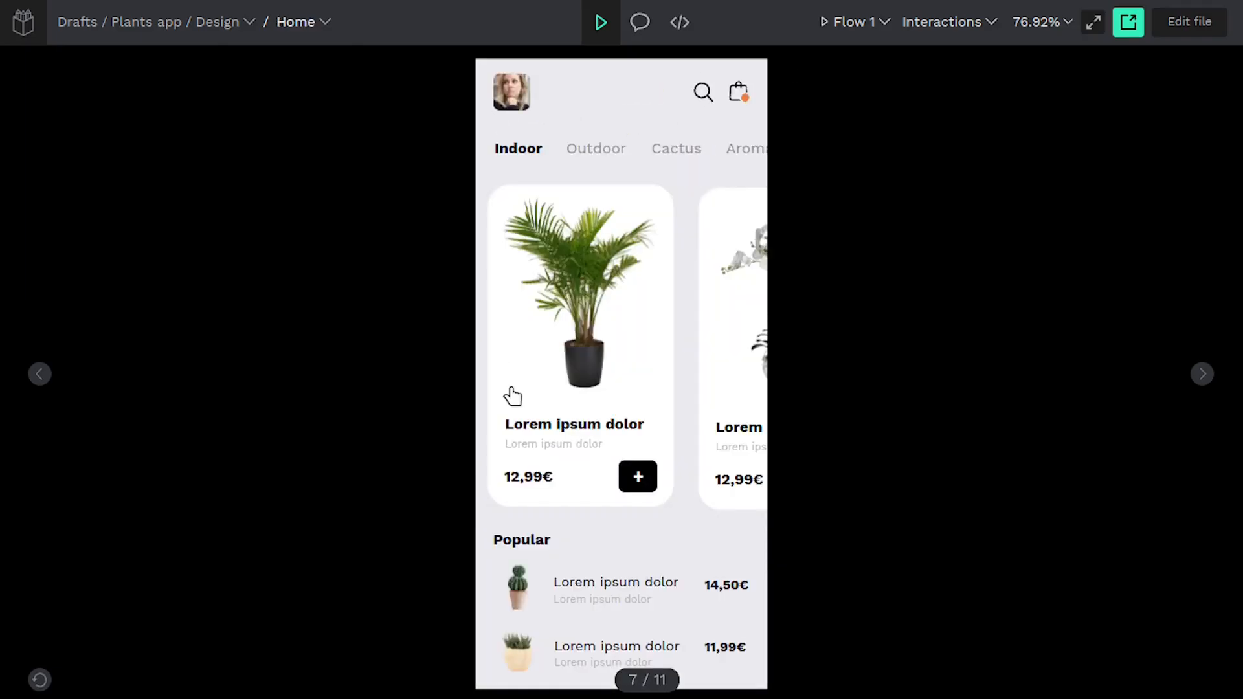
pyautogui.moveTo(513, 106)
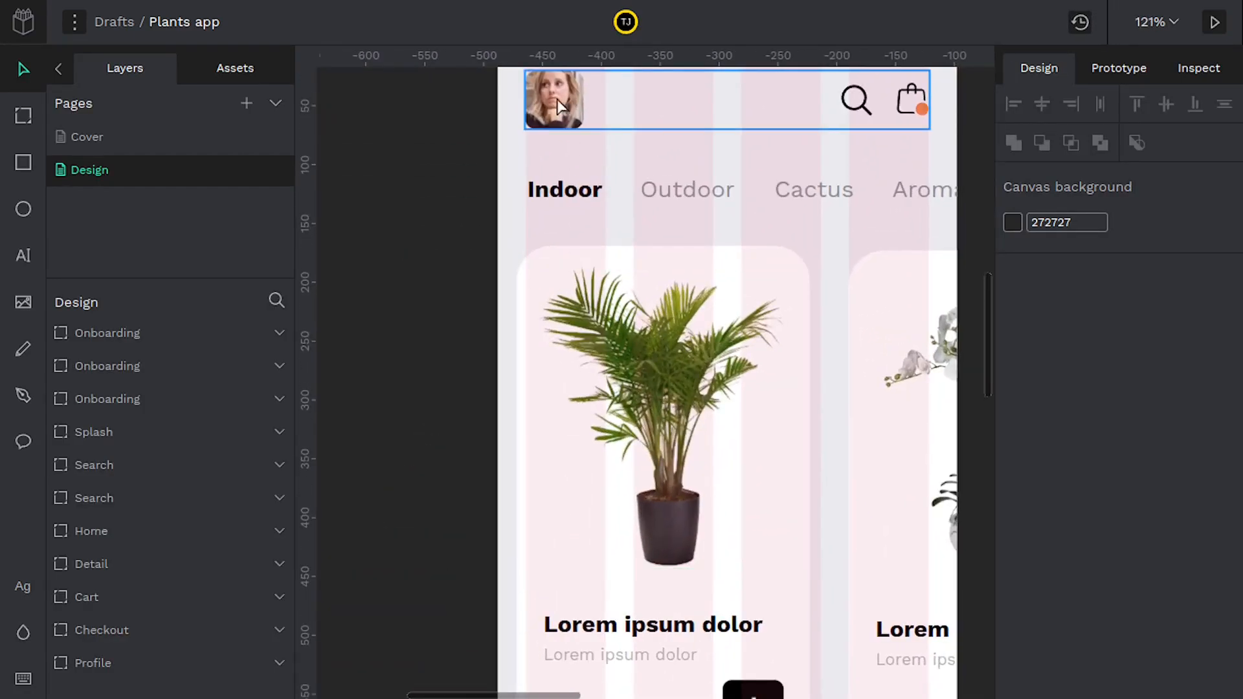
pyautogui.click(555, 103)
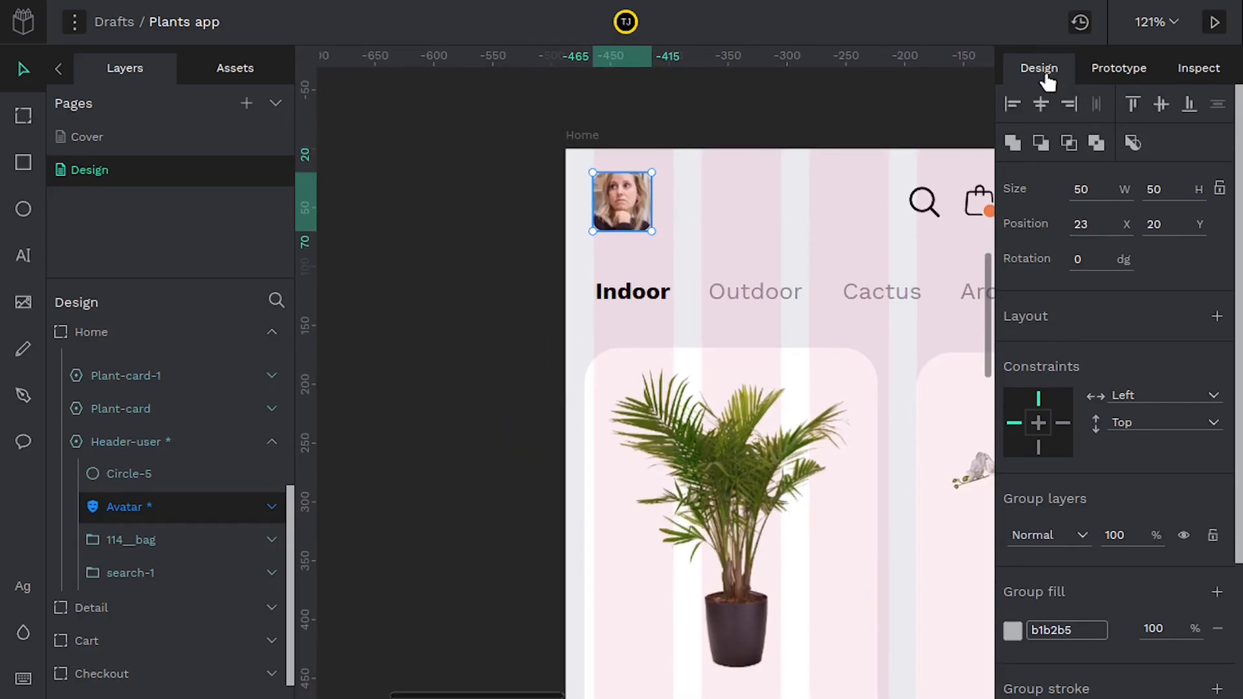
pyautogui.click(1119, 67)
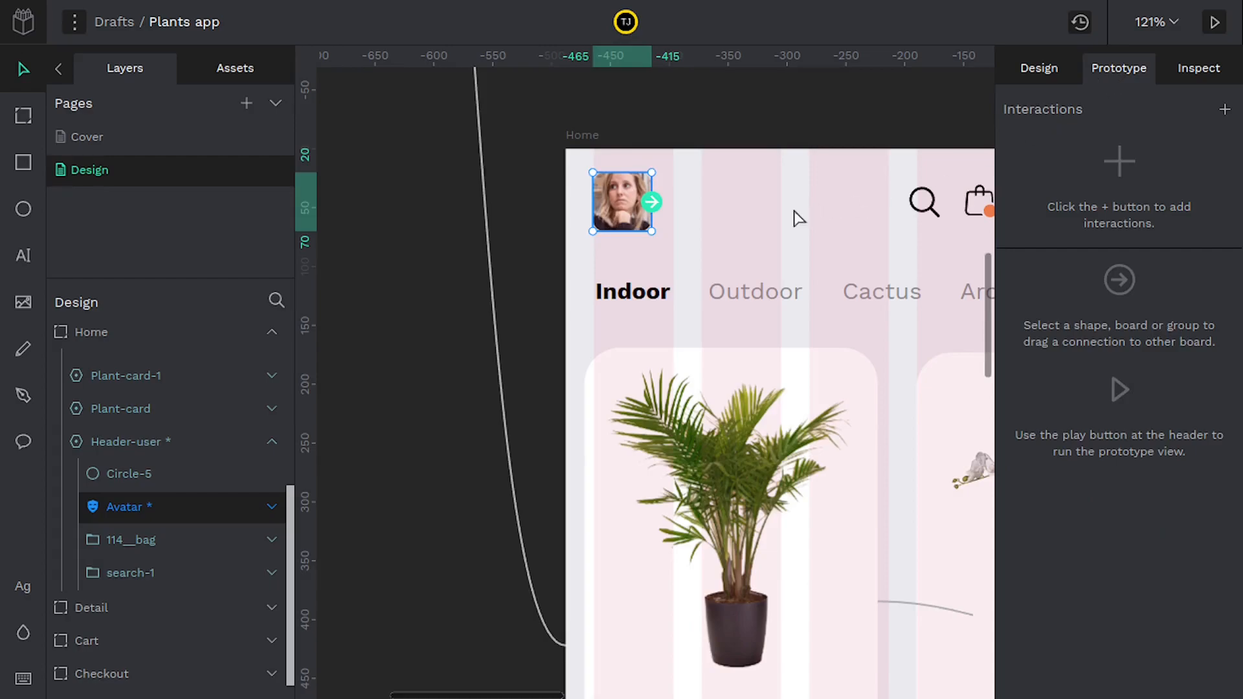
pyautogui.moveTo(651, 202); pyautogui.dragTo(577, 354)
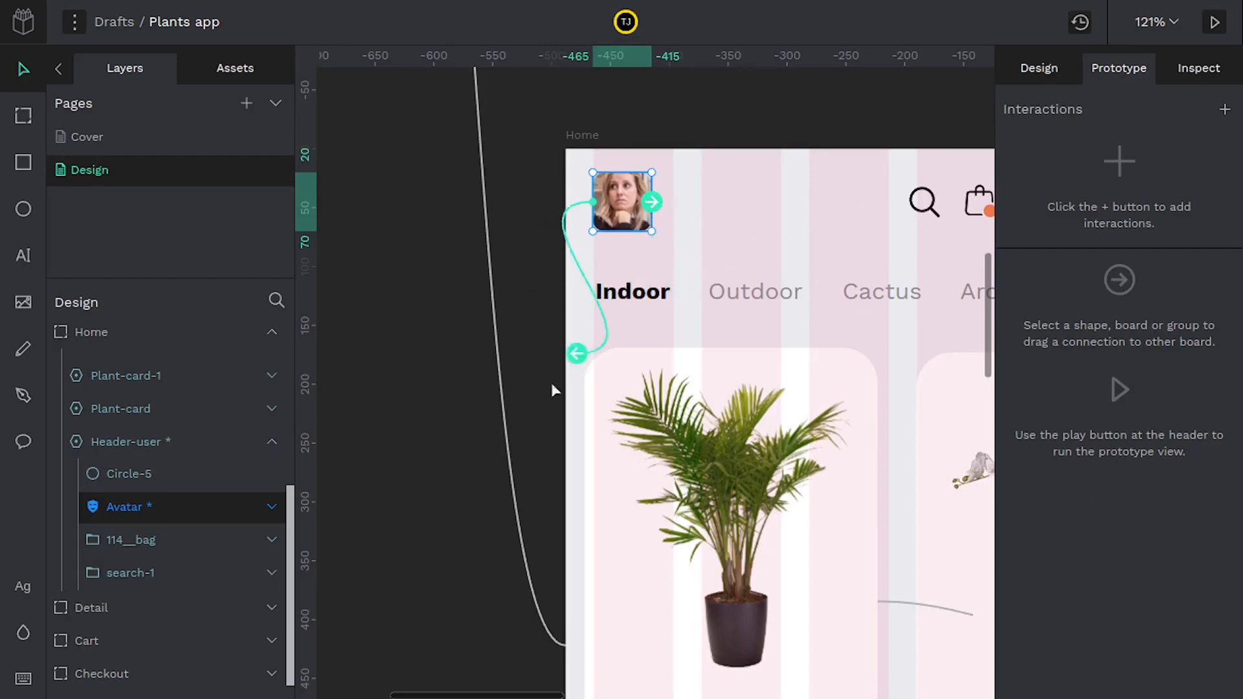
pyautogui.click(429, 542)
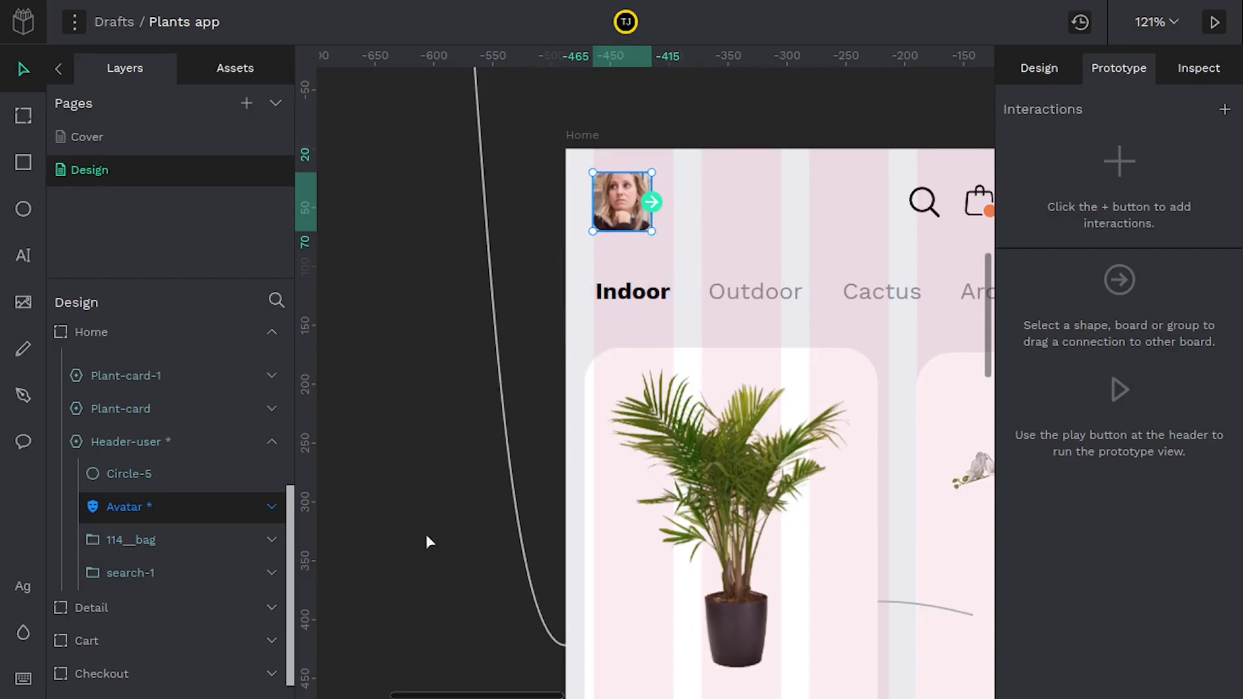
pyautogui.scroll(-3)
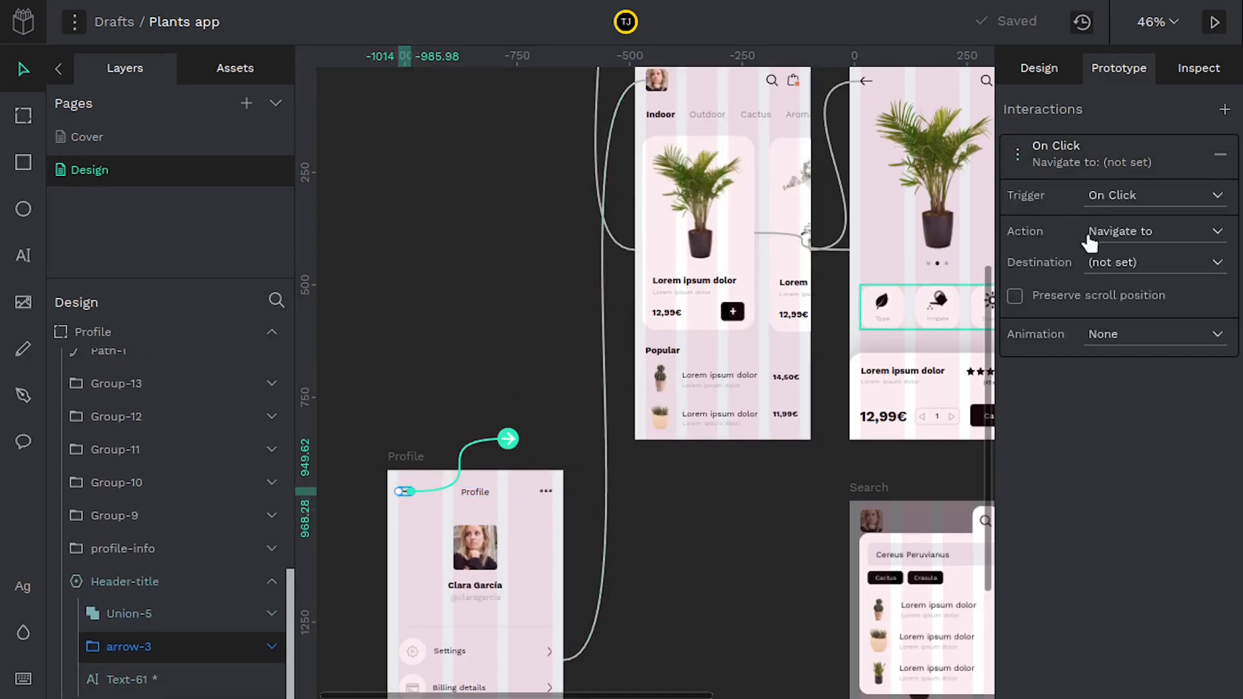
# Open the Action choices for the Profile back arrow's click interaction.
pyautogui.click(1155, 230)
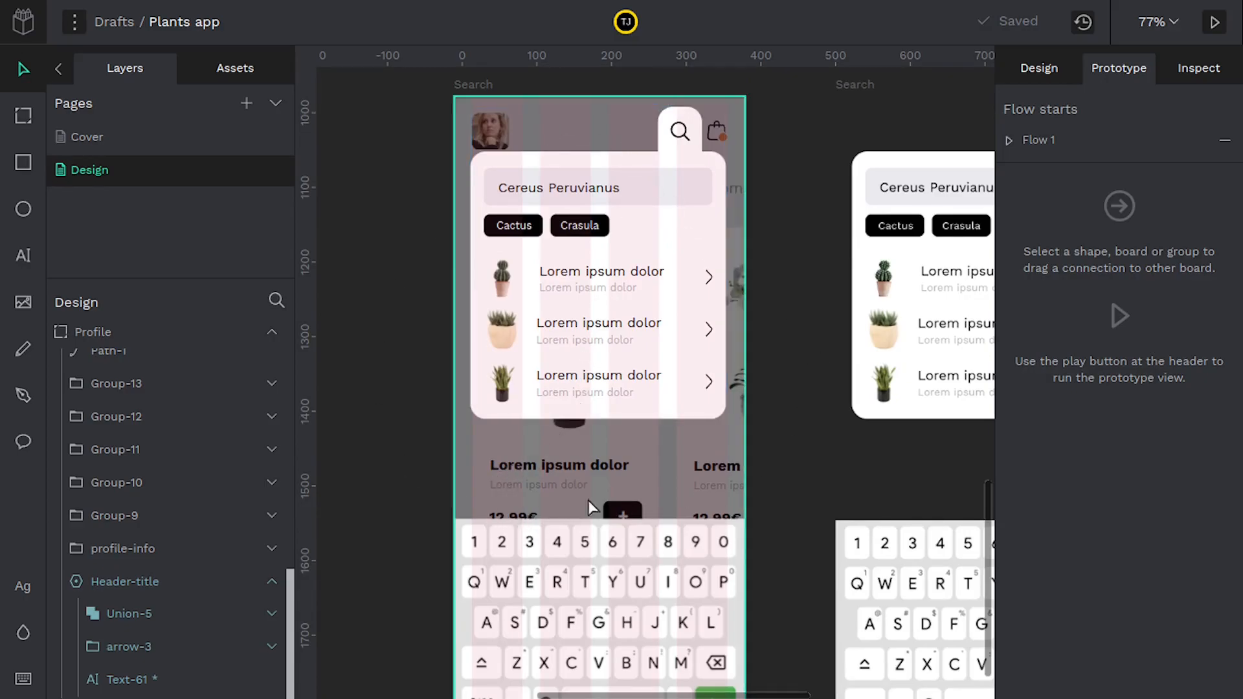
pyautogui.moveTo(619, 492)
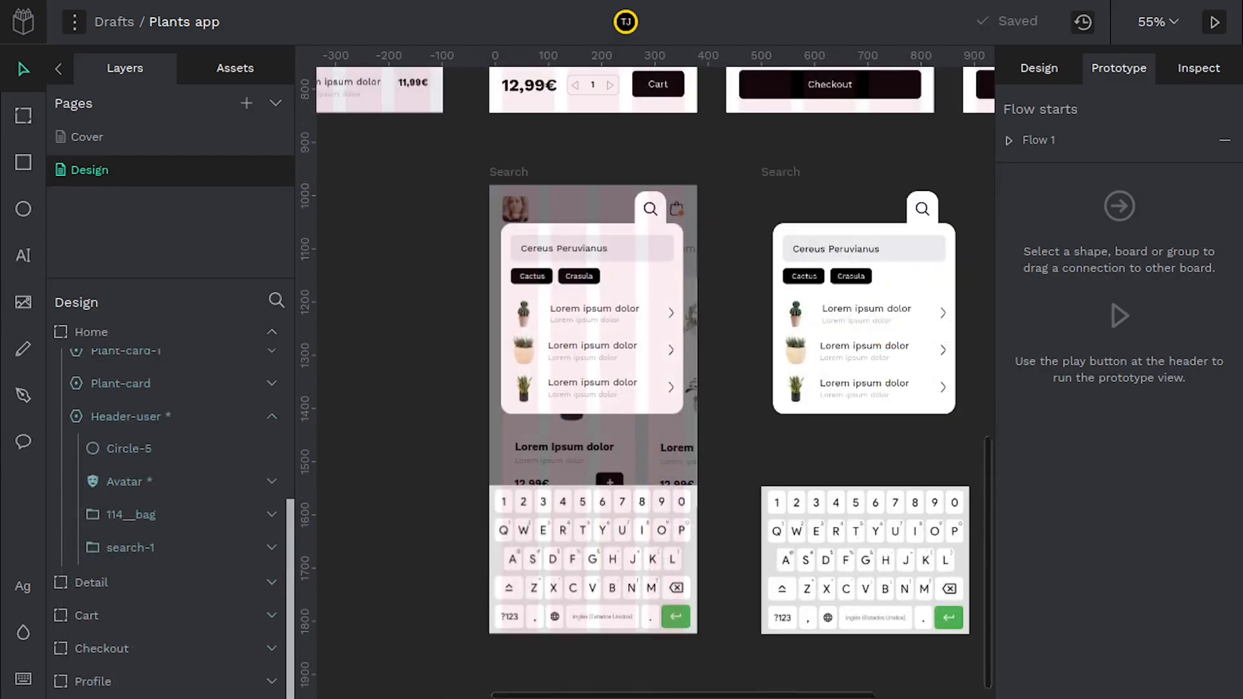
# Select Home's search icon and open its interaction leading to the Search board.
pyautogui.click(650, 209)
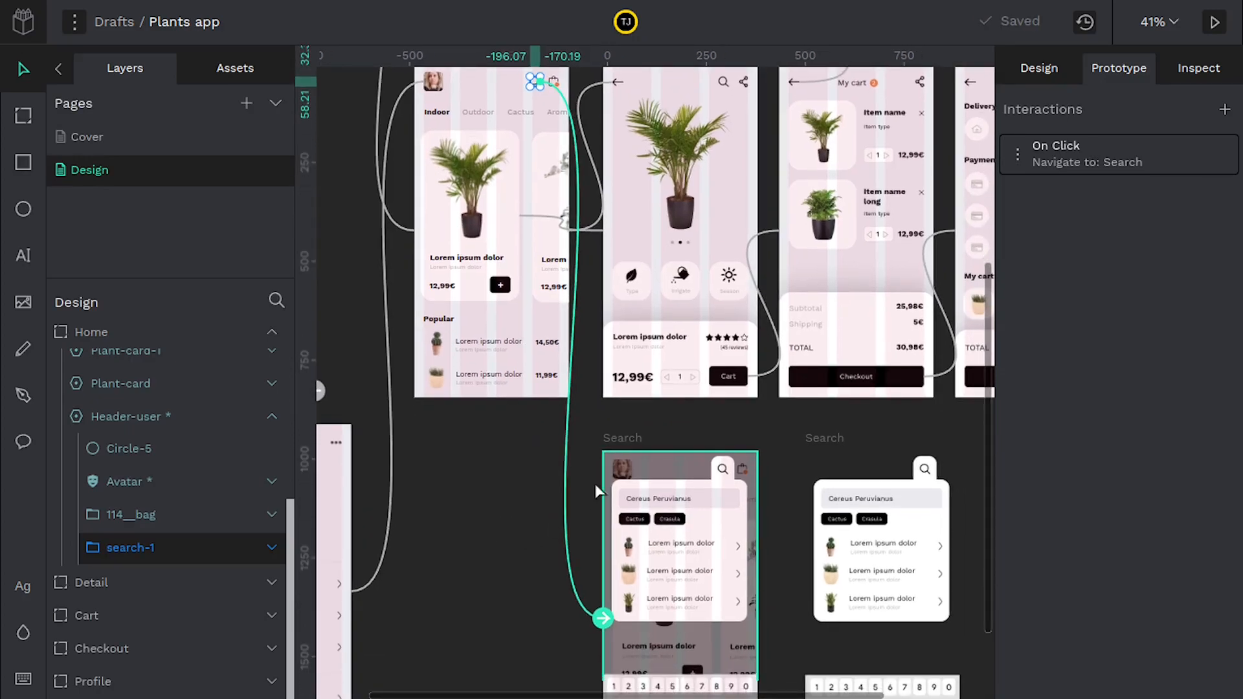
pyautogui.click(467, 195)
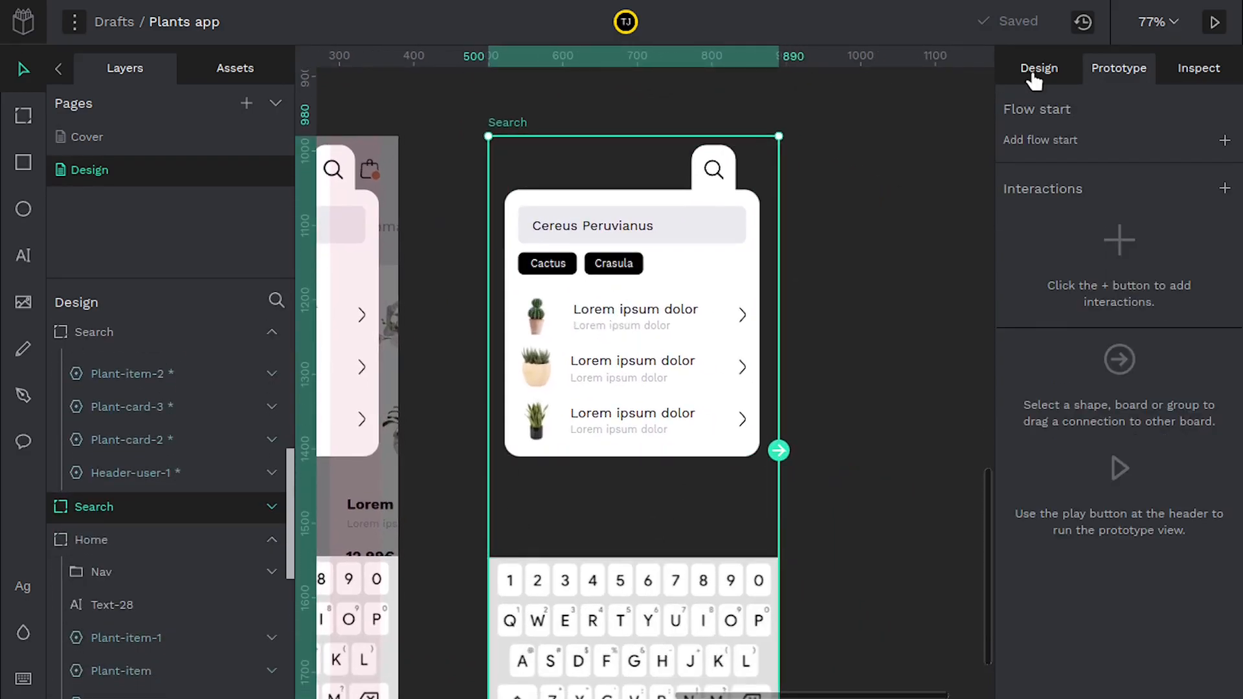
# Lower the Search board's fill opacity to about 12% with the alpha slider.
pyautogui.click(1039, 68)
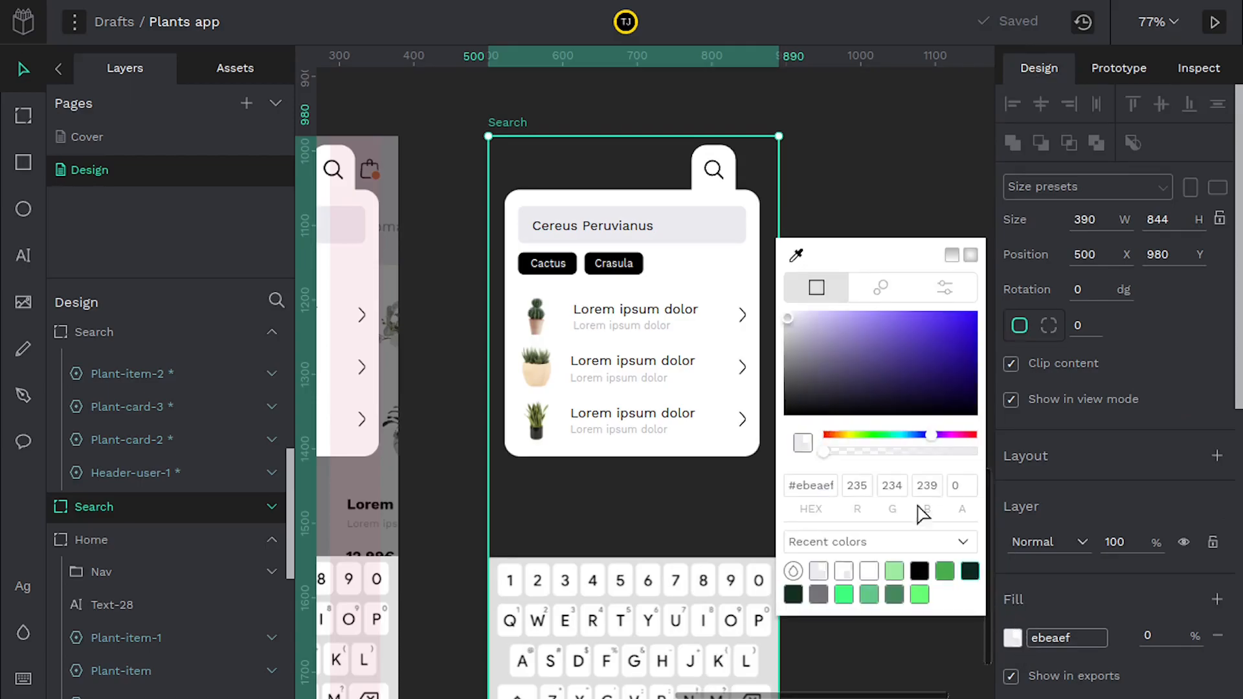
pyautogui.moveTo(825, 452); pyautogui.dragTo(837, 452)
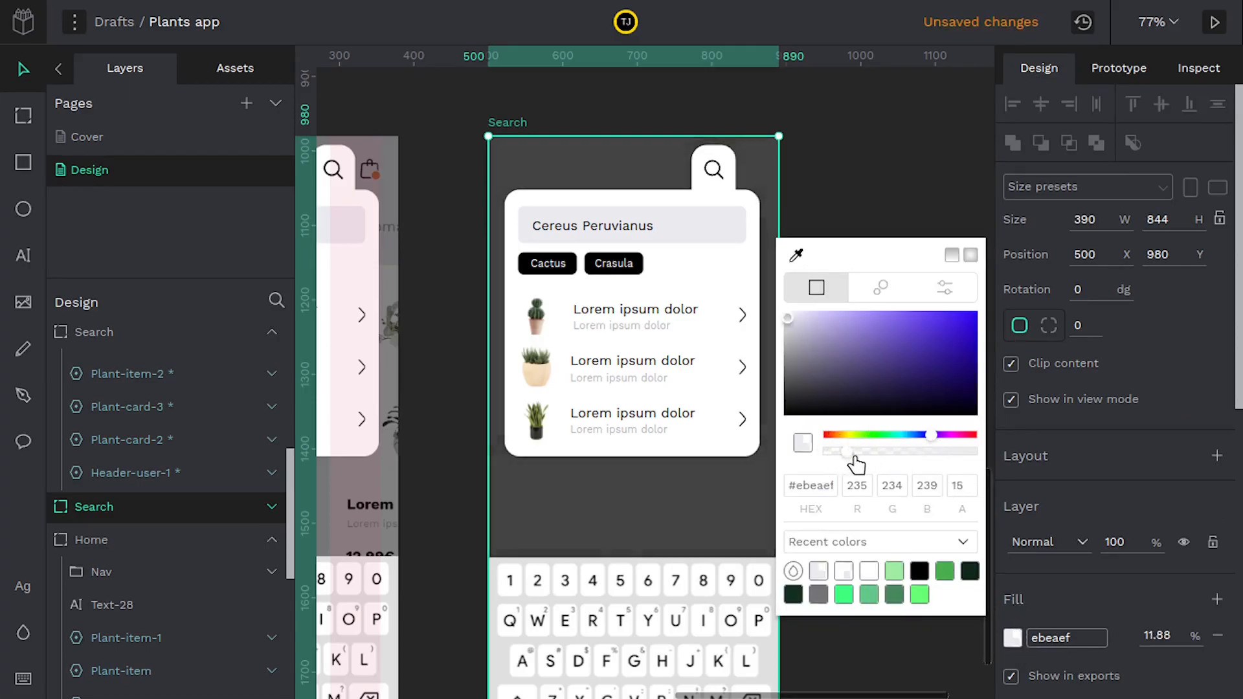
pyautogui.moveTo(836, 452); pyautogui.dragTo(864, 452)
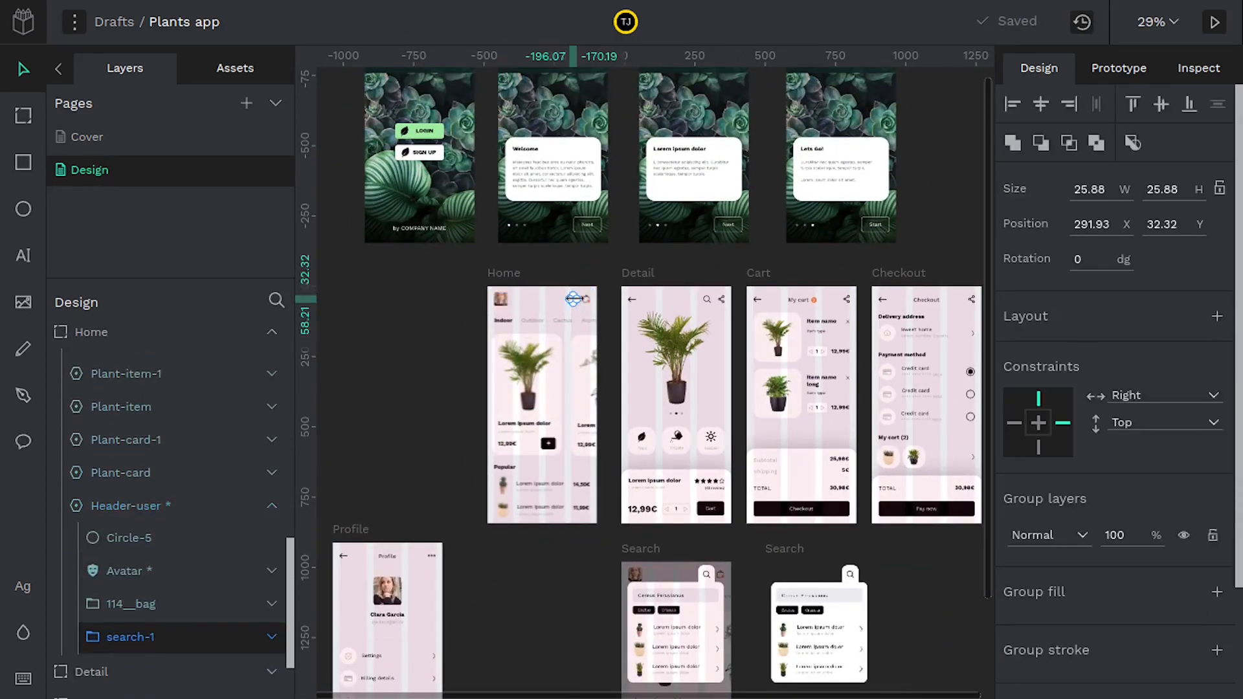
# Open the interaction action list for Home's search icon in Prototype properties.
pyautogui.click(1119, 67)
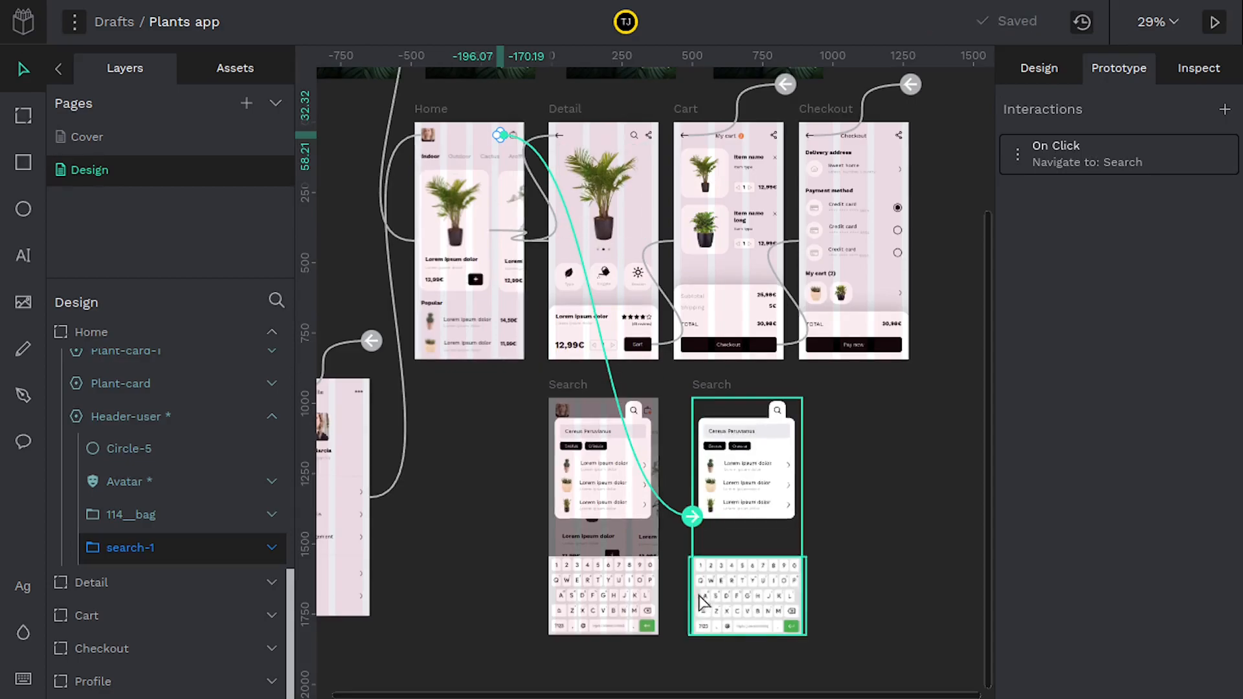
pyautogui.scroll(-3)
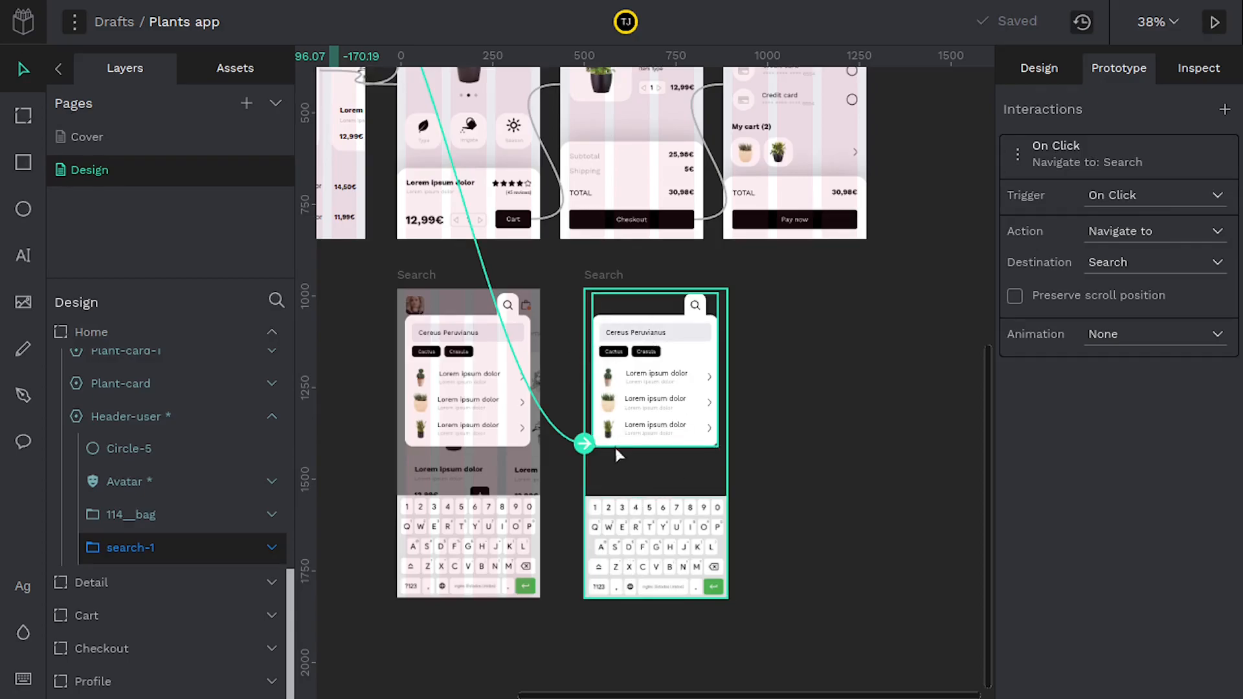
pyautogui.moveTo(649, 499)
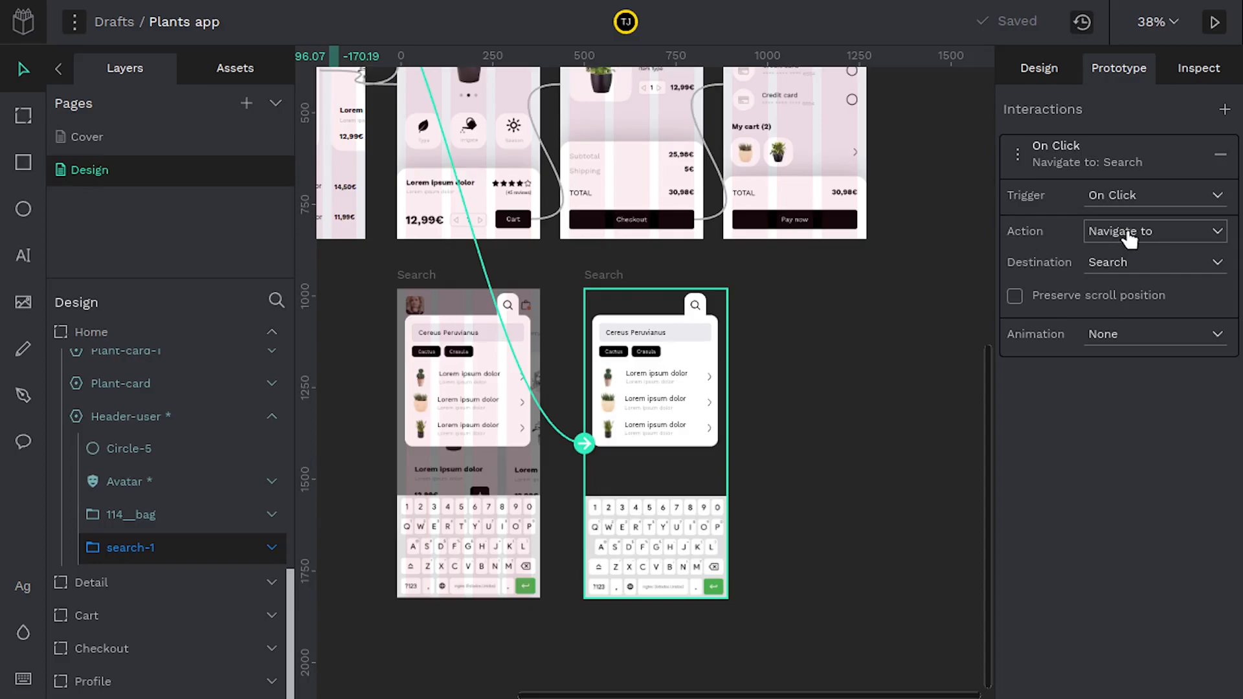
pyautogui.click(1155, 230)
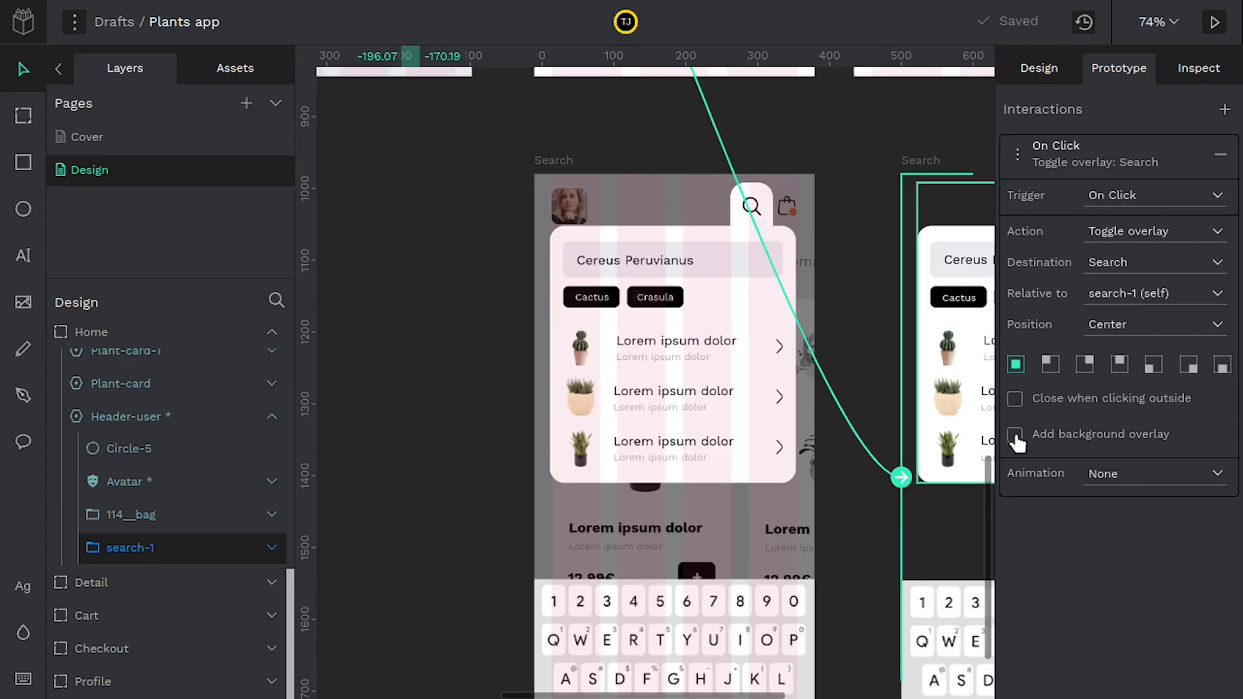
# Enable the background overlay and closing when clicking outside for the Search overlay.
pyautogui.click(1016, 435)
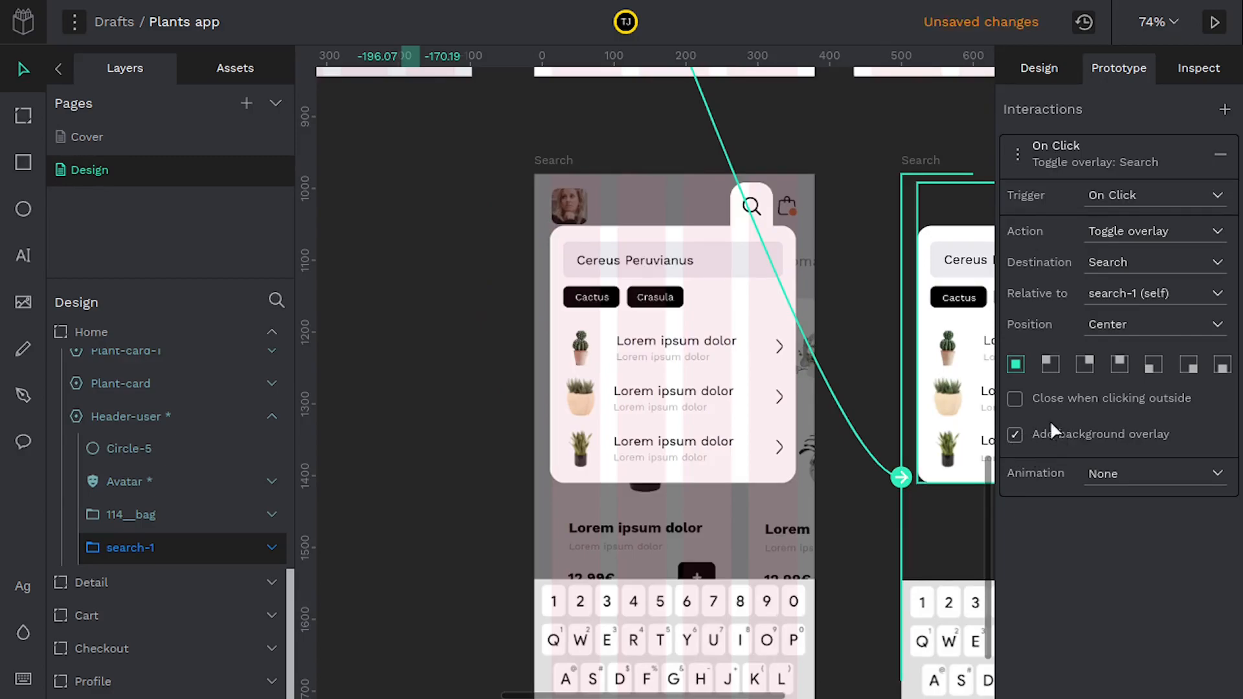
pyautogui.click(1016, 399)
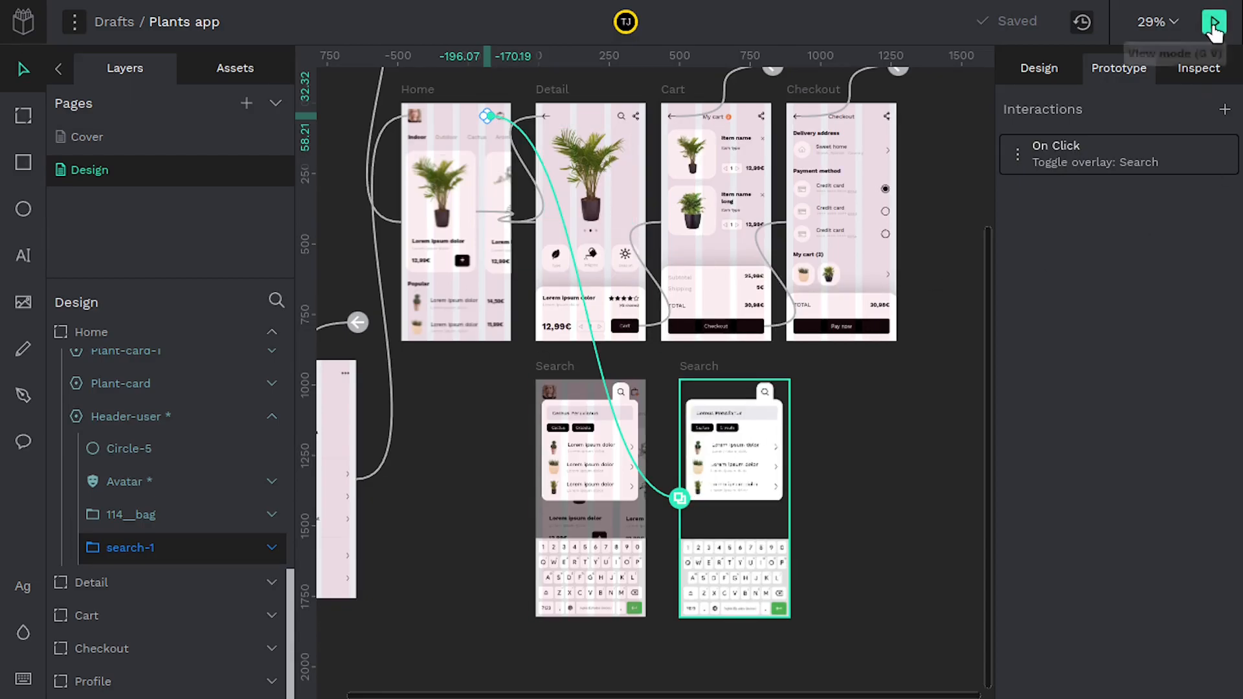
pyautogui.click(1215, 20)
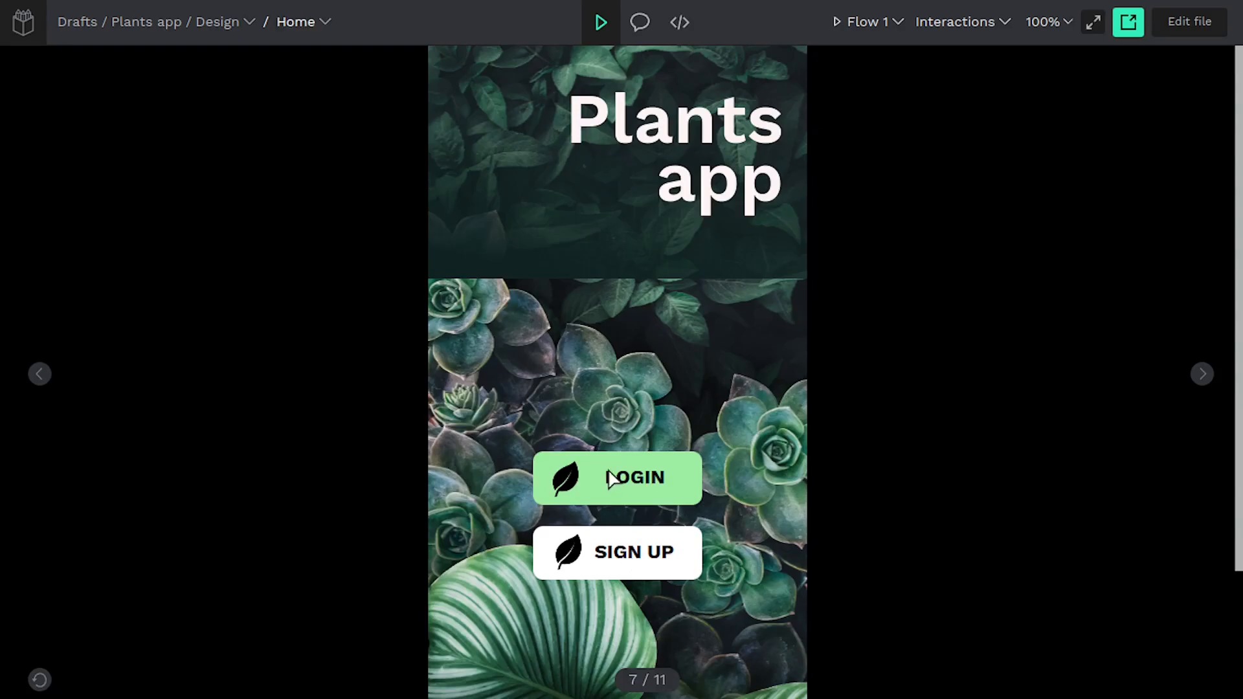
pyautogui.click(619, 480)
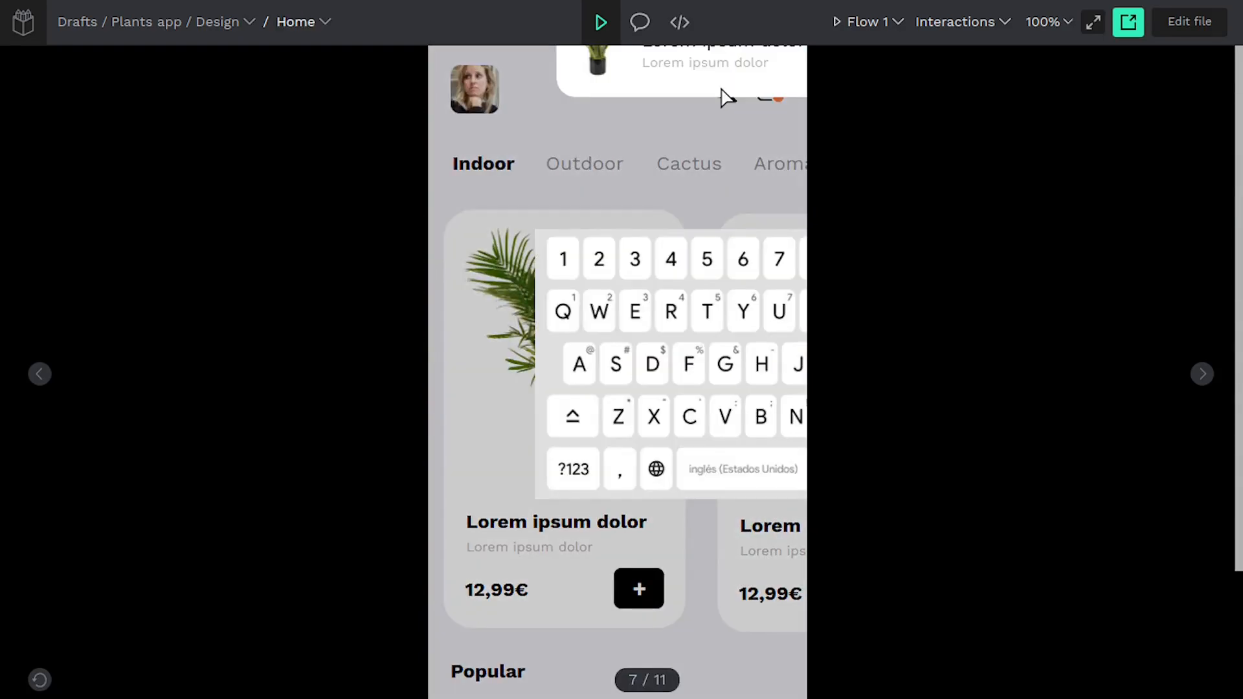
pyautogui.moveTo(569, 495)
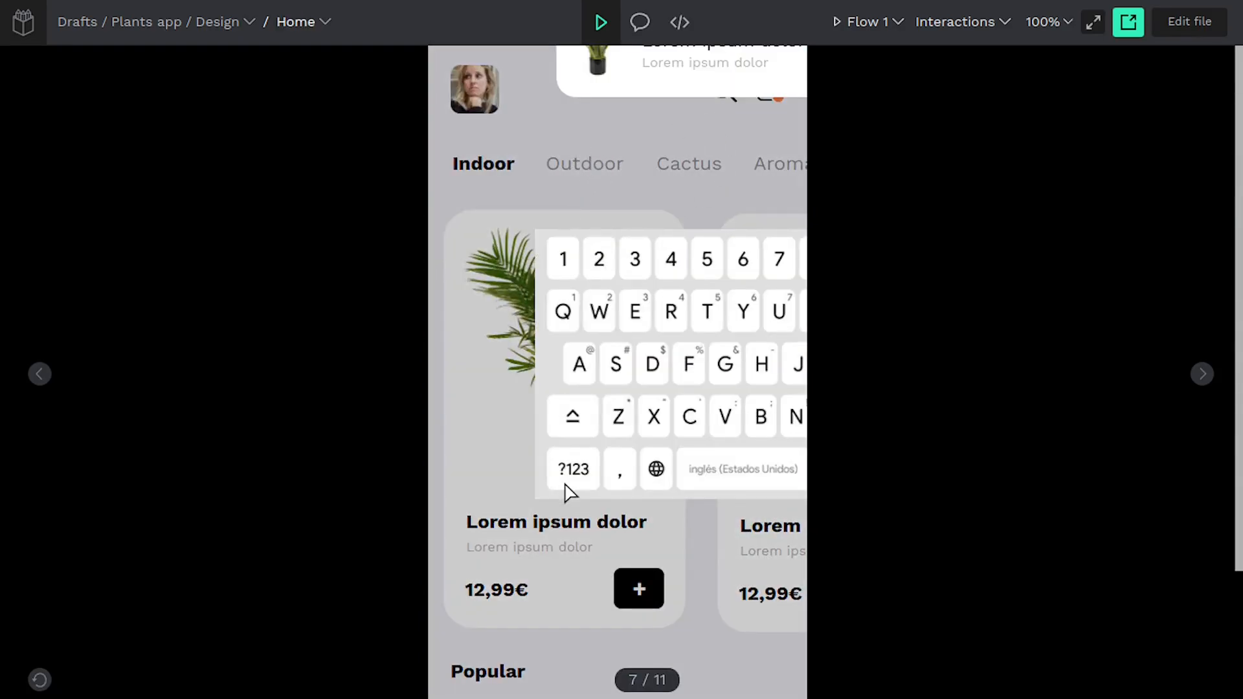
pyautogui.moveTo(639, 301)
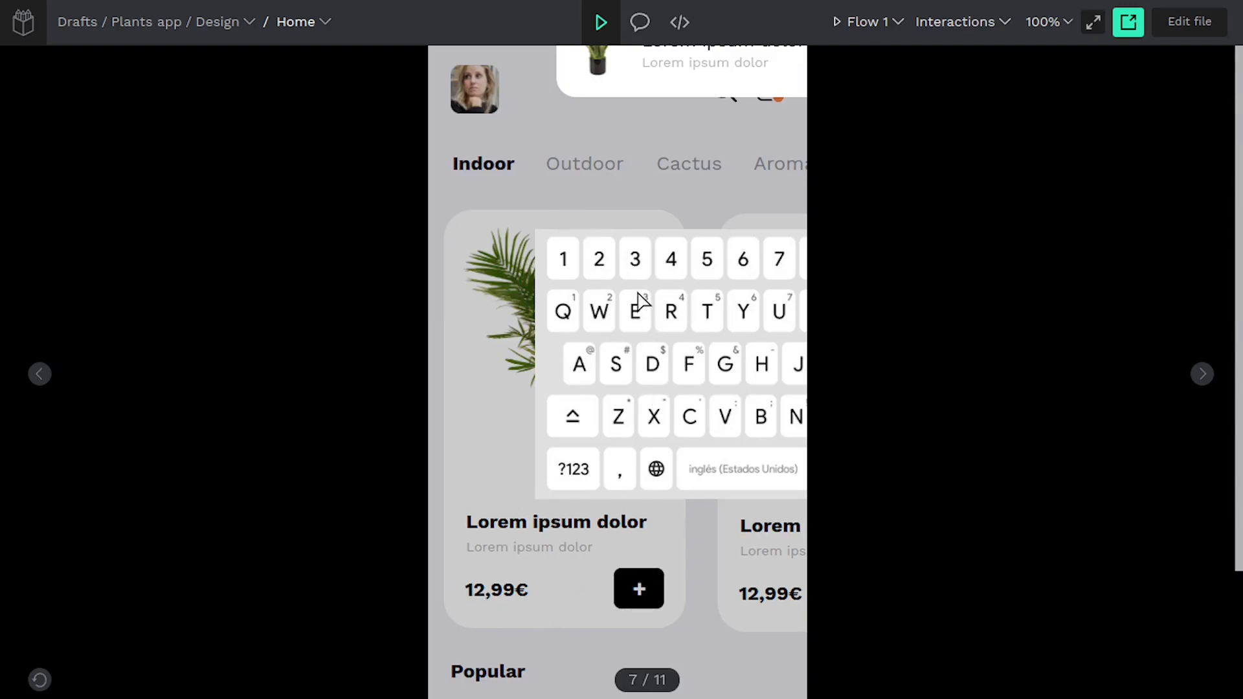
pyautogui.moveTo(778, 246)
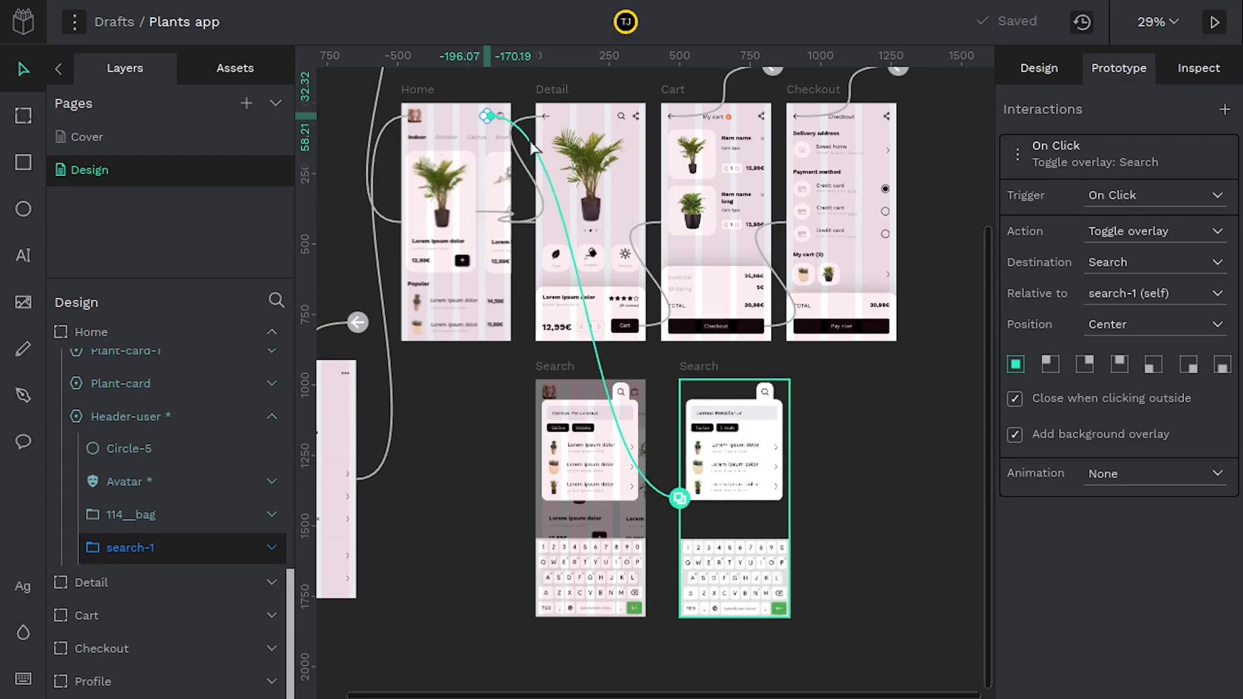
# Set the search icon to toggle Search as an overlay positioned relative to Home.
pyautogui.scroll(-3)
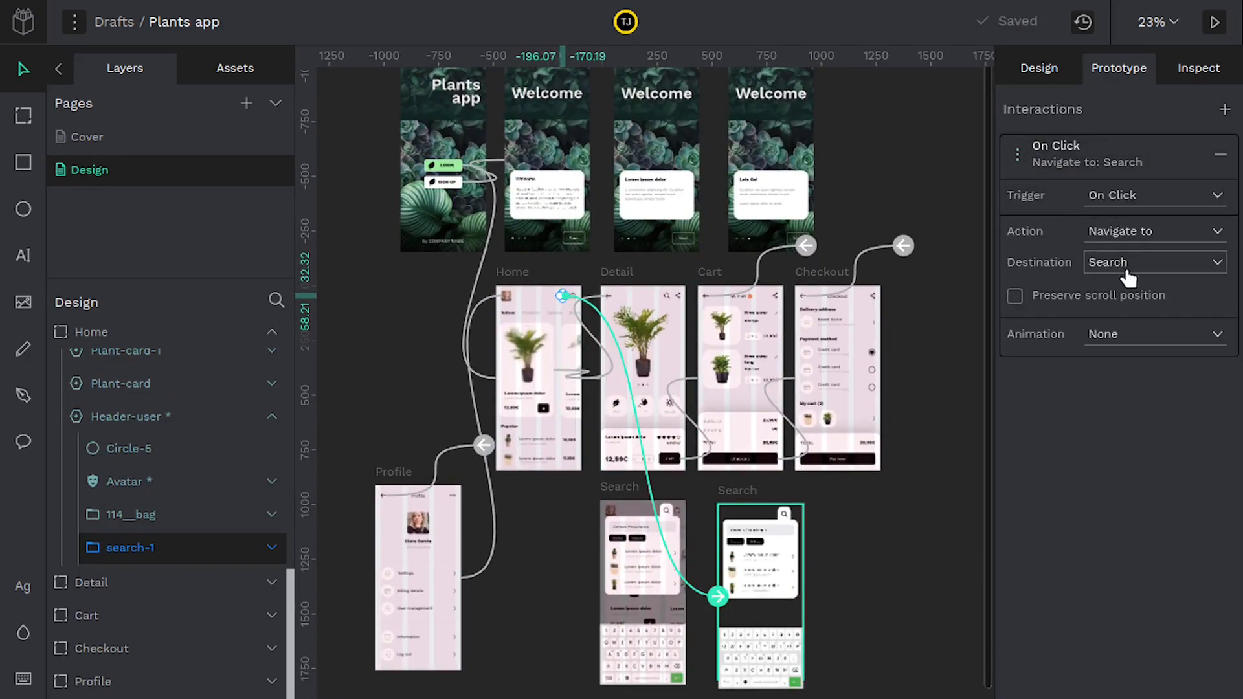
pyautogui.click(1155, 230)
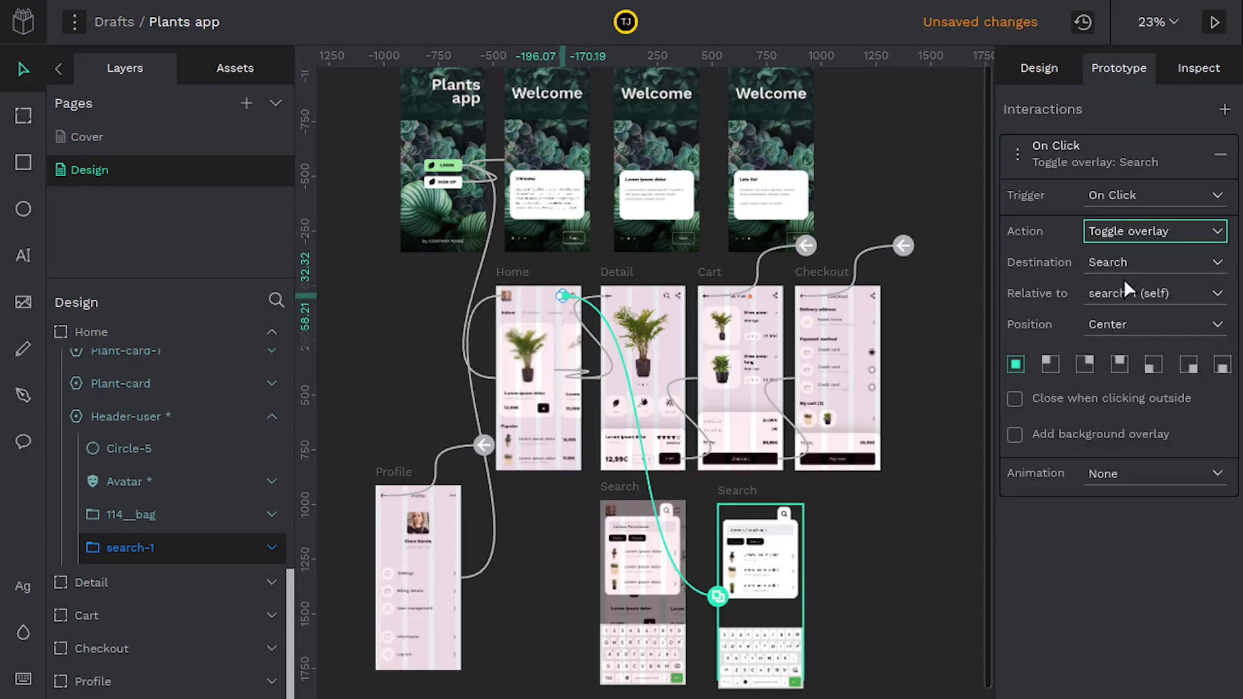
pyautogui.click(1156, 293)
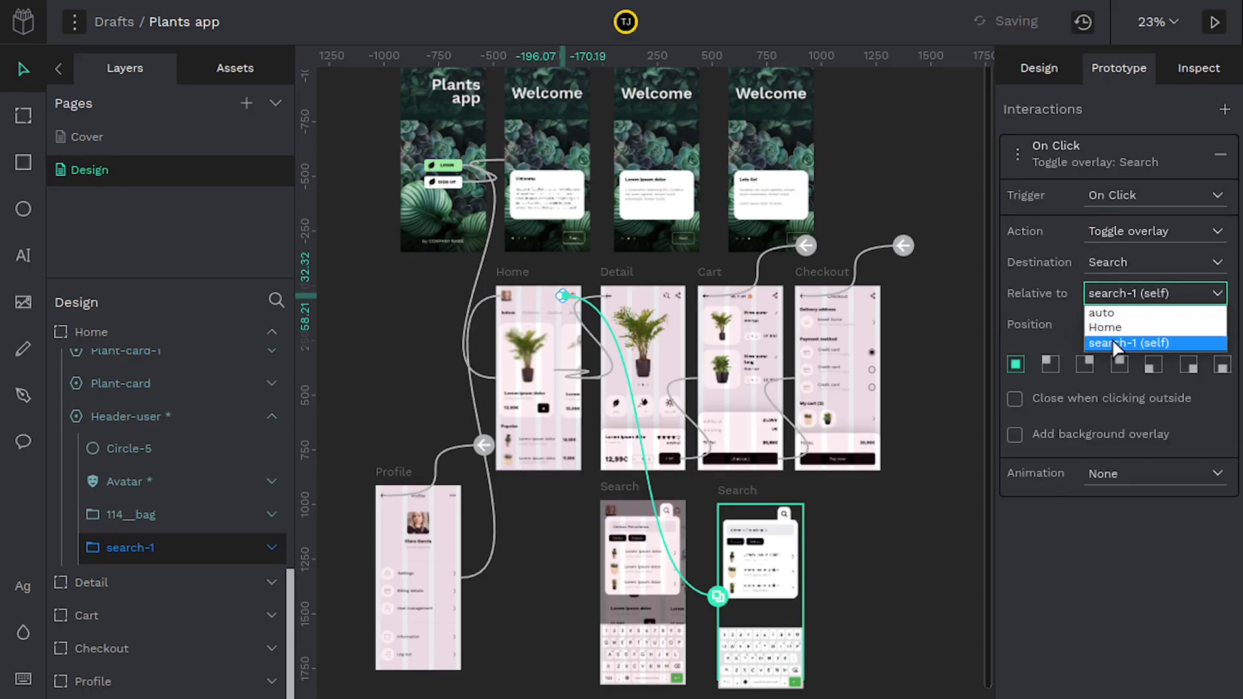
pyautogui.click(1105, 328)
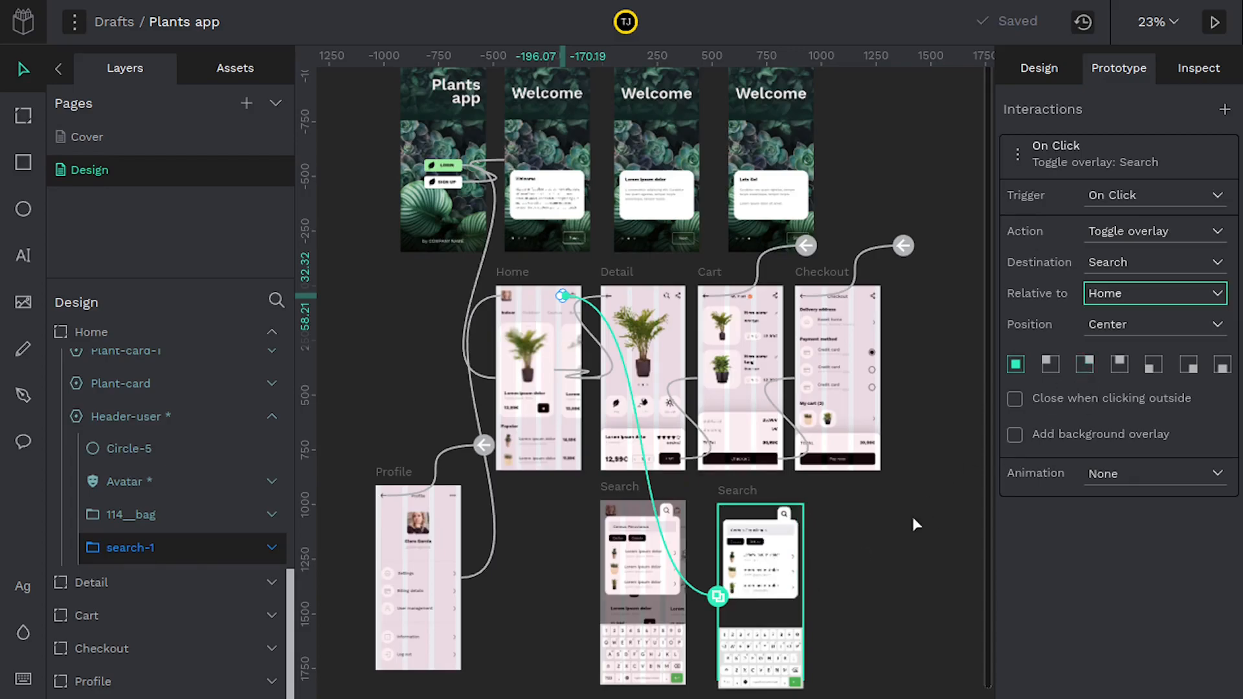
# Add a background overlay with a Dissolve animation and Ease timing curve.
pyautogui.click(1016, 435)
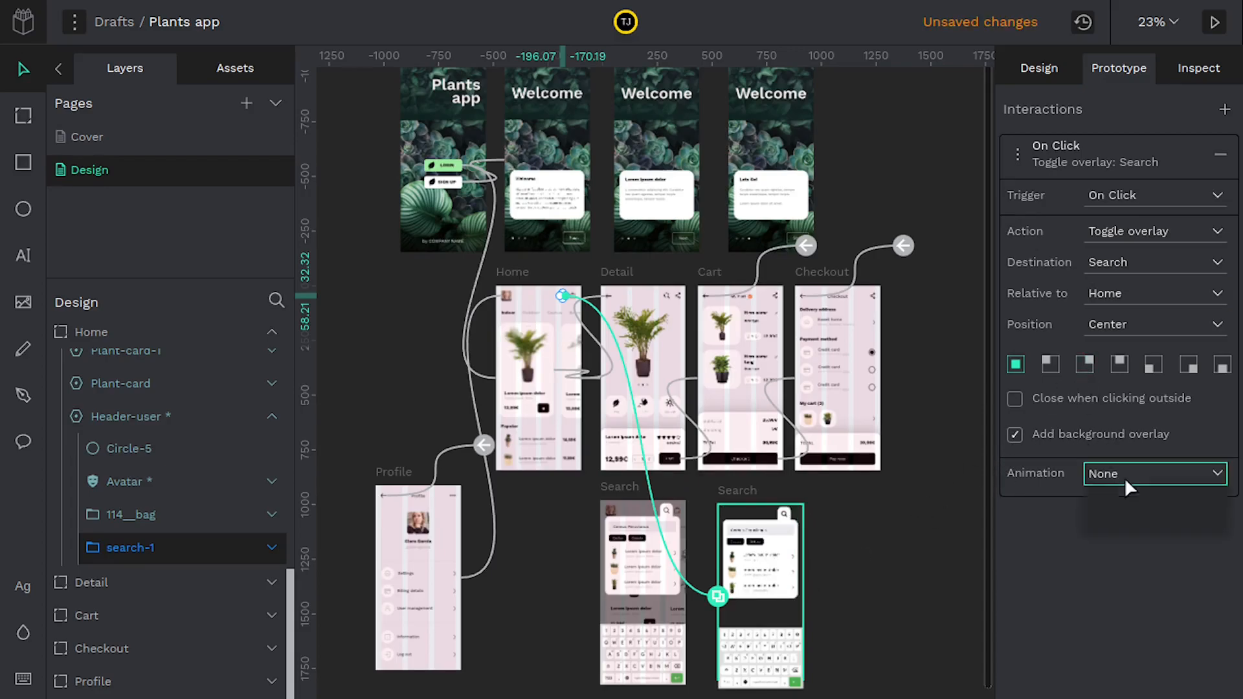
pyautogui.click(1154, 474)
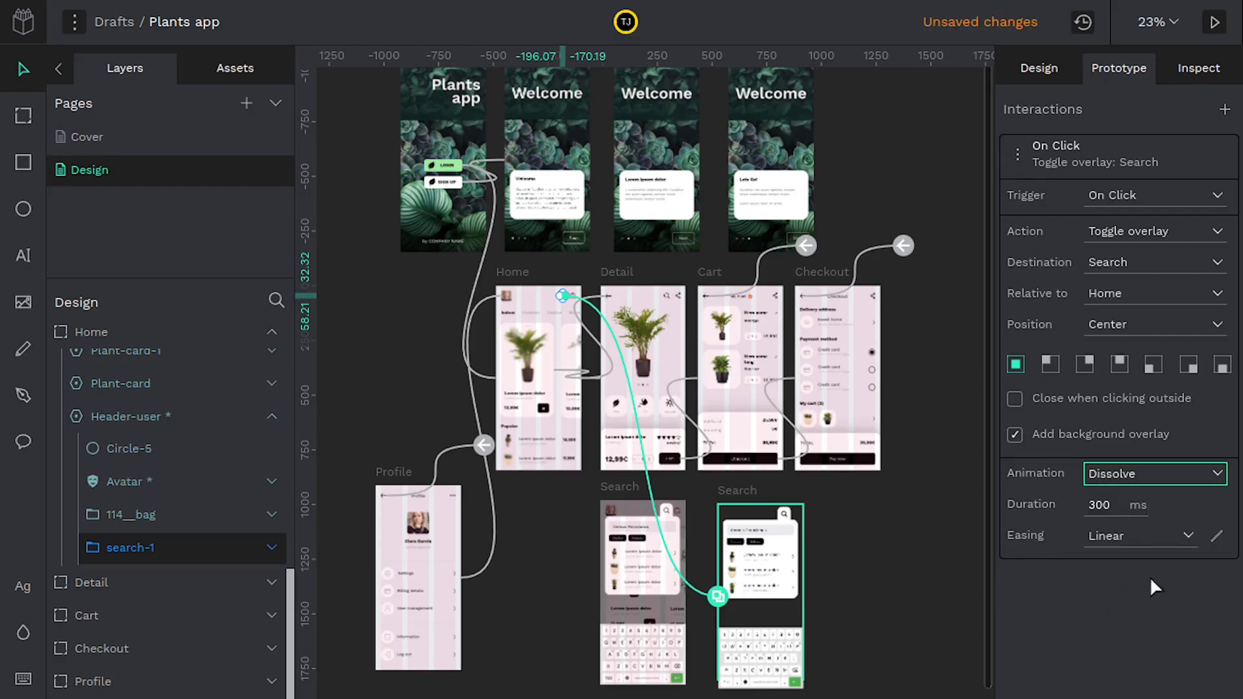
pyautogui.click(1140, 537)
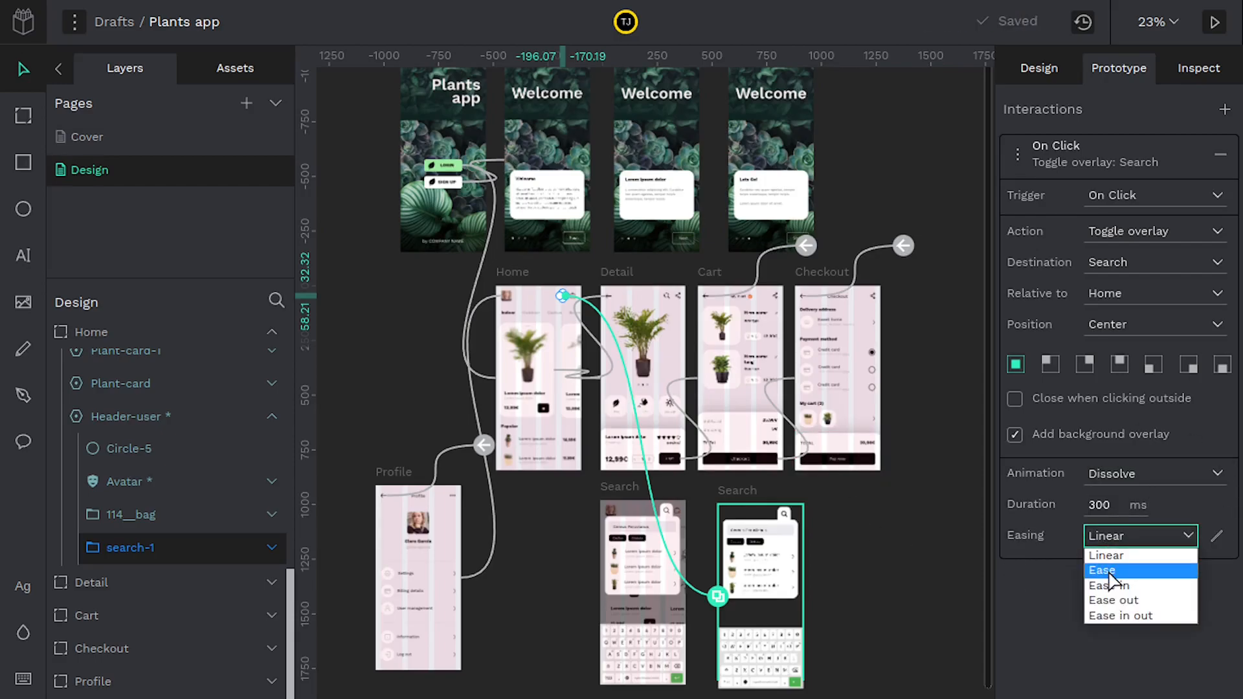
pyautogui.click(1102, 570)
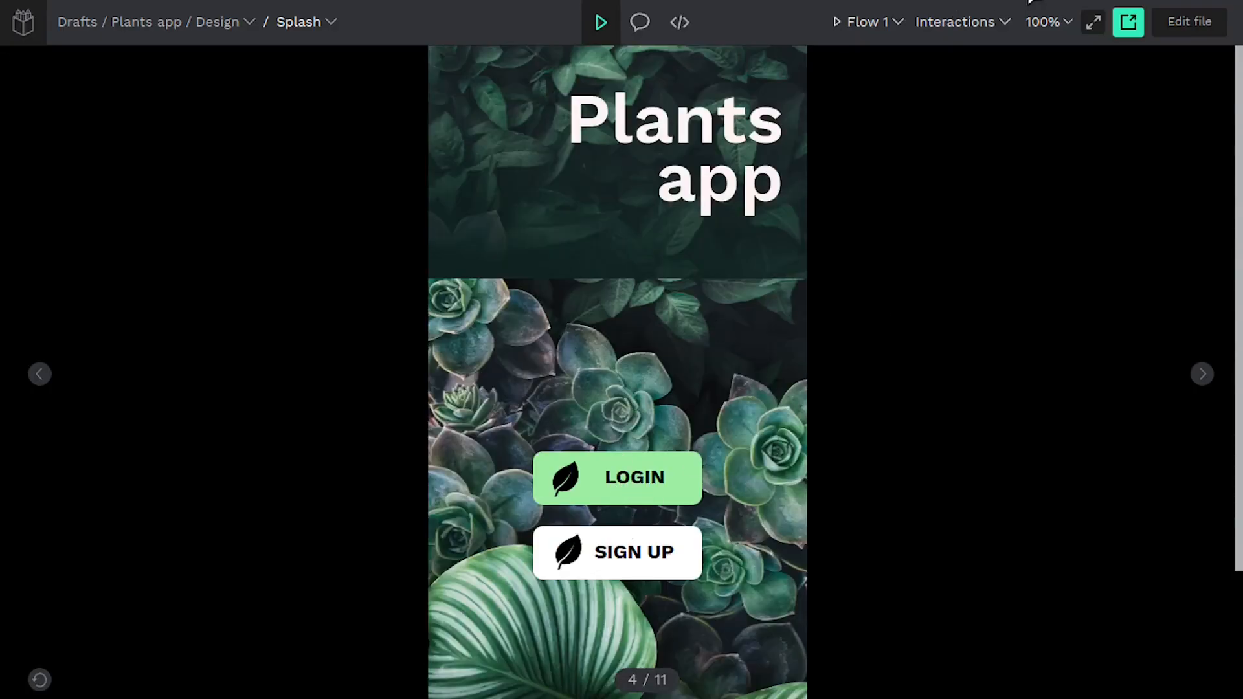
# Log in to Home in the preview and toggle the search overlay open and closed.
pyautogui.click(1044, 21)
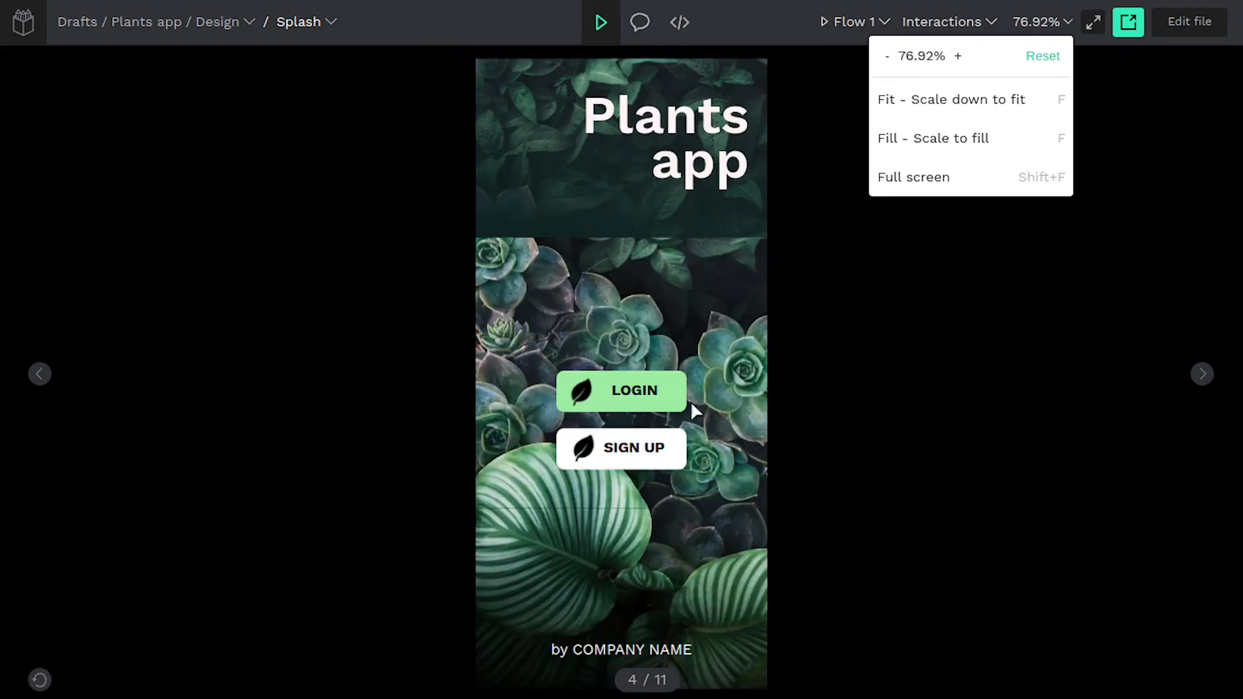
pyautogui.click(621, 391)
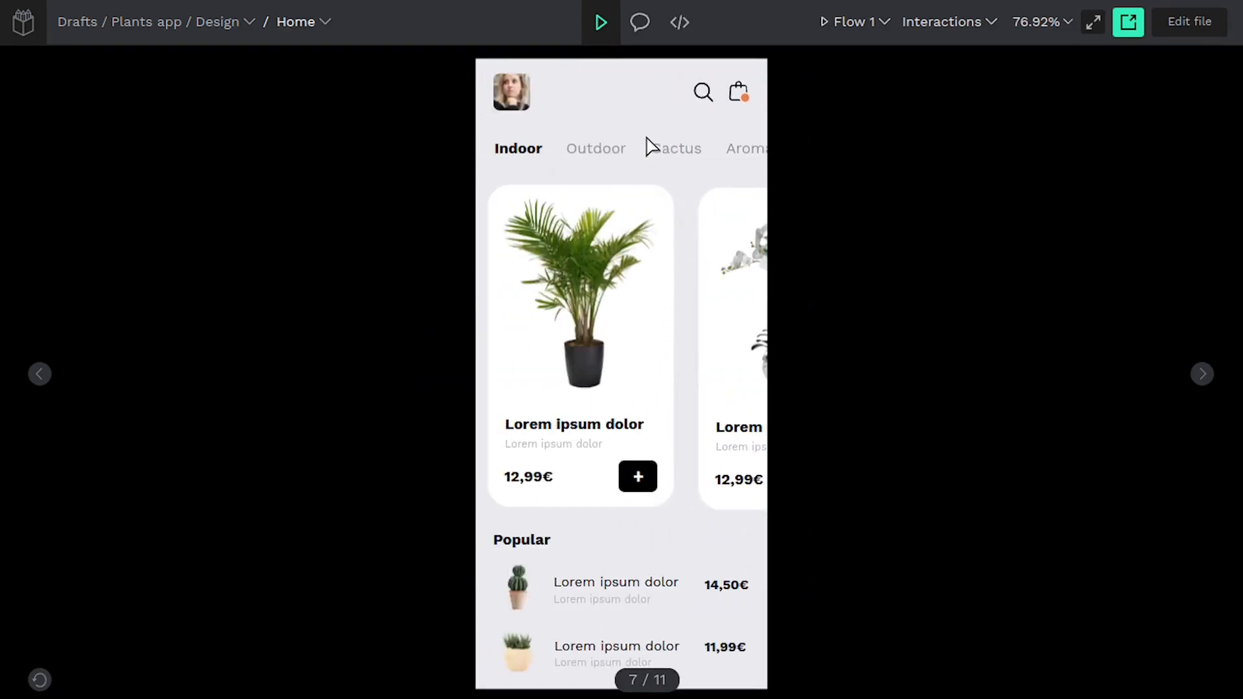
pyautogui.click(702, 90)
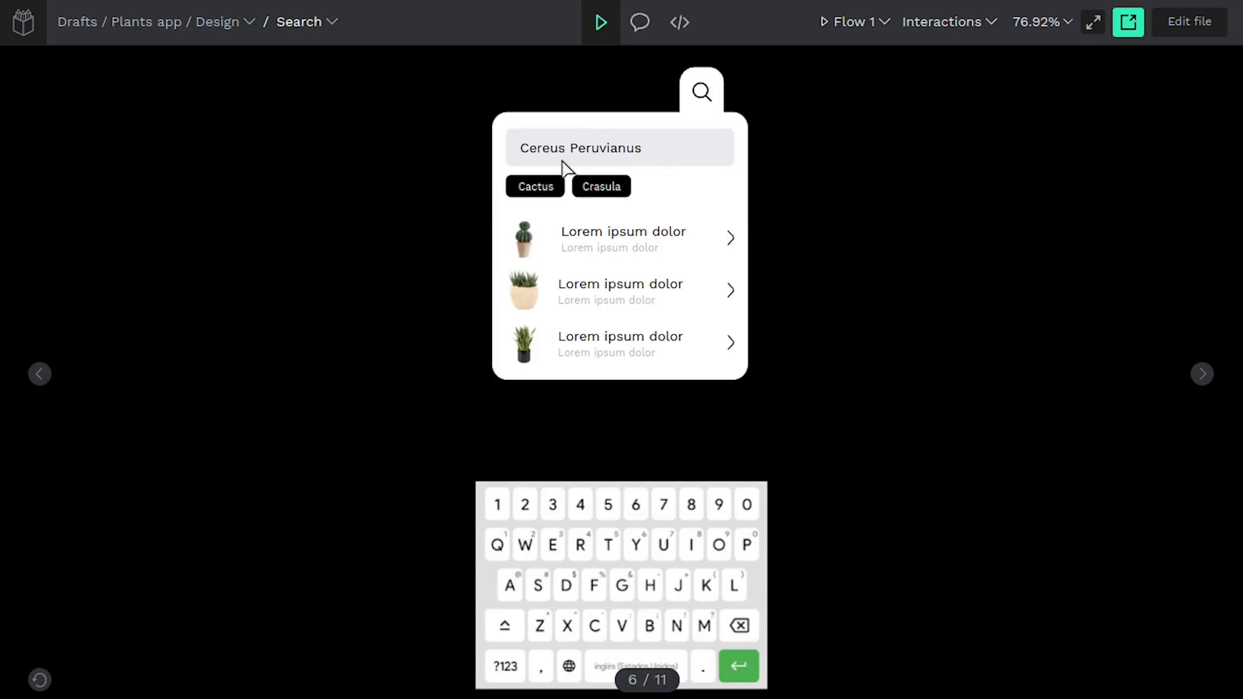
pyautogui.moveTo(540, 108)
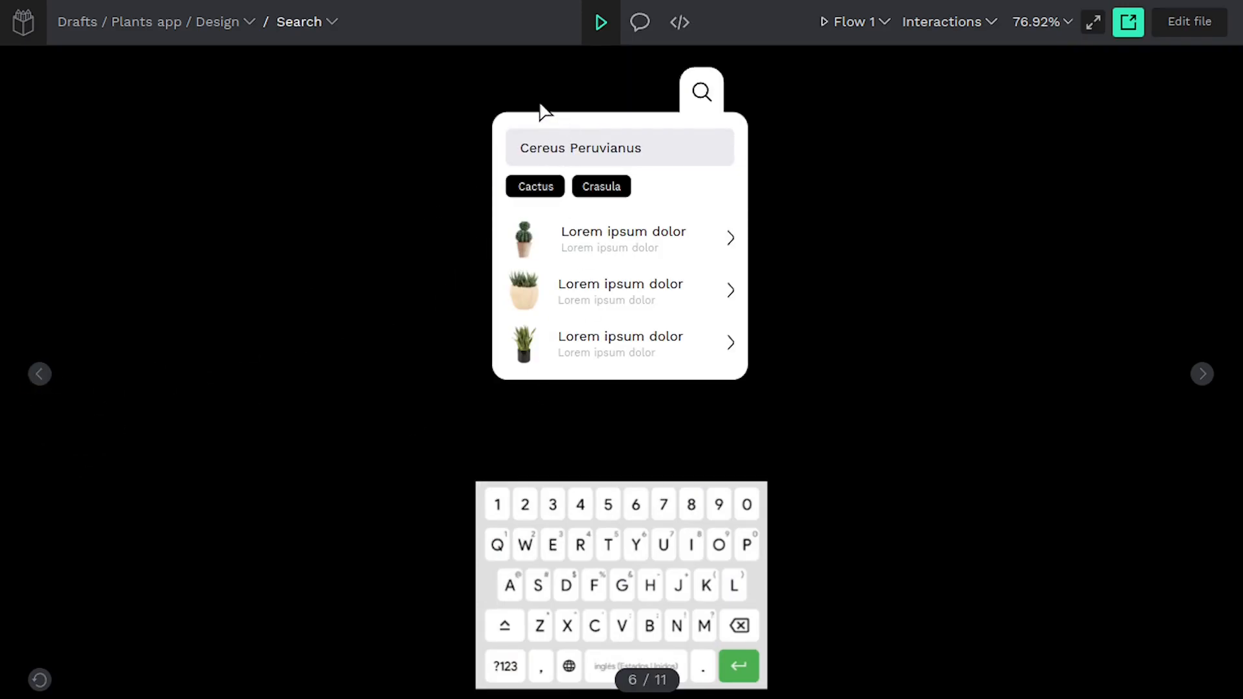
pyautogui.moveTo(504, 456)
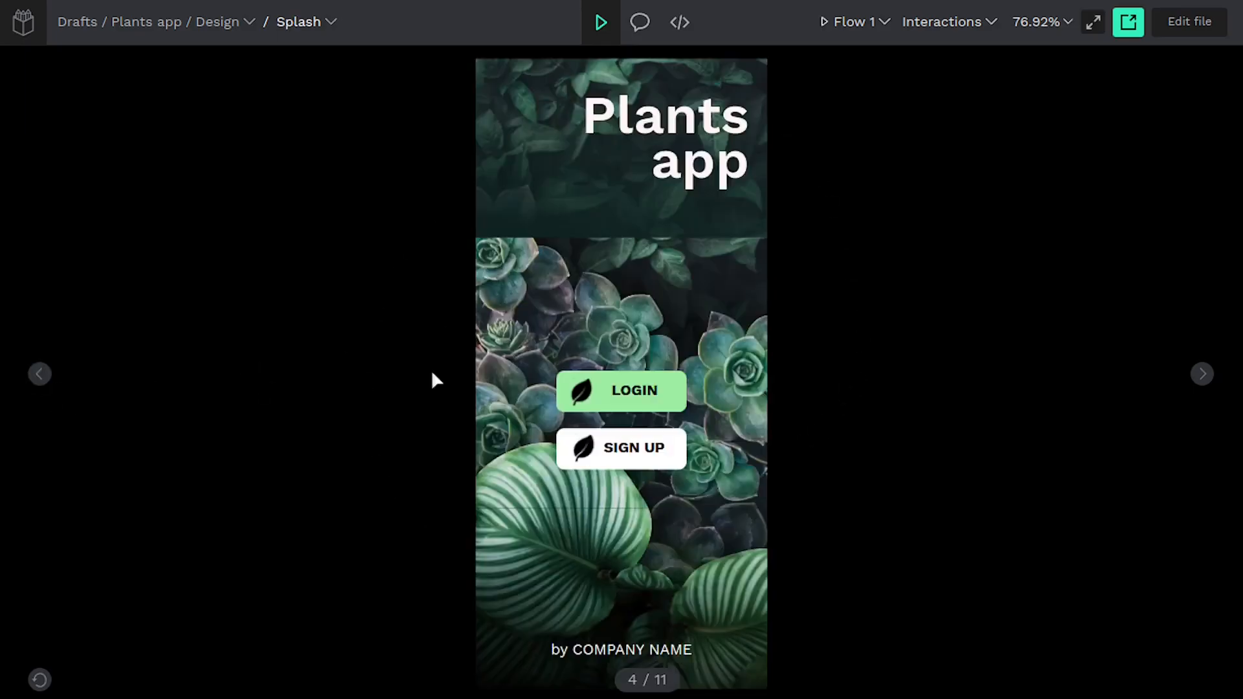
pyautogui.click(621, 391)
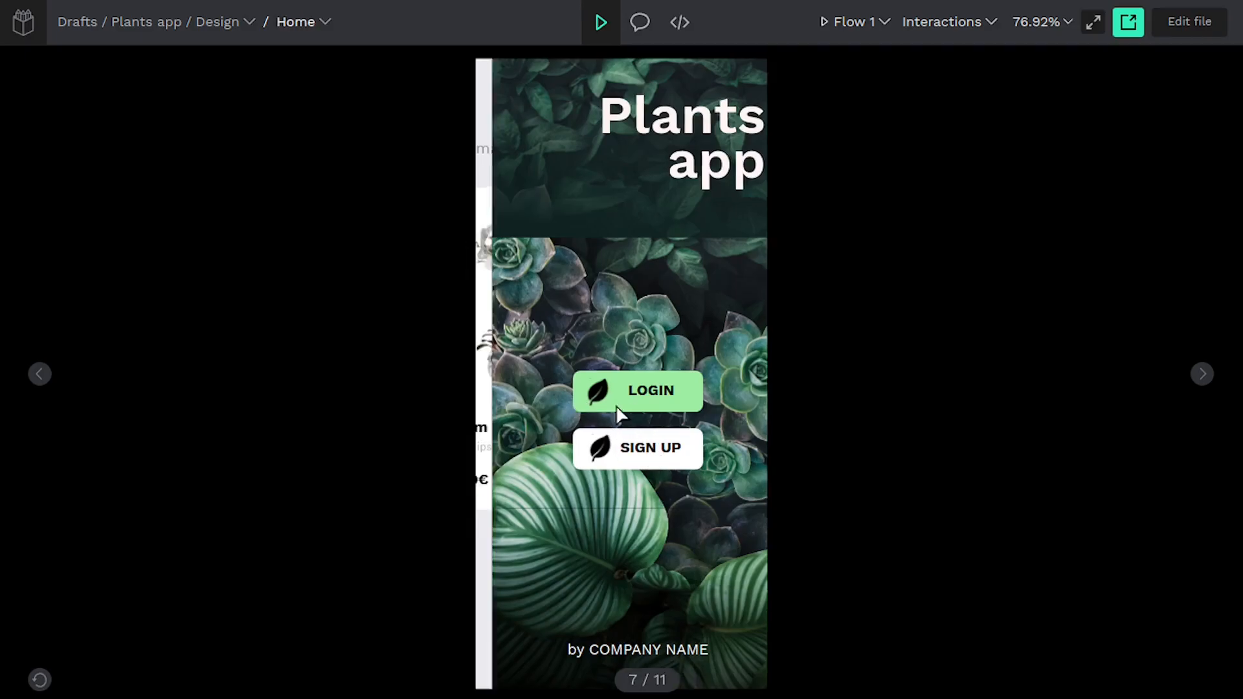
pyautogui.click(637, 391)
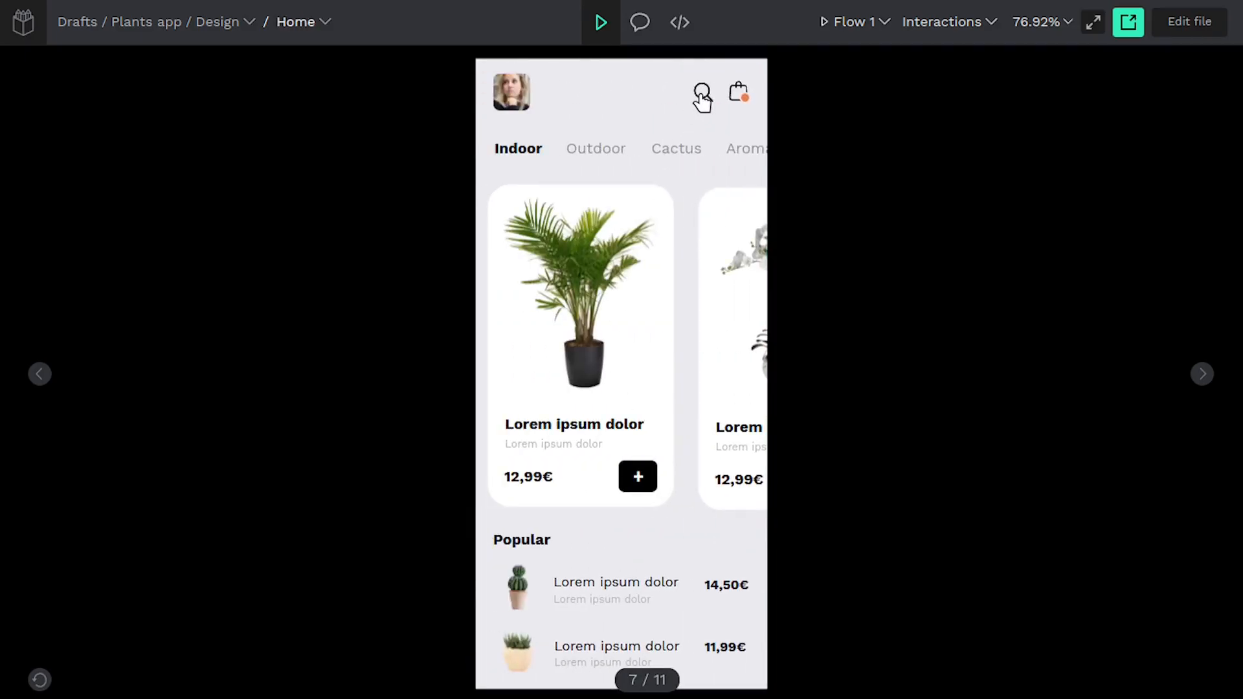
pyautogui.click(701, 93)
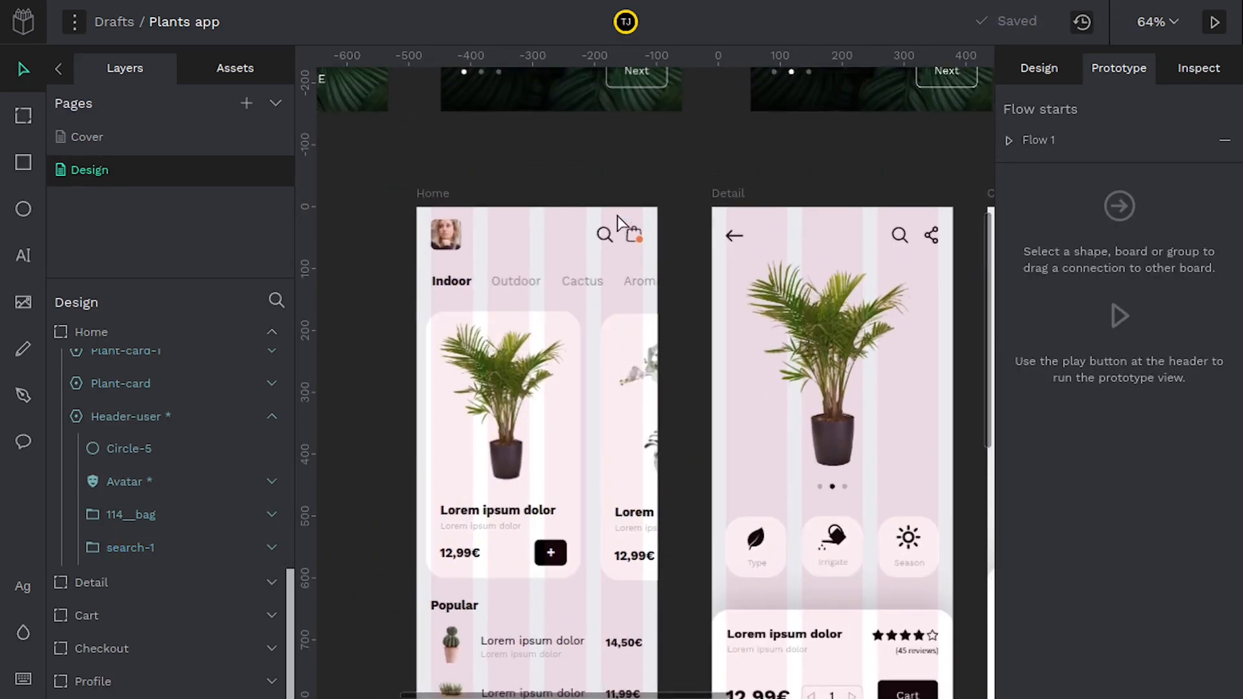
# Set the Home search icon's overlay animation to Dissolve.
pyautogui.click(603, 239)
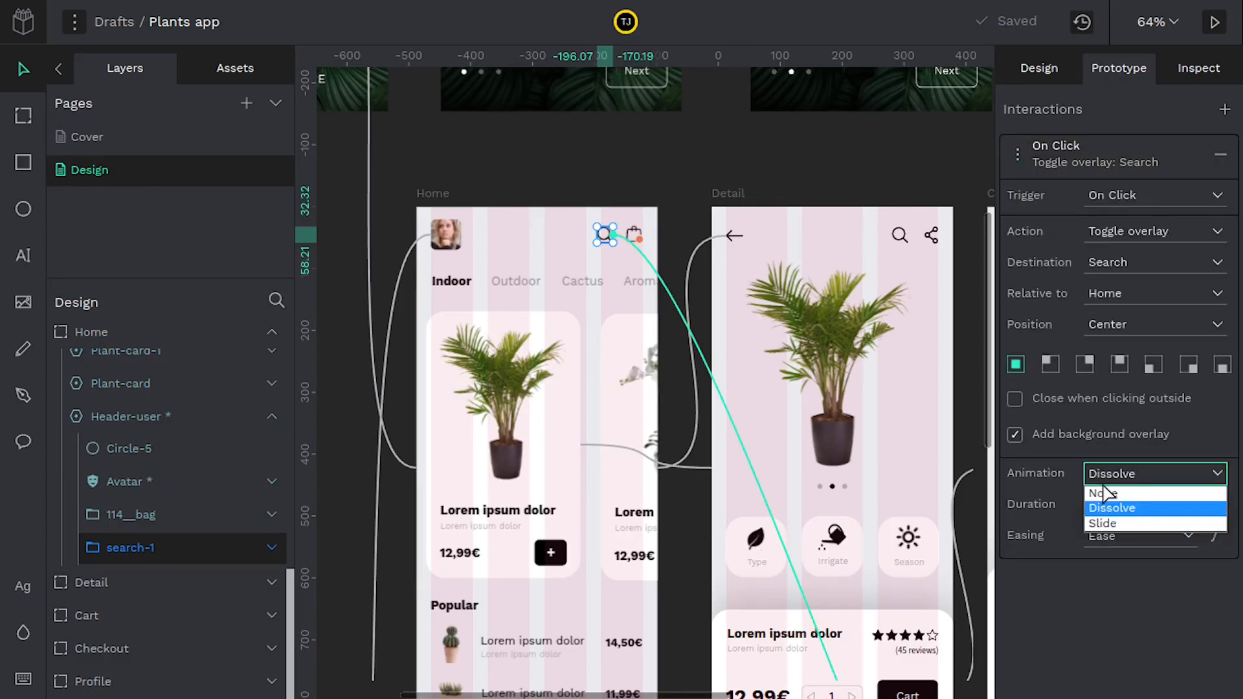
pyautogui.click(1103, 523)
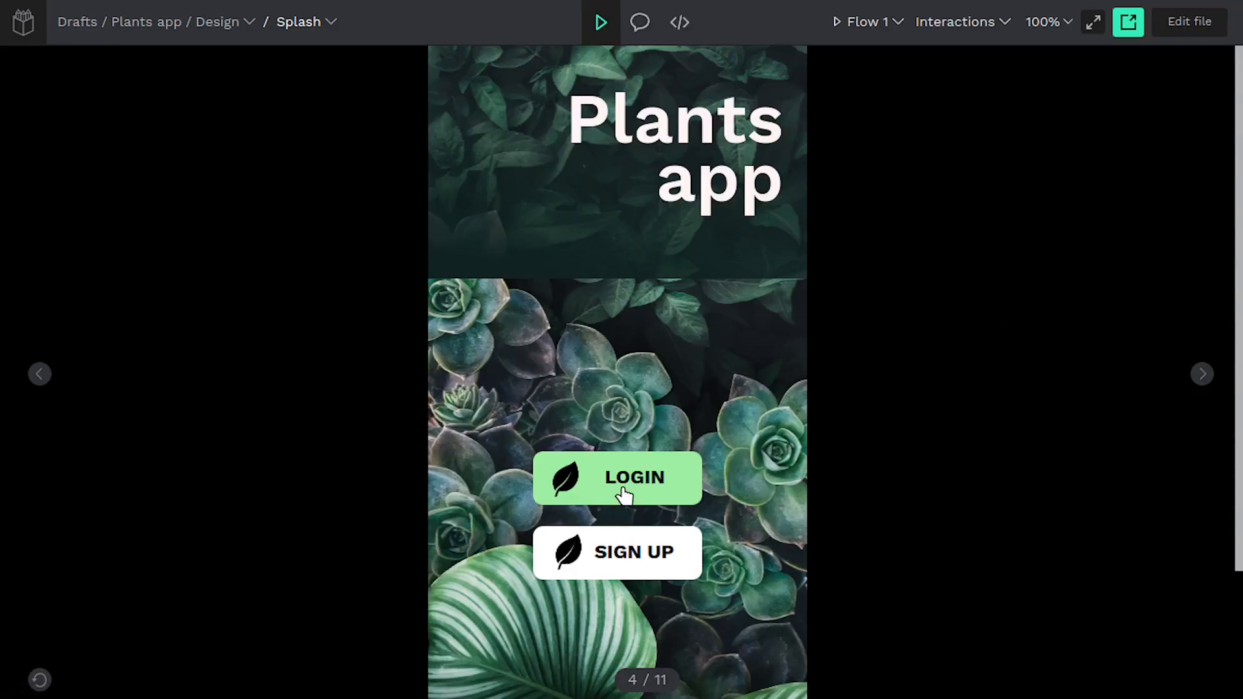
# Log in from Splash to Home and reveal the Search overlay via the search icon.
pyautogui.click(616, 478)
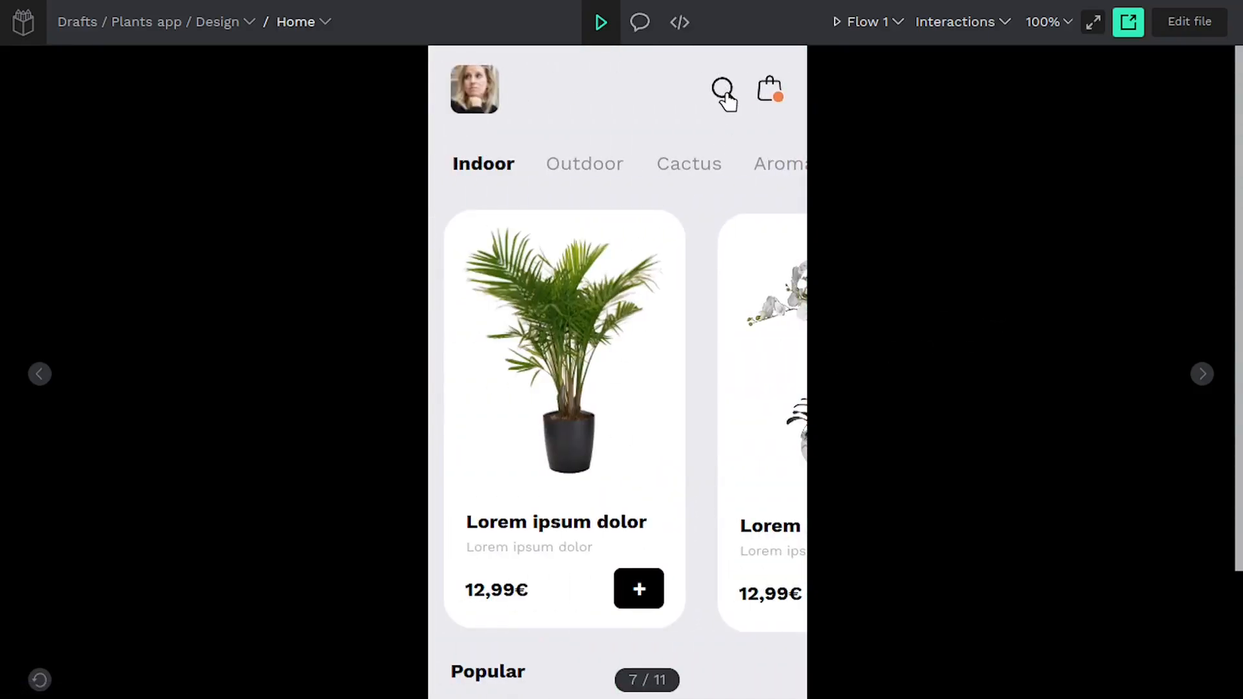
pyautogui.click(722, 89)
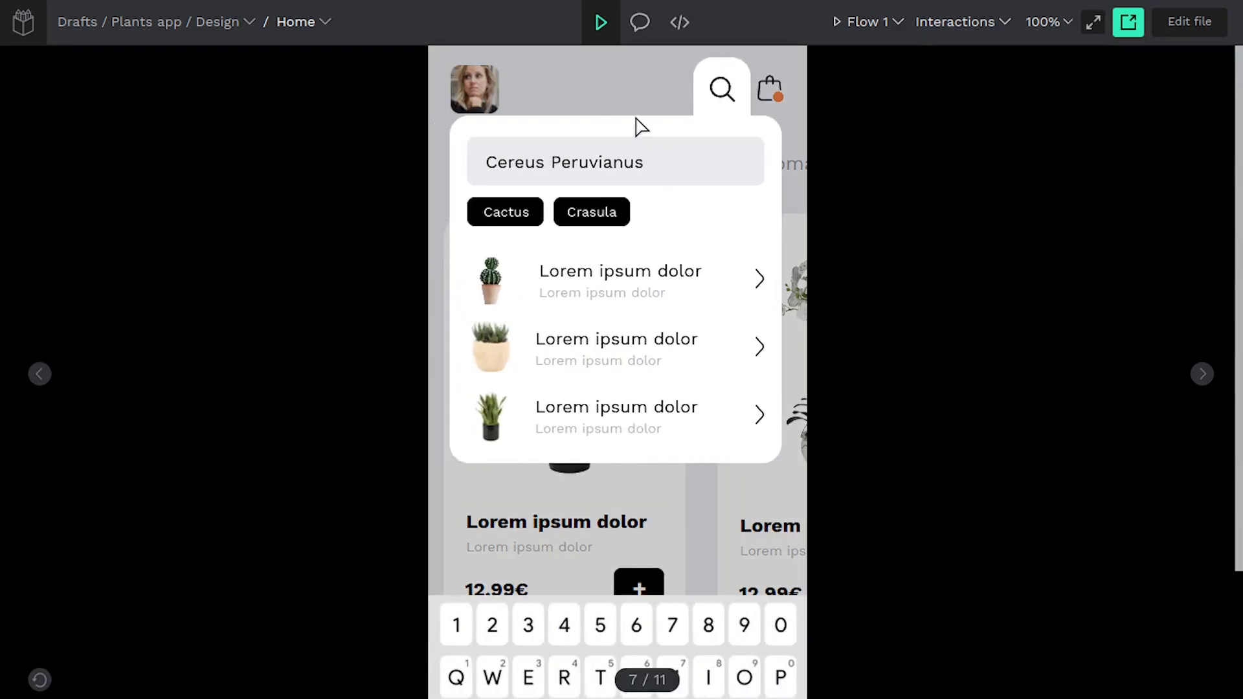
pyautogui.moveTo(543, 431)
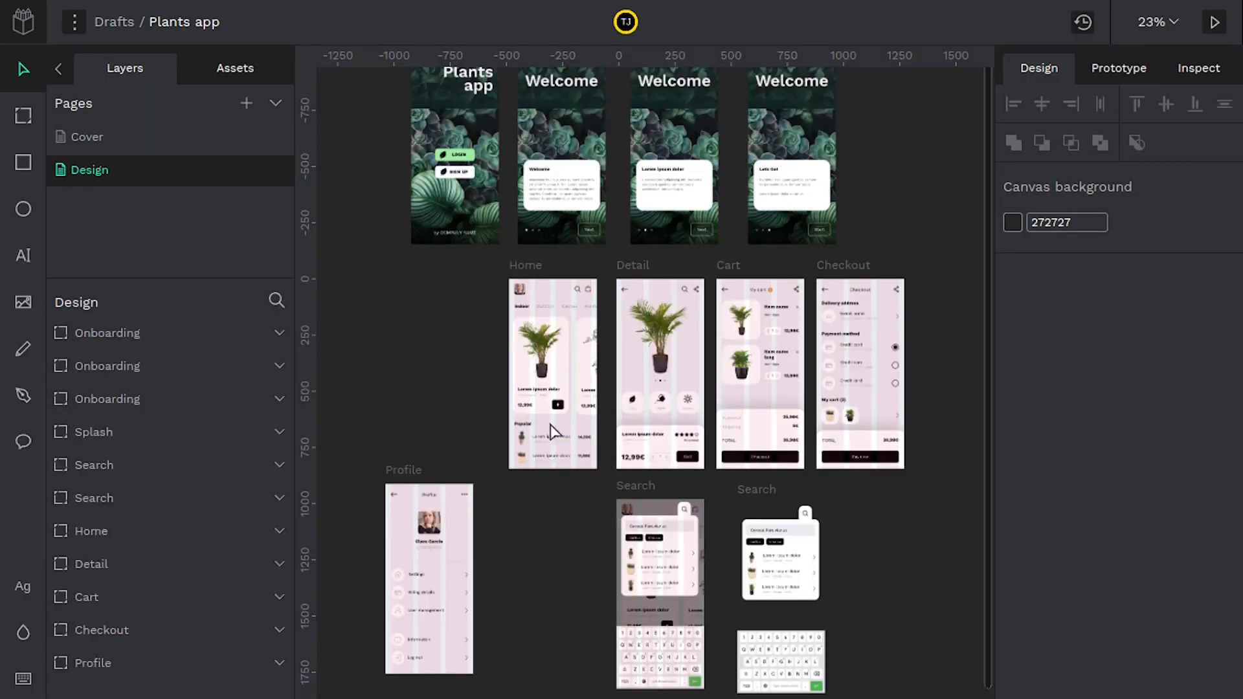
pyautogui.moveTo(1081, 94)
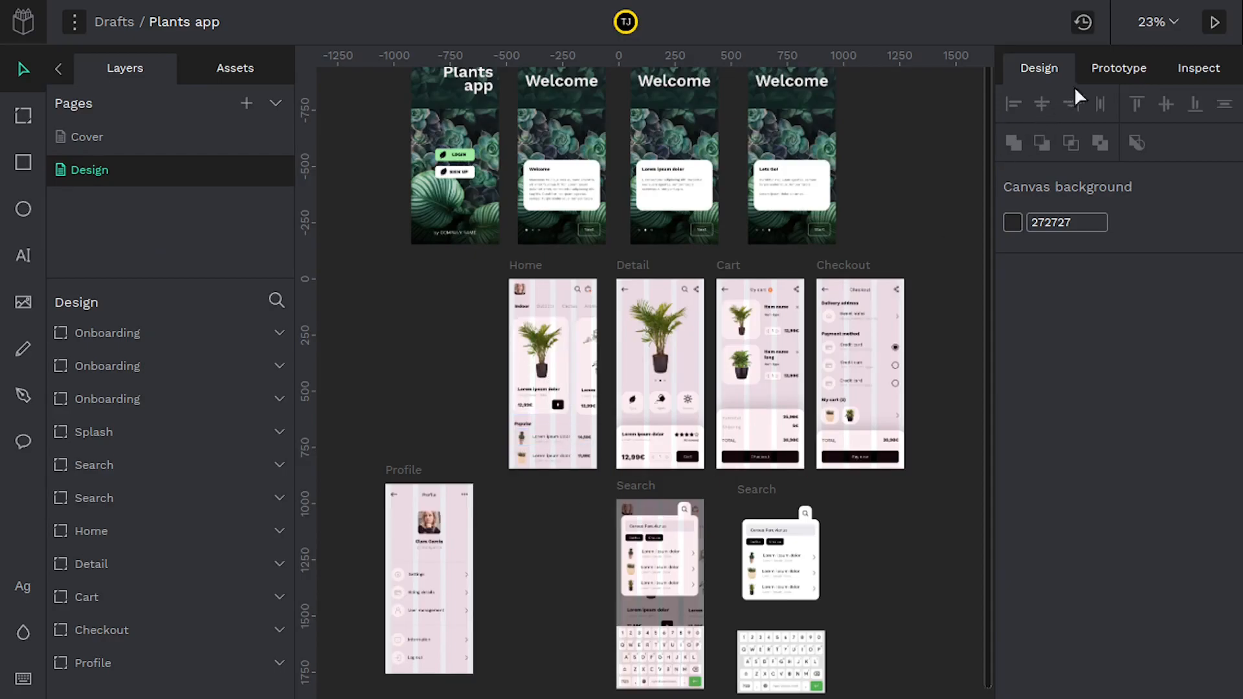
# Select plant-01 on Detail in Prototype mode, keeping its Navigate to Cart link with no animation.
pyautogui.click(1118, 67)
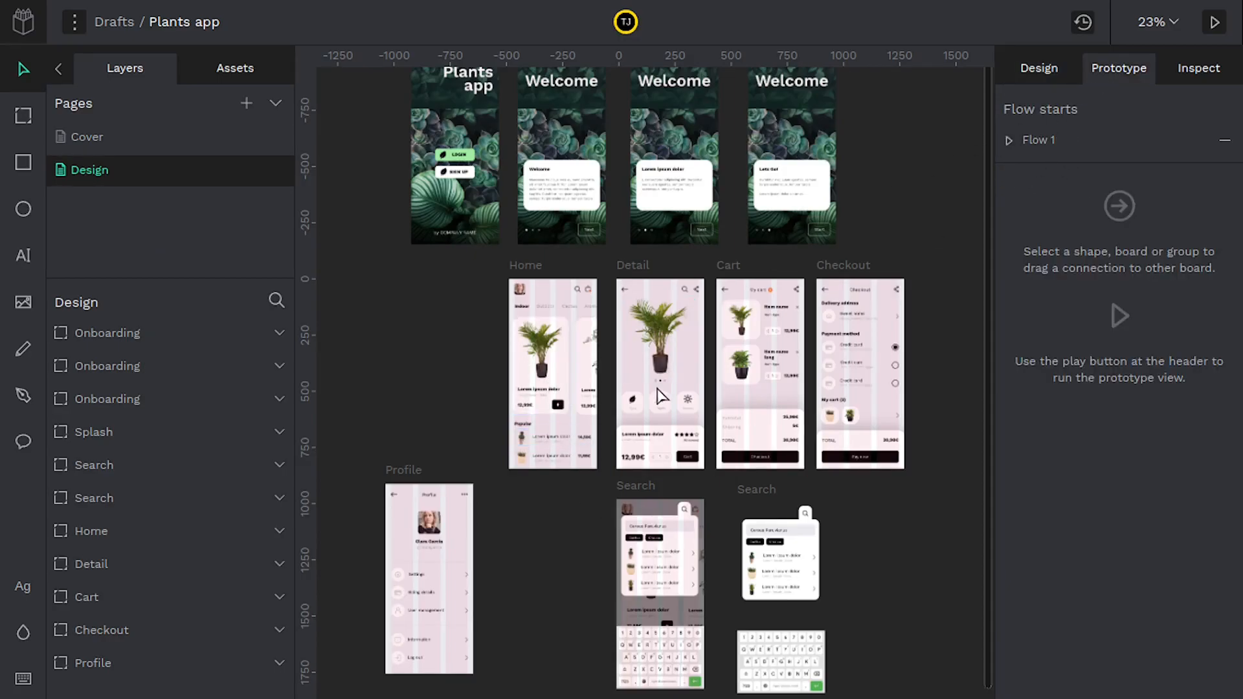
pyautogui.click(659, 337)
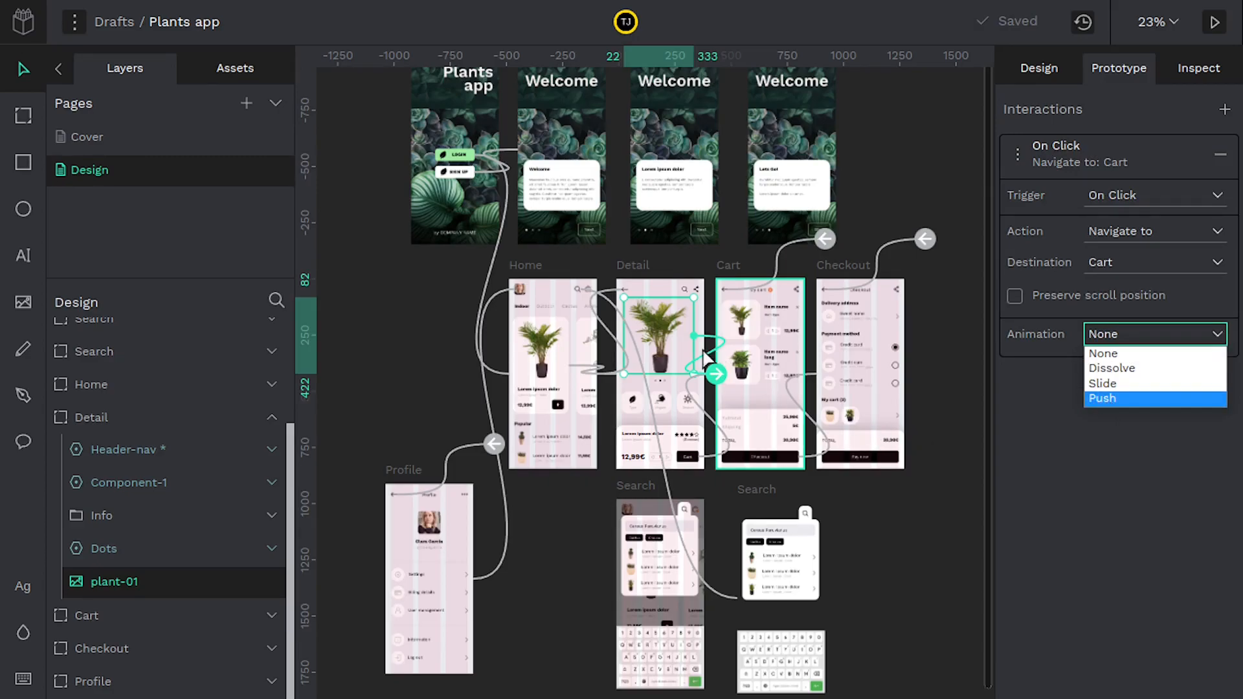
pyautogui.moveTo(541, 361)
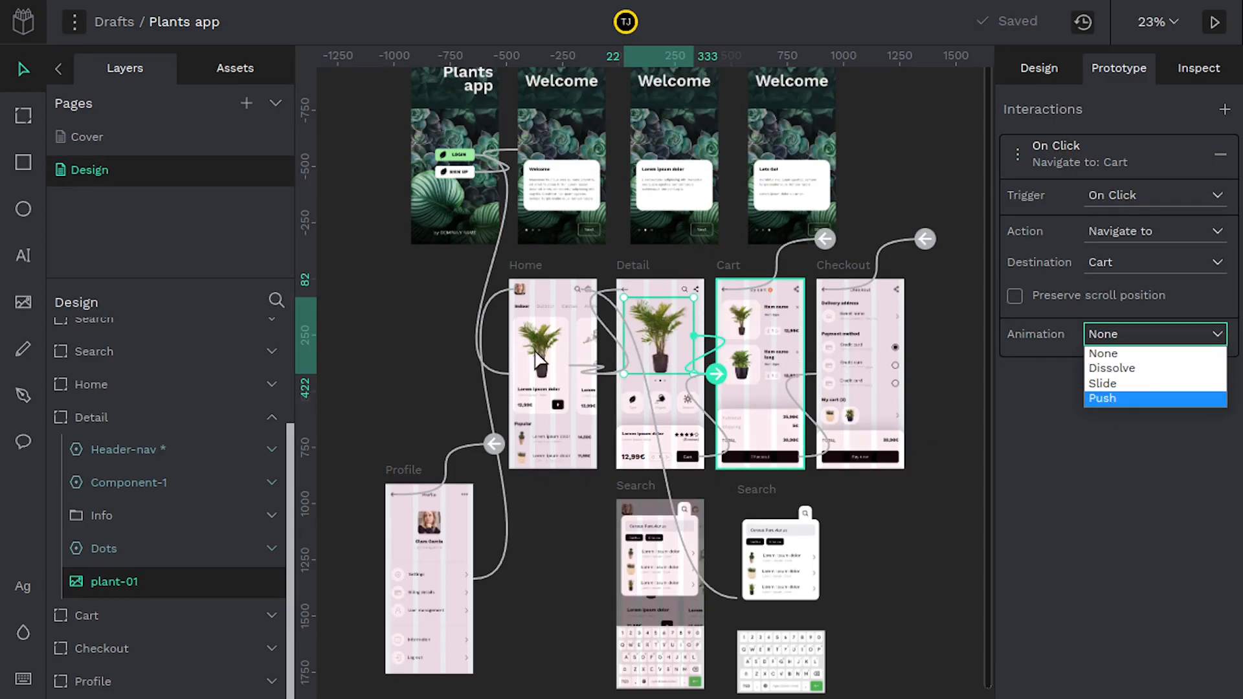
pyautogui.moveTo(439, 377)
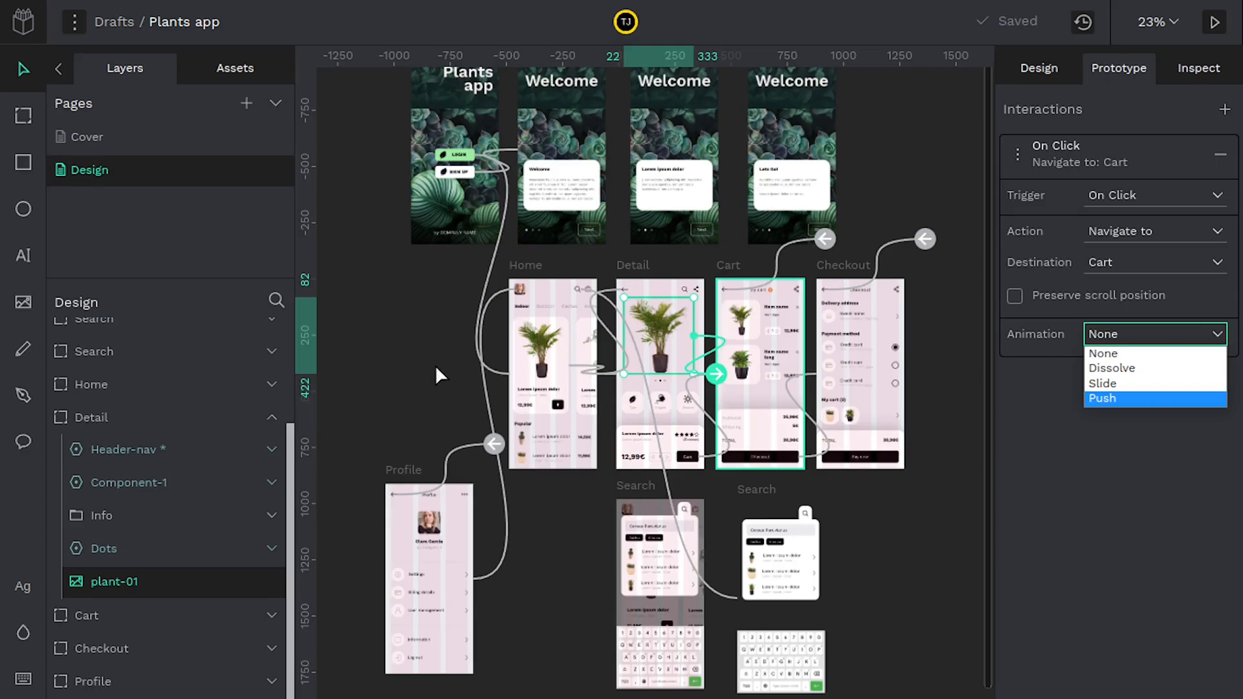
pyautogui.moveTo(632, 499)
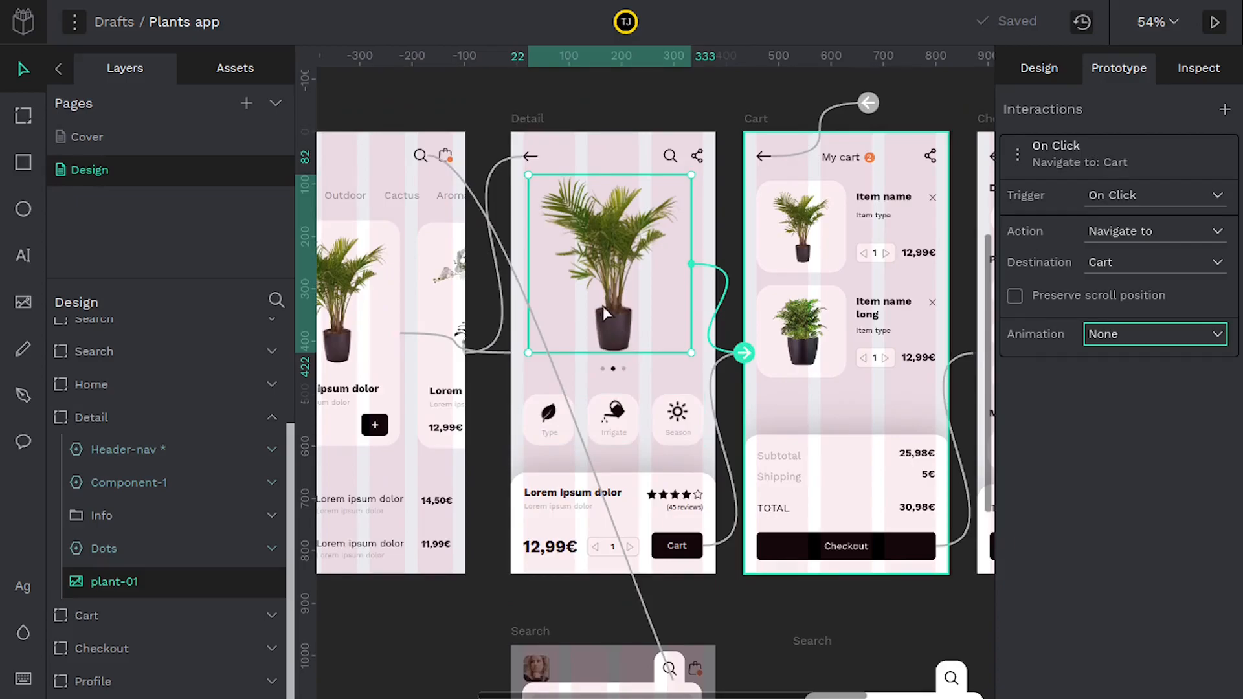
pyautogui.moveTo(1216, 22)
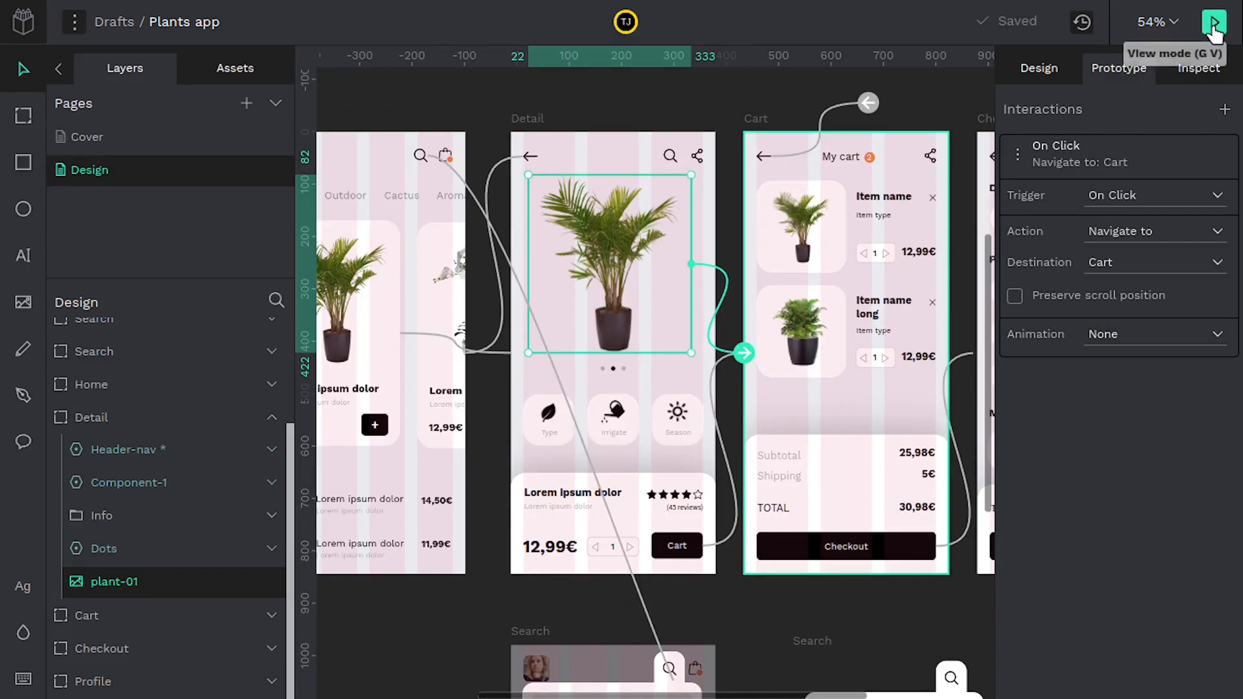
# Start the prototype preview and copy its shareable public link from Share prototypes.
pyautogui.click(1214, 21)
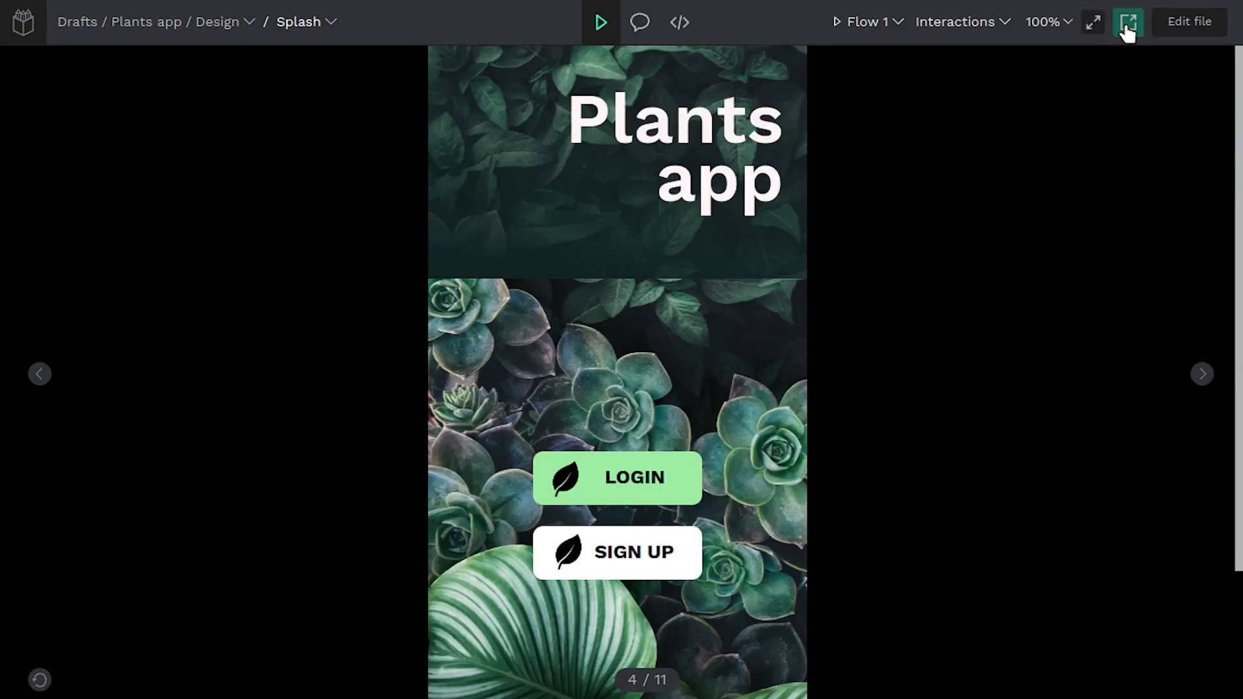
pyautogui.click(1130, 21)
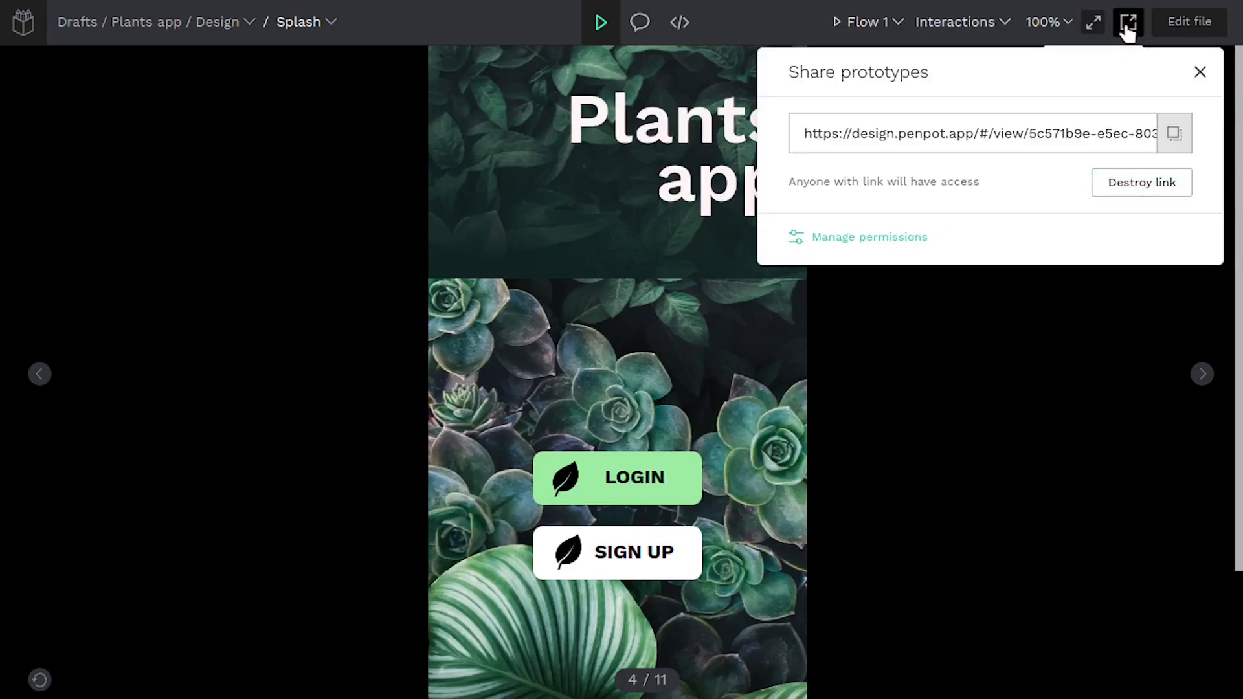
pyautogui.click(1175, 133)
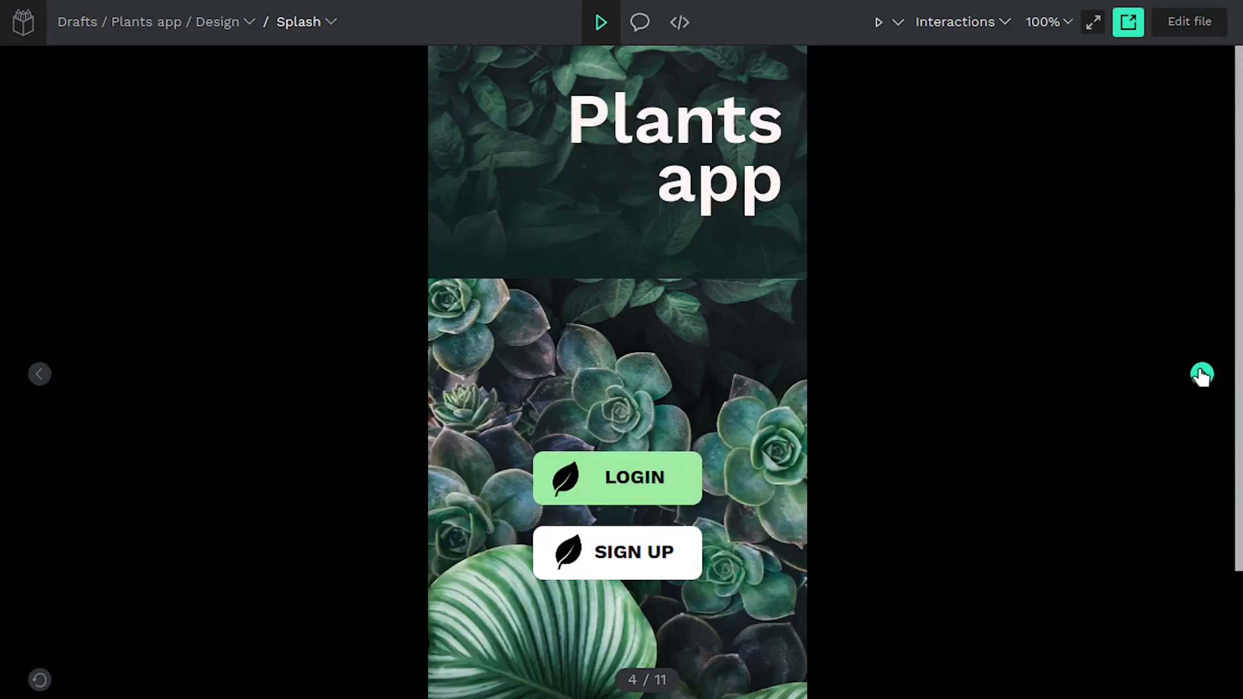
# Log in from Splash to reach Home in the preview, fitting it to the window.
pyautogui.click(954, 21)
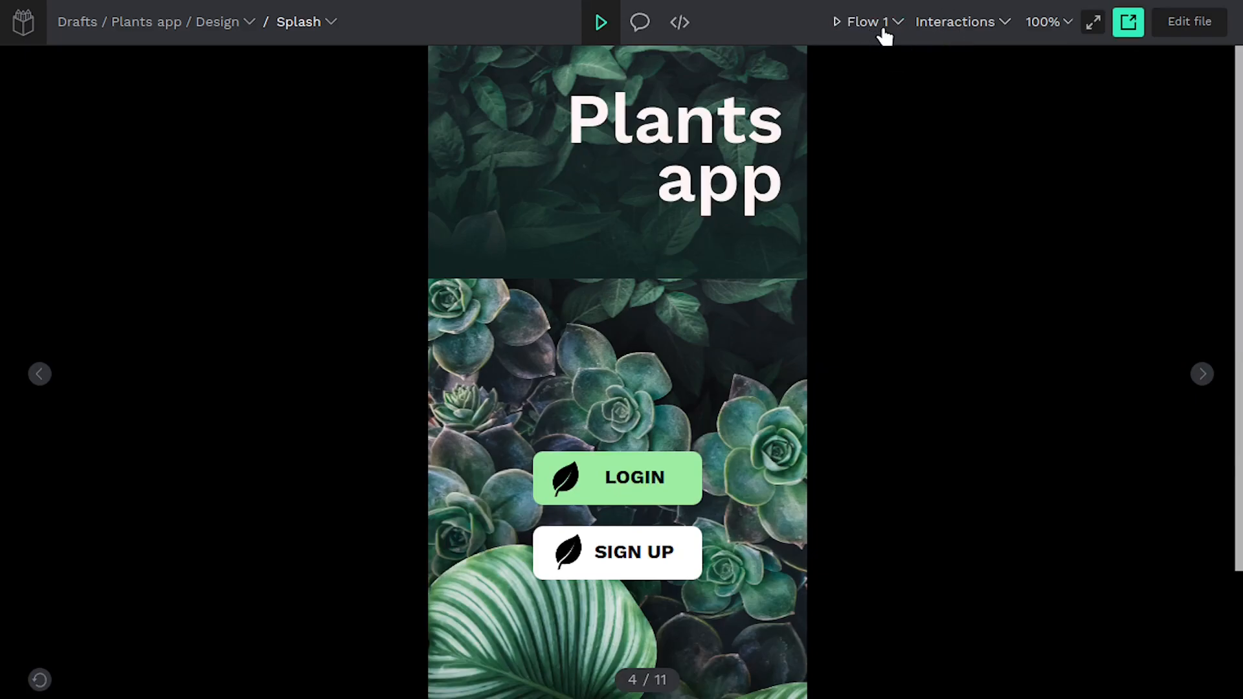
pyautogui.moveTo(479, 368)
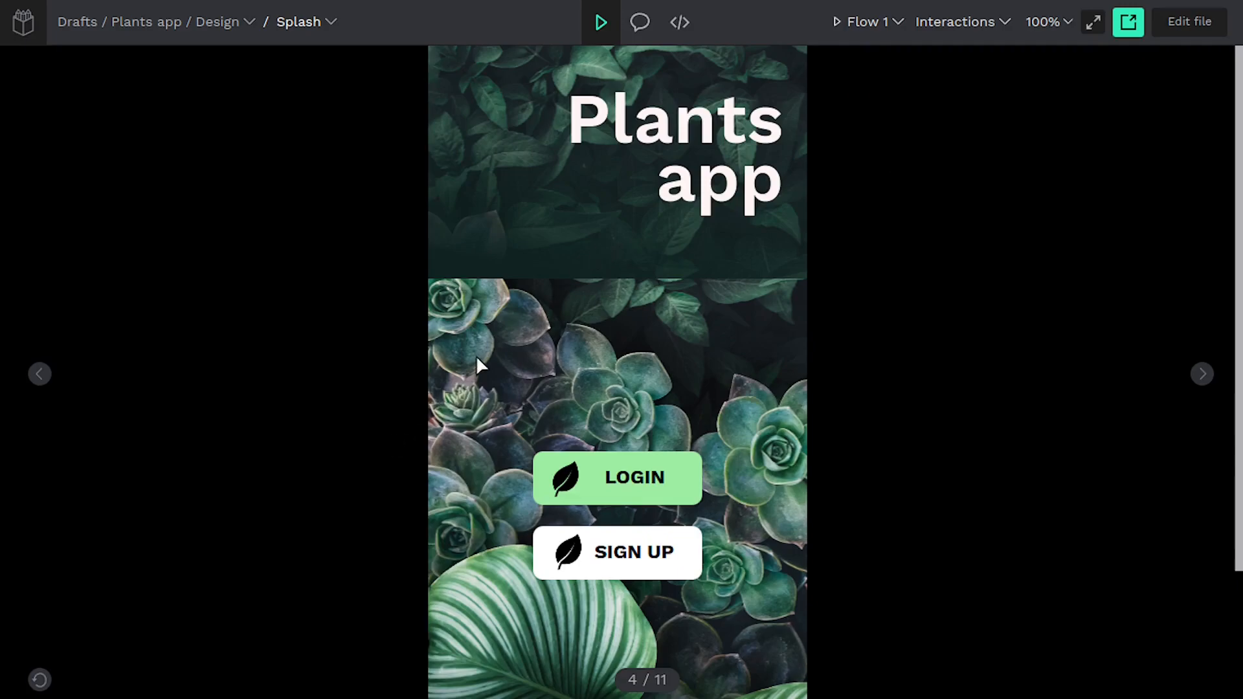
pyautogui.moveTo(689, 594)
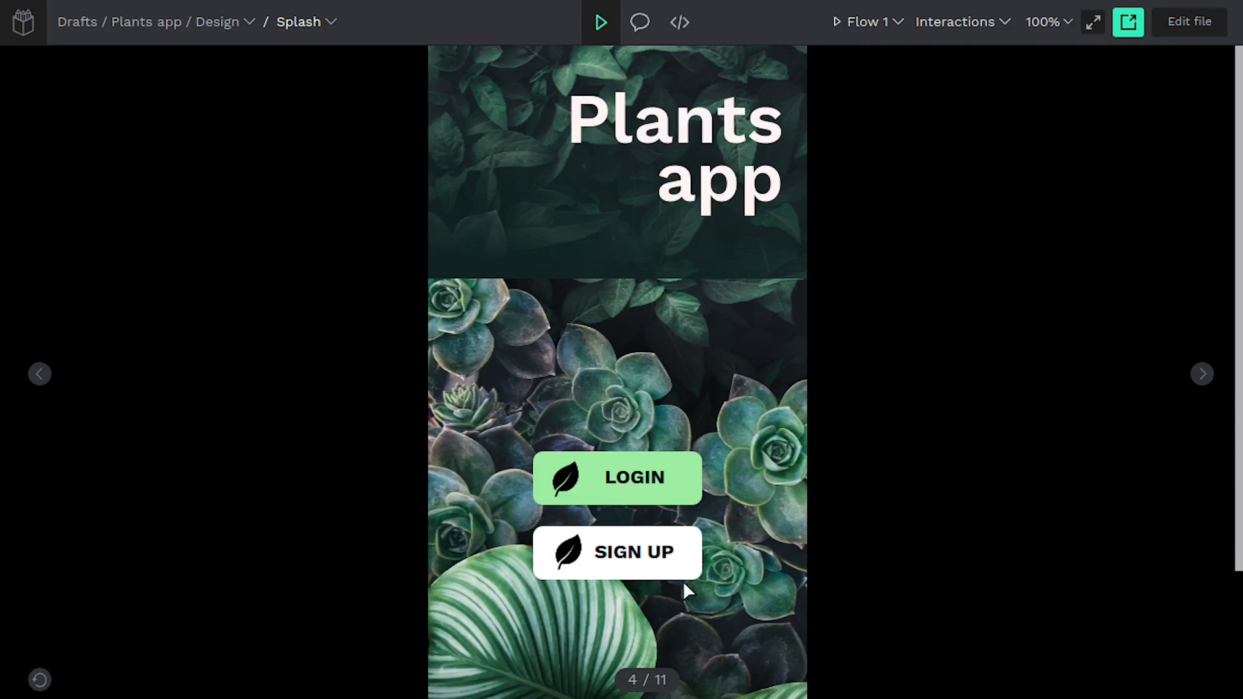
pyautogui.moveTo(671, 483)
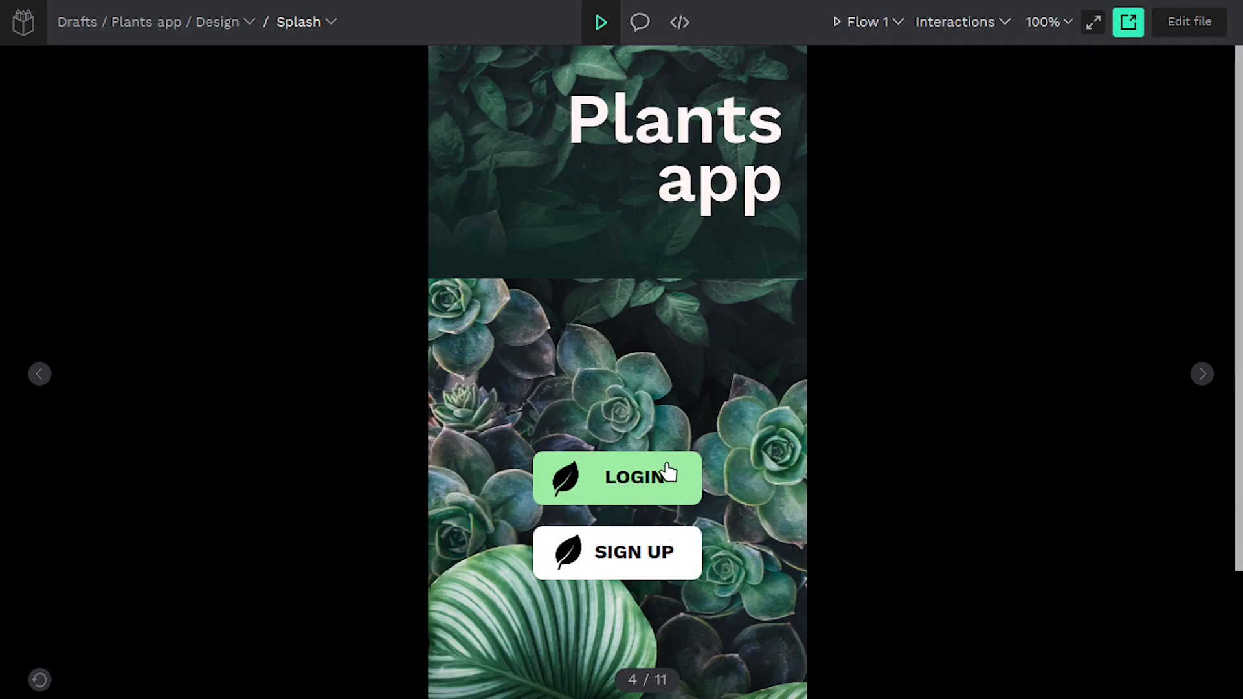
pyautogui.click(630, 478)
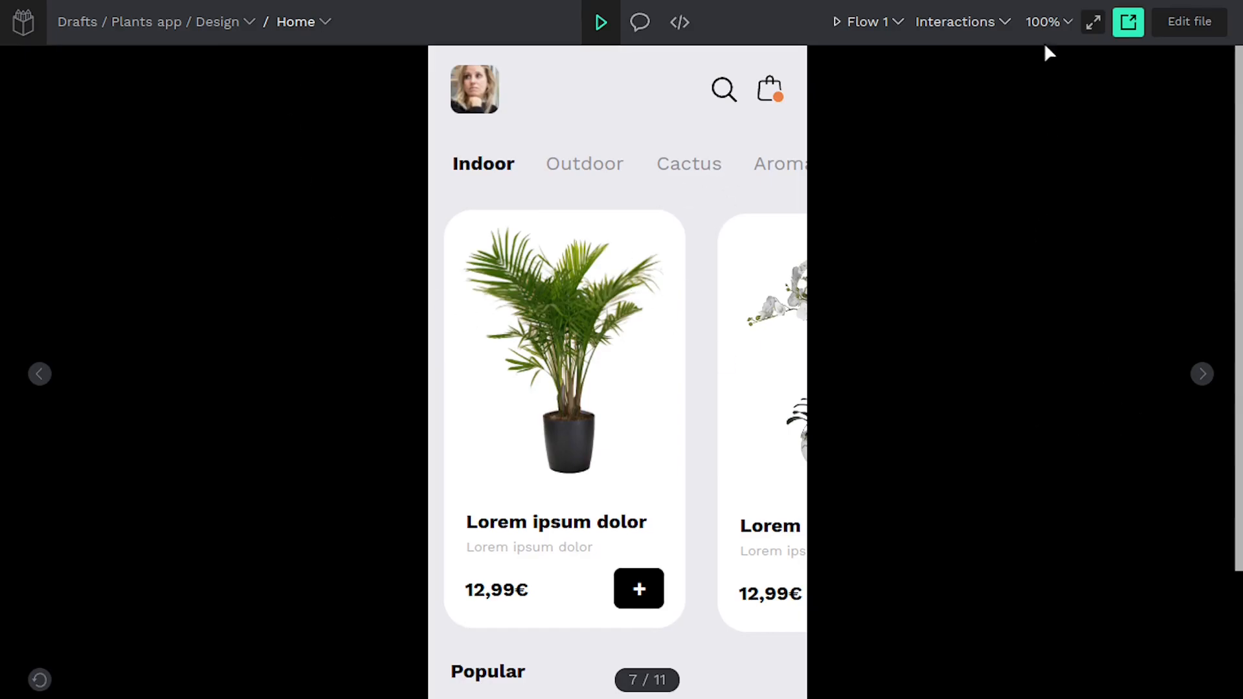
pyautogui.click(1047, 21)
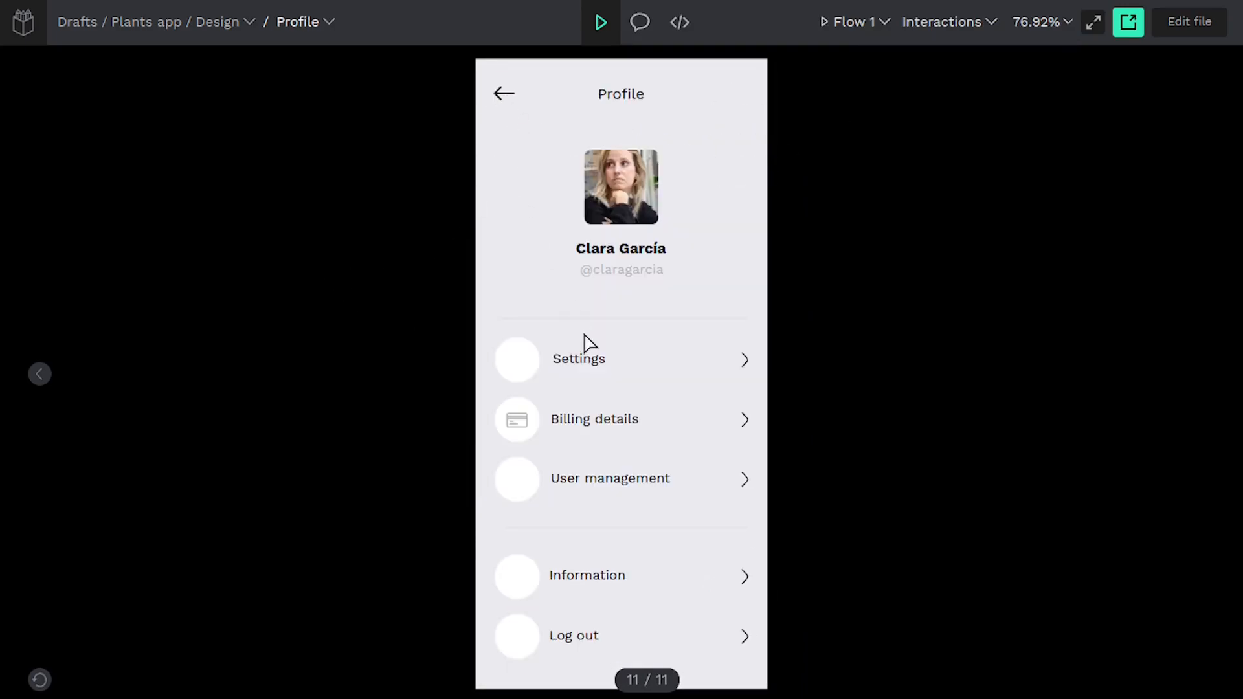
pyautogui.moveTo(503, 104)
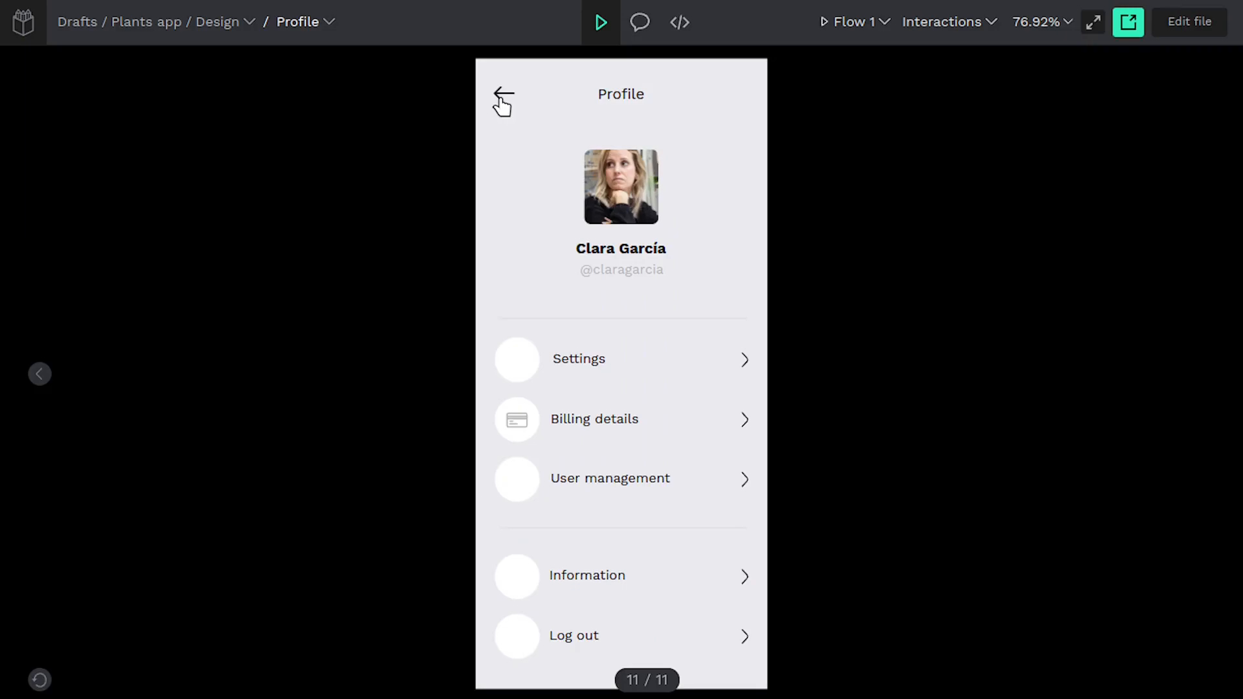
# Return from Profile to Home with the back arrow, then go back to editing the file.
pyautogui.click(505, 98)
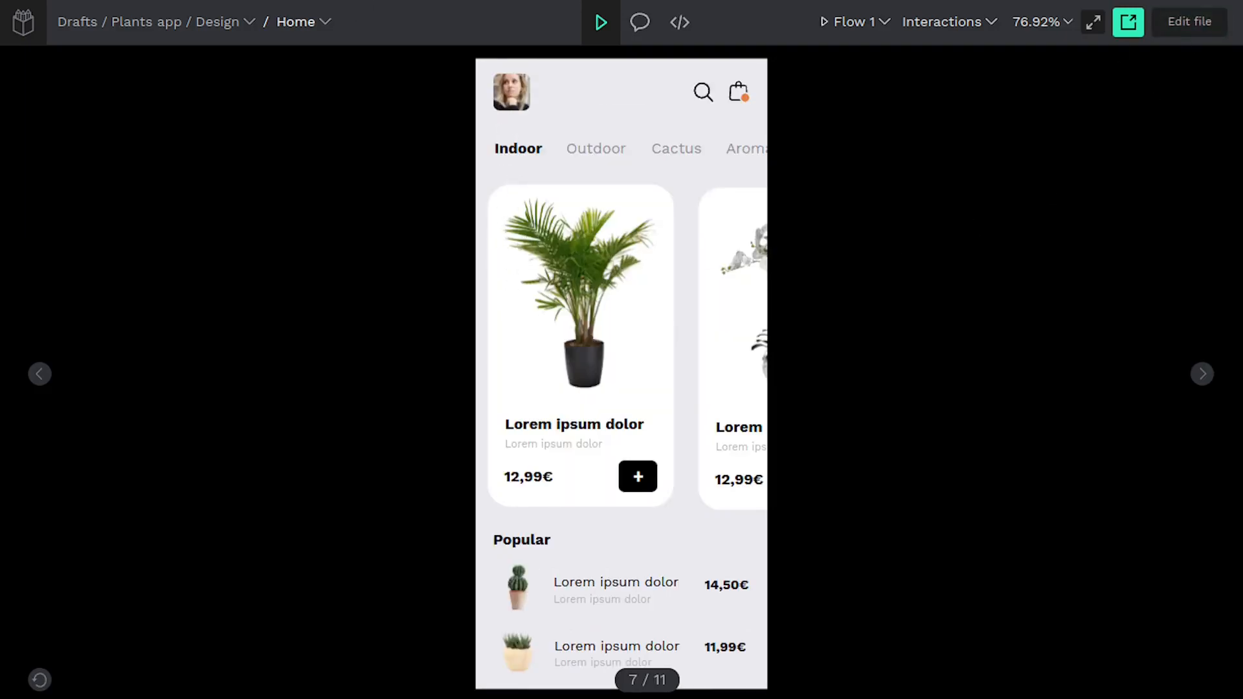
pyautogui.click(1130, 21)
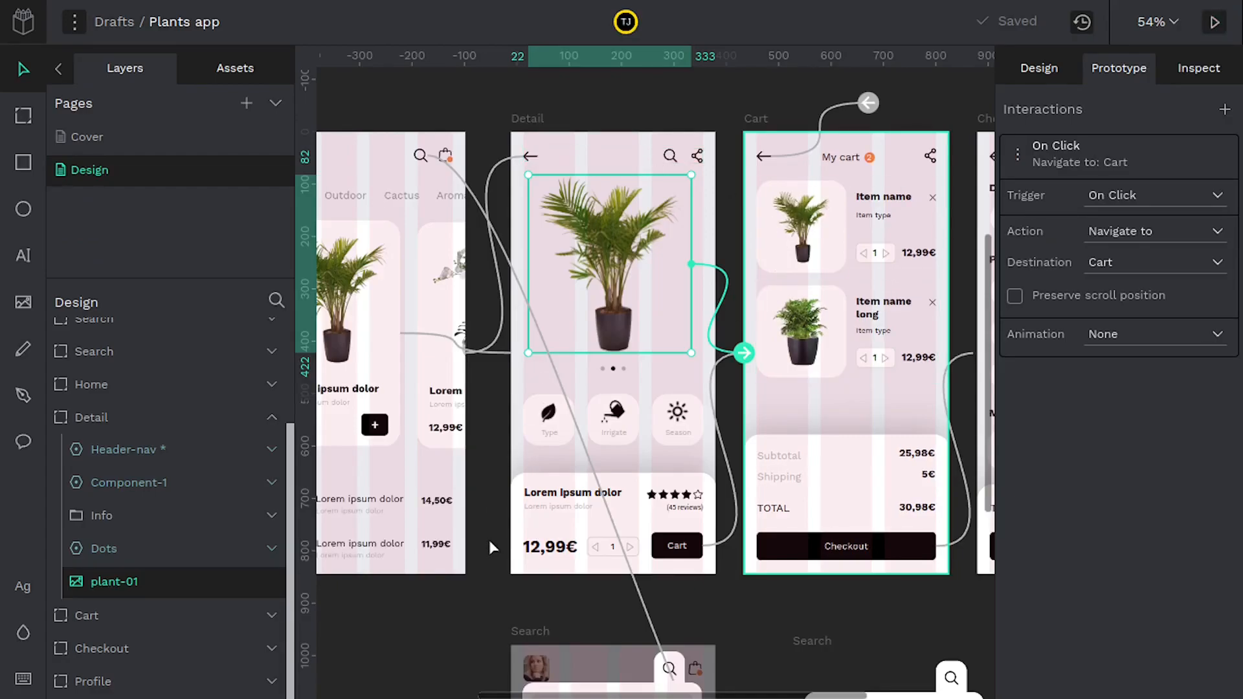